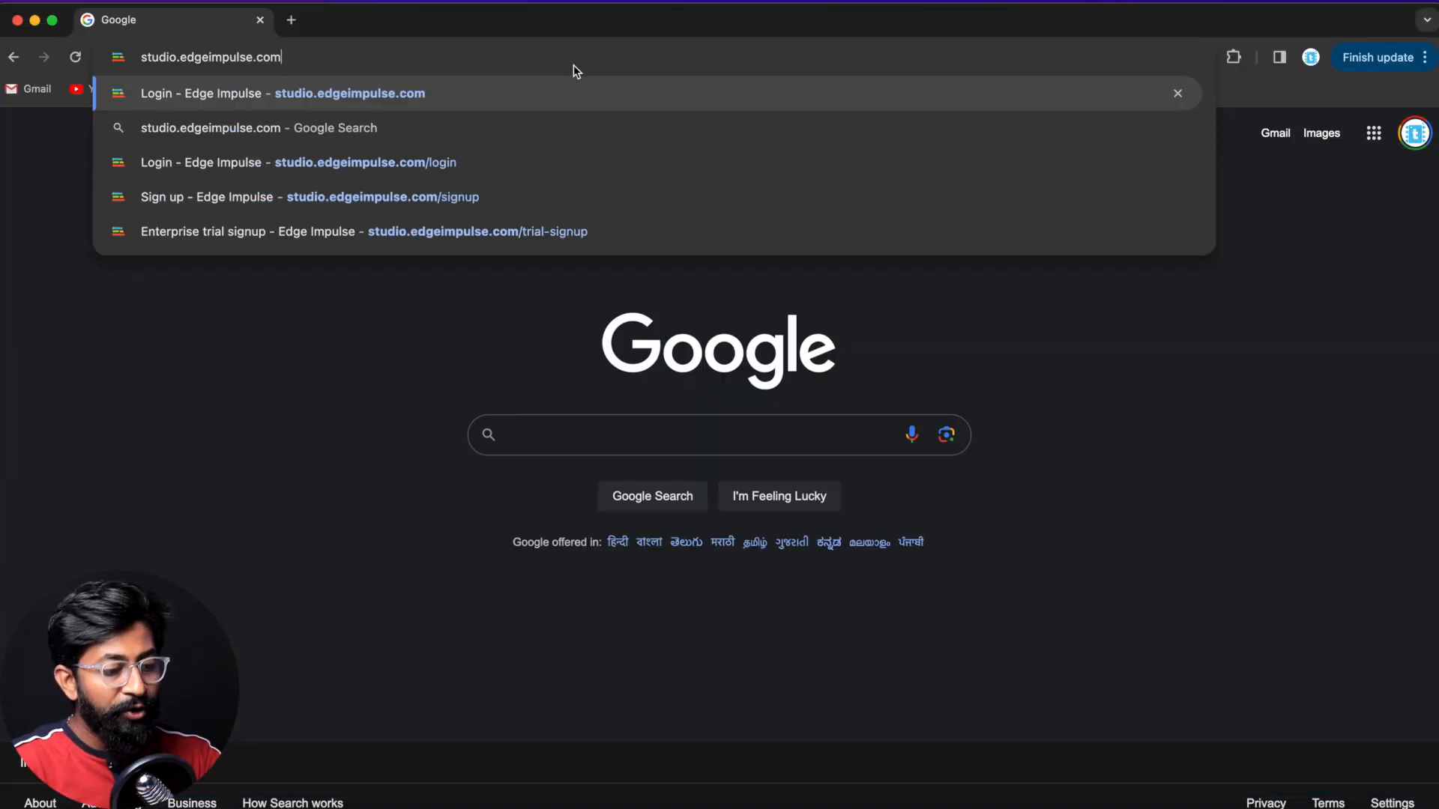
- Sign up for a new Edge Impulse account and continue to the techiesms-project-1 dashboard
{"action": "left_click", "coordinate": [268, 93]}
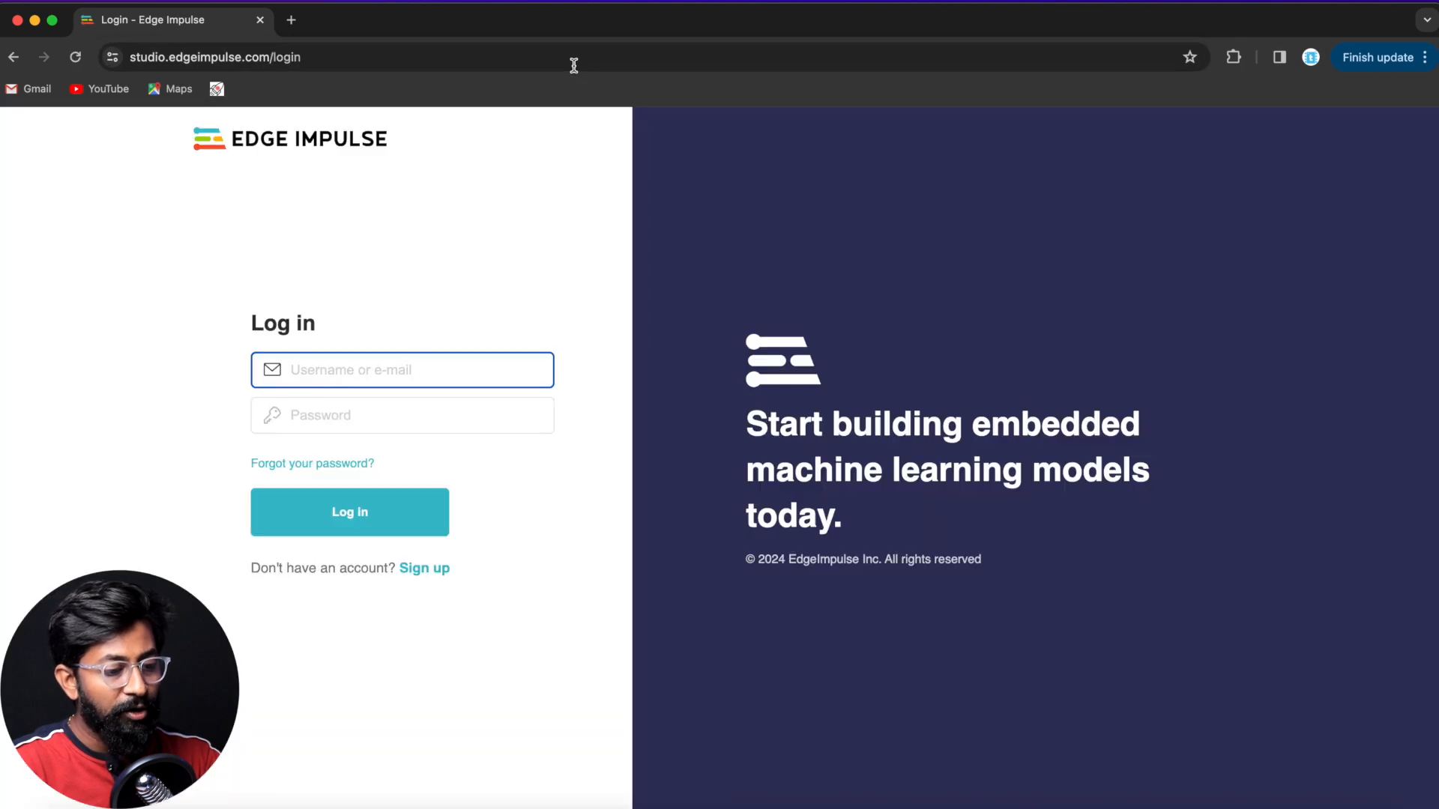
{"action": "left_click", "coordinate": [425, 568]}
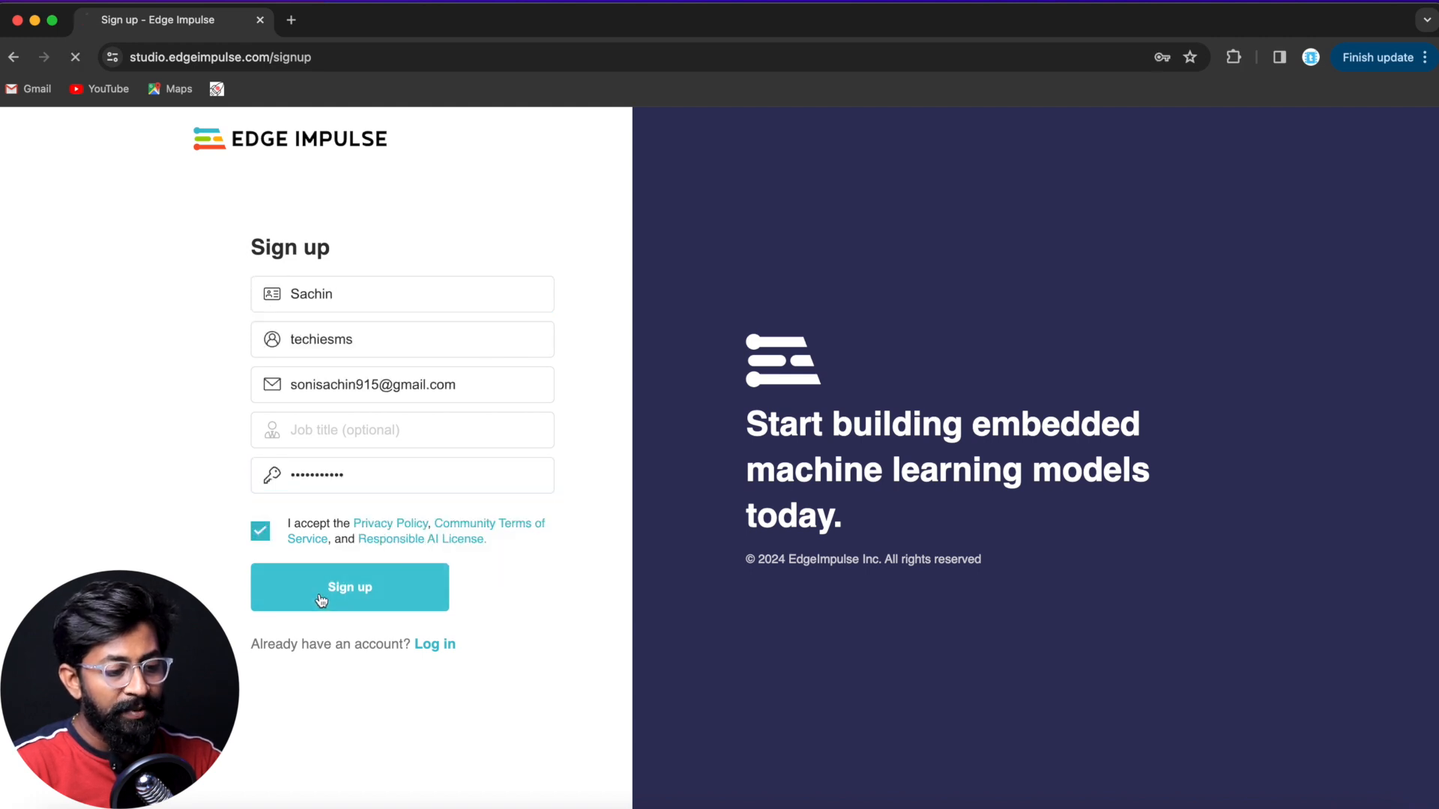
{"action": "left_click", "coordinate": [349, 587]}
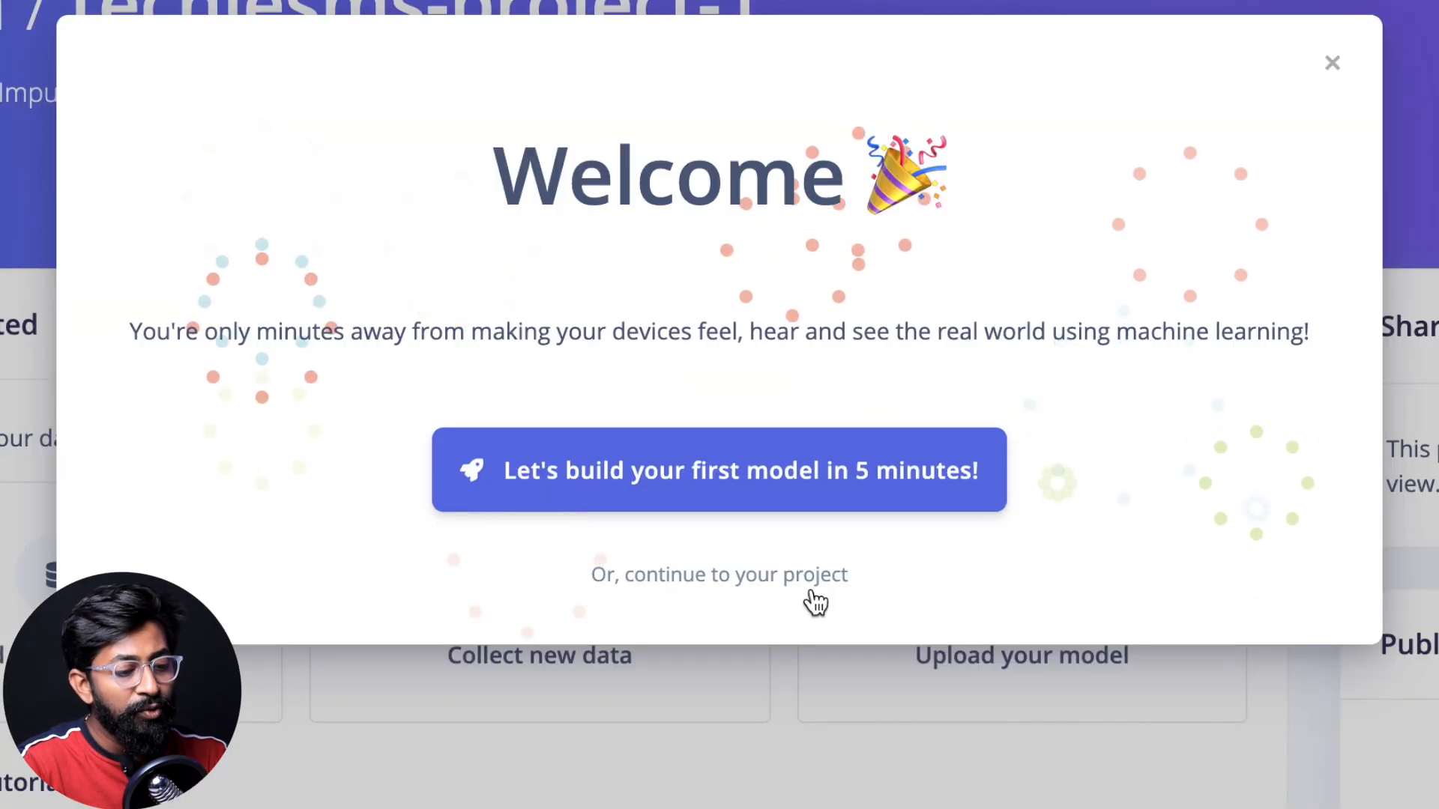
{"action": "left_click", "coordinate": [718, 574]}
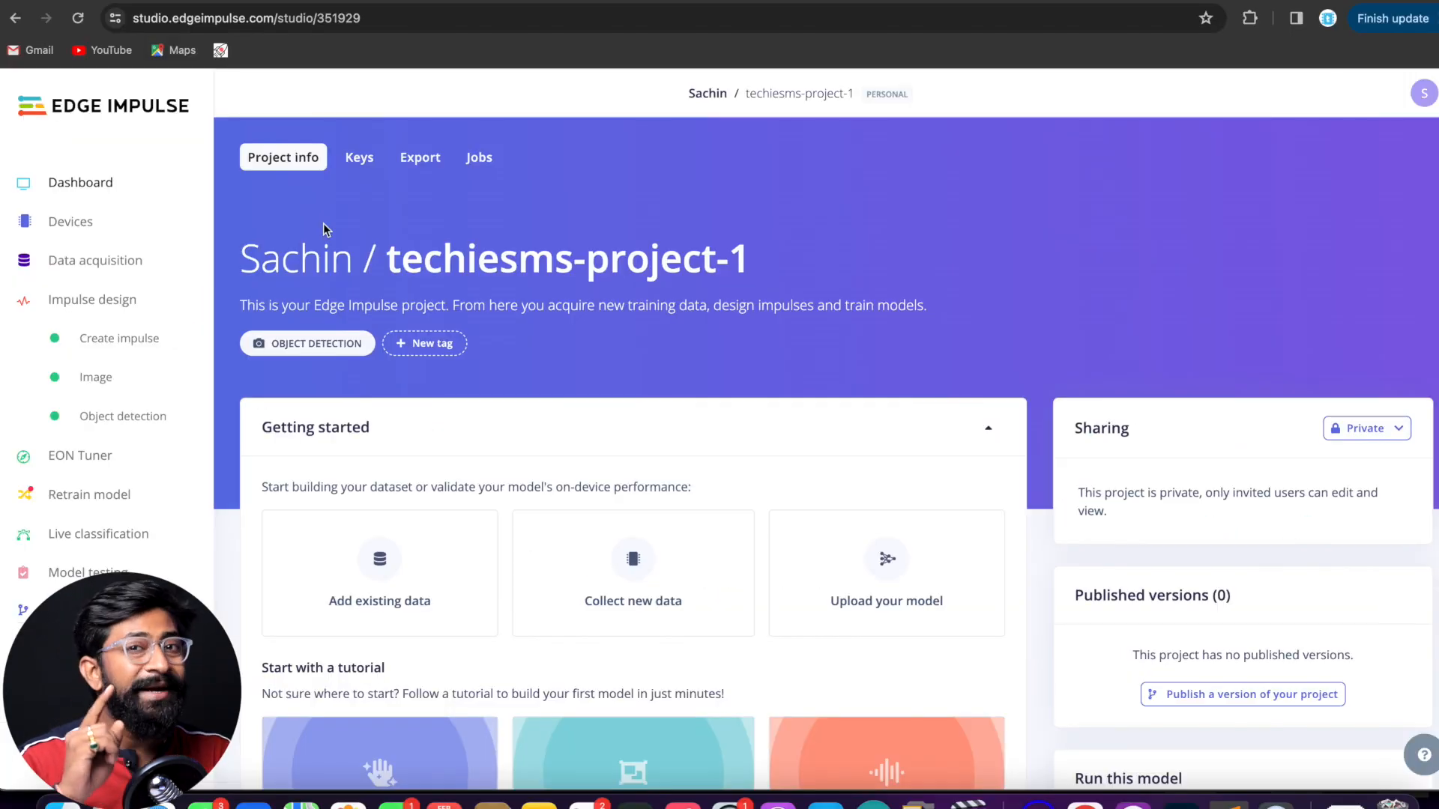
- From Data acquisition, connect the smartphone as a device through the QR code
{"action": "left_click", "coordinate": [113, 260]}
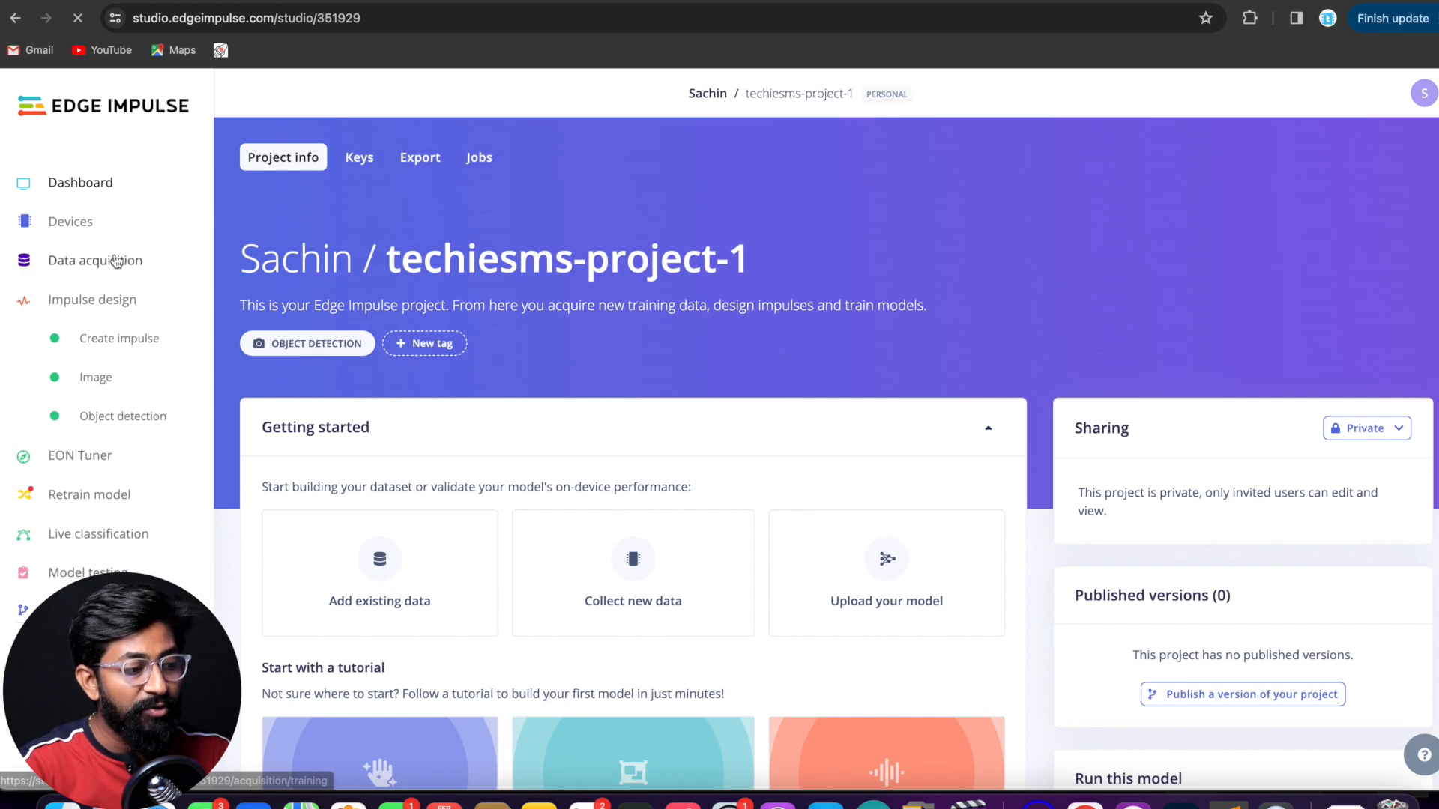
{"action": "left_click", "coordinate": [95, 260]}
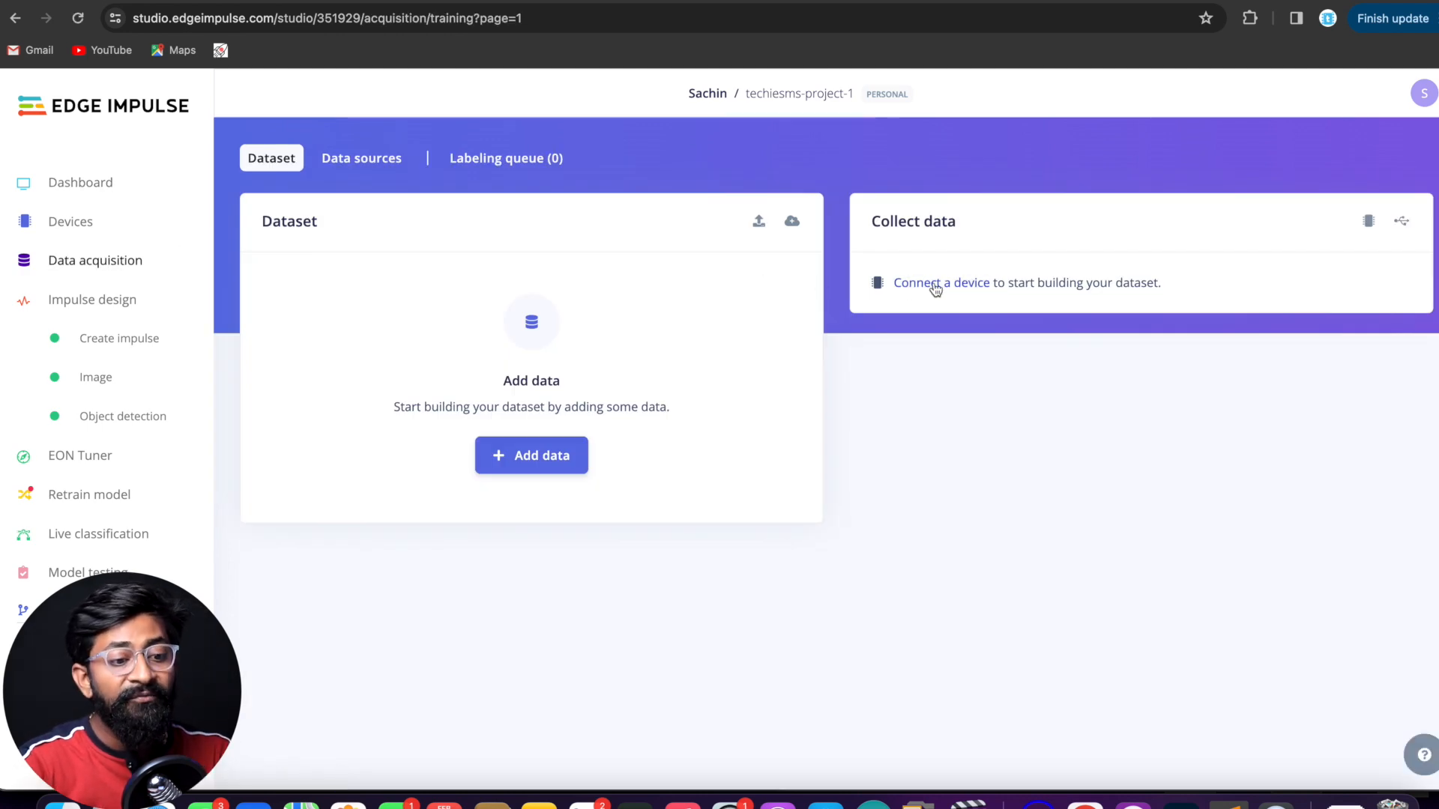
{"action": "left_click", "coordinate": [940, 282]}
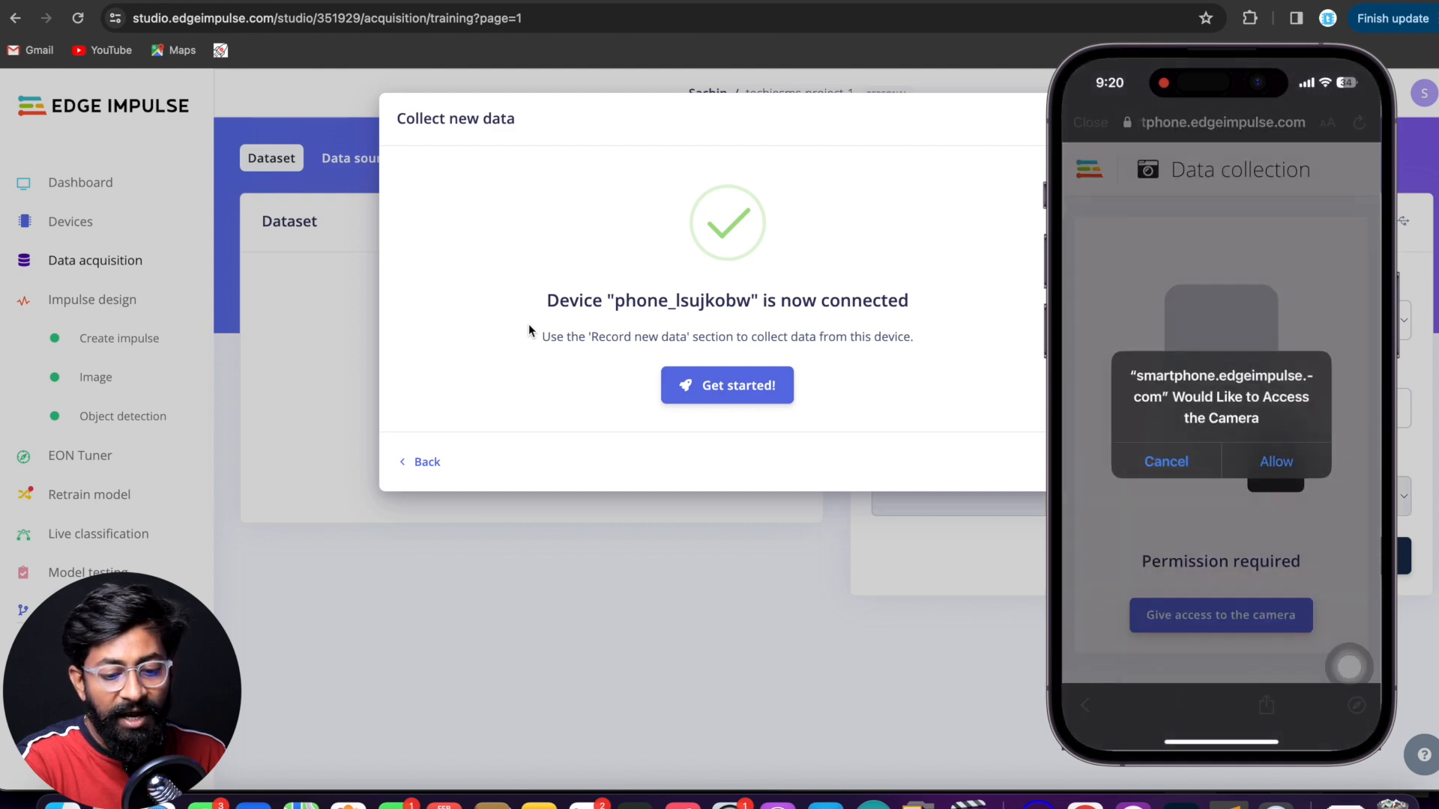
- Finish connecting the phone and capture 20 photos of the RF and IR remotes
{"action": "left_click", "coordinate": [1276, 461]}
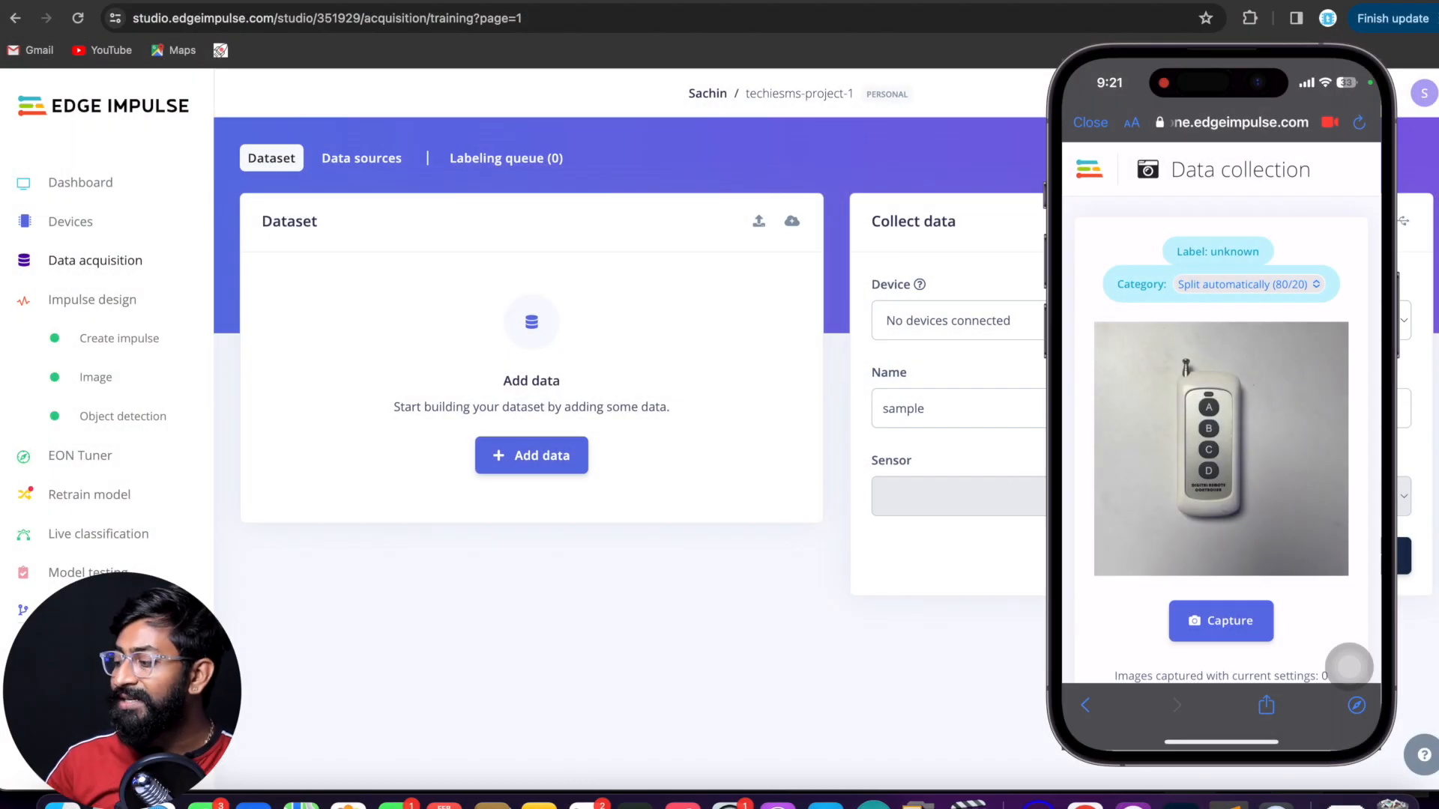
{"action": "left_click", "coordinate": [1221, 621]}
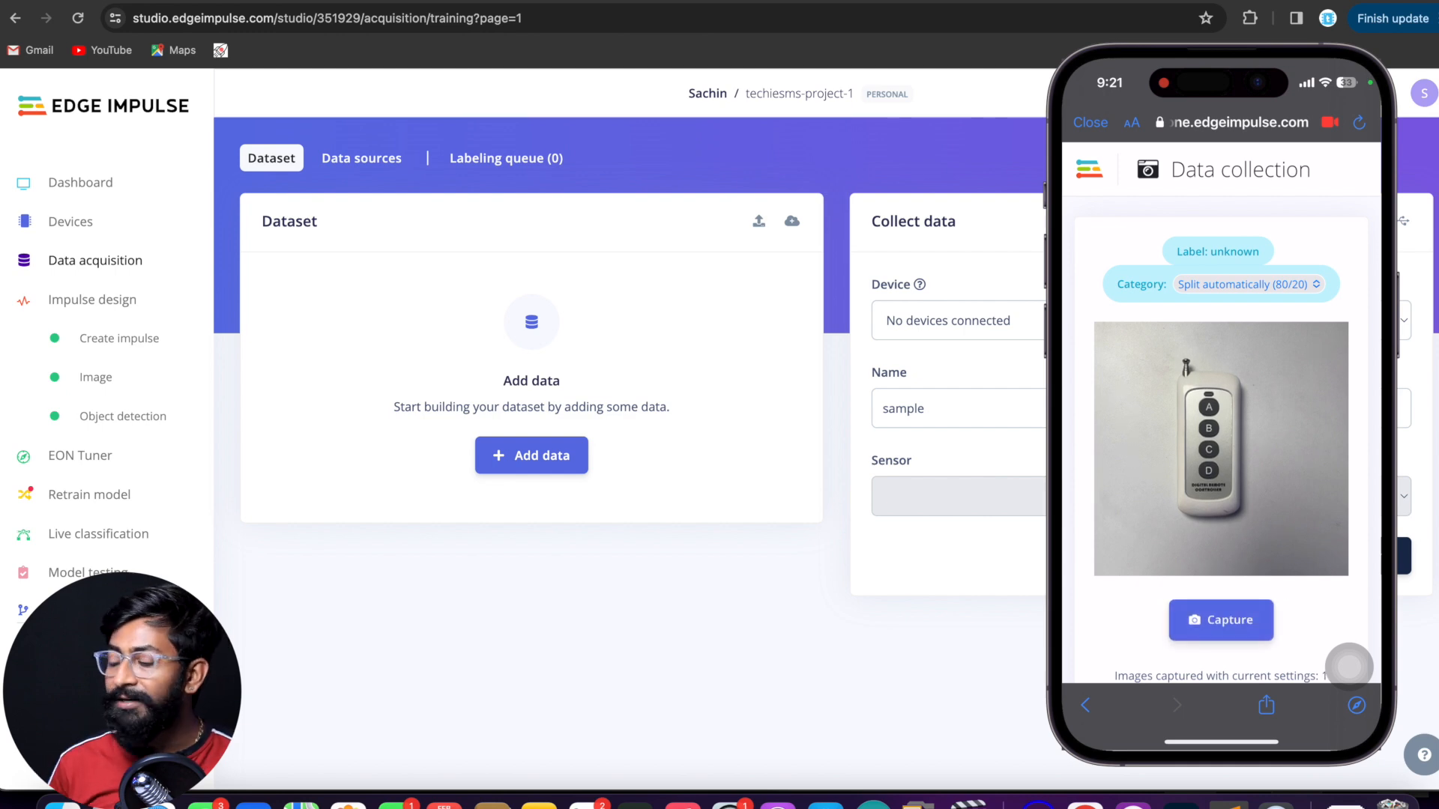
{"action": "left_click", "coordinate": [1221, 619]}
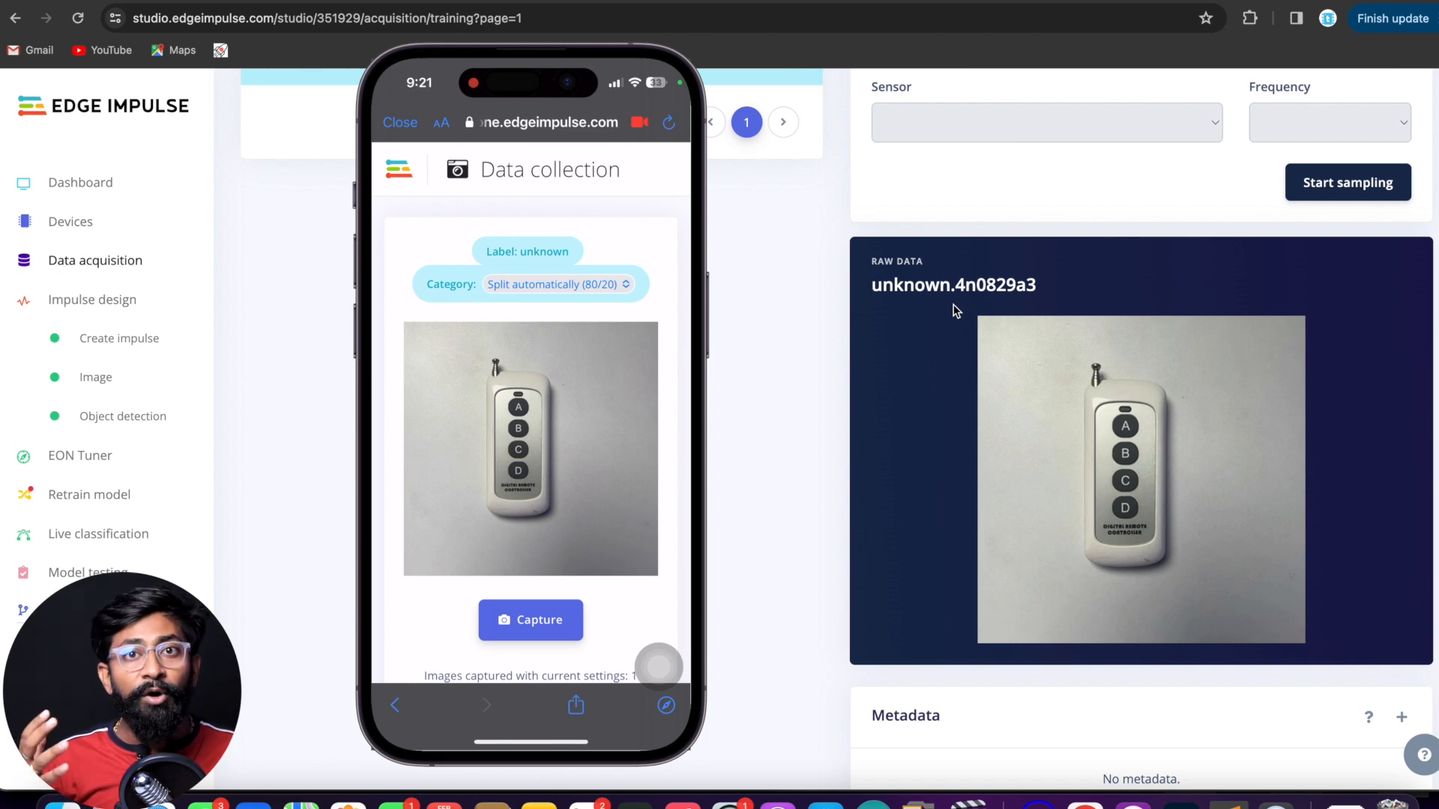
{"action": "left_click", "coordinate": [530, 619]}
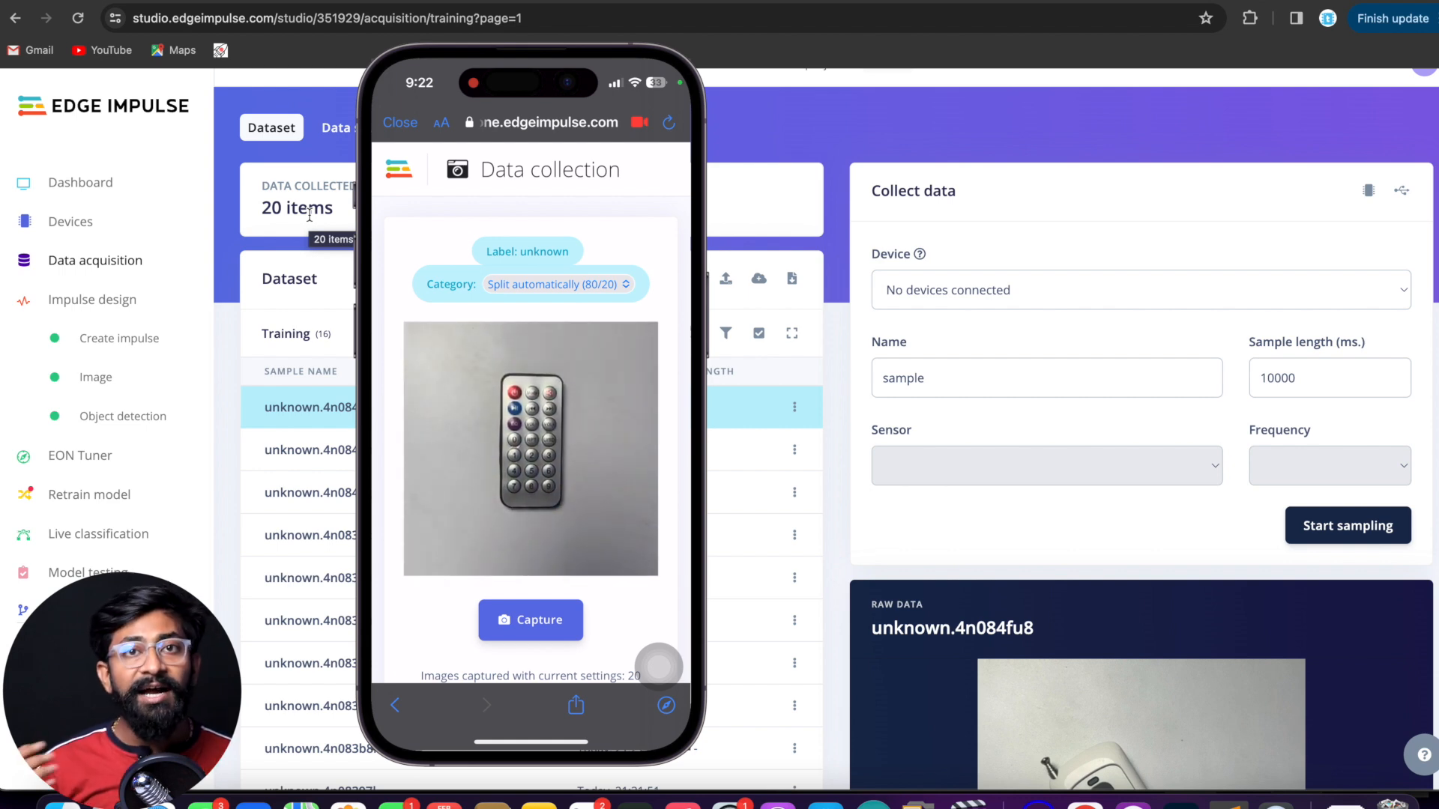
- Capture more IR remote photos and review the 43-item dataset (34 training, 9 test)
{"action": "left_click", "coordinate": [530, 619]}
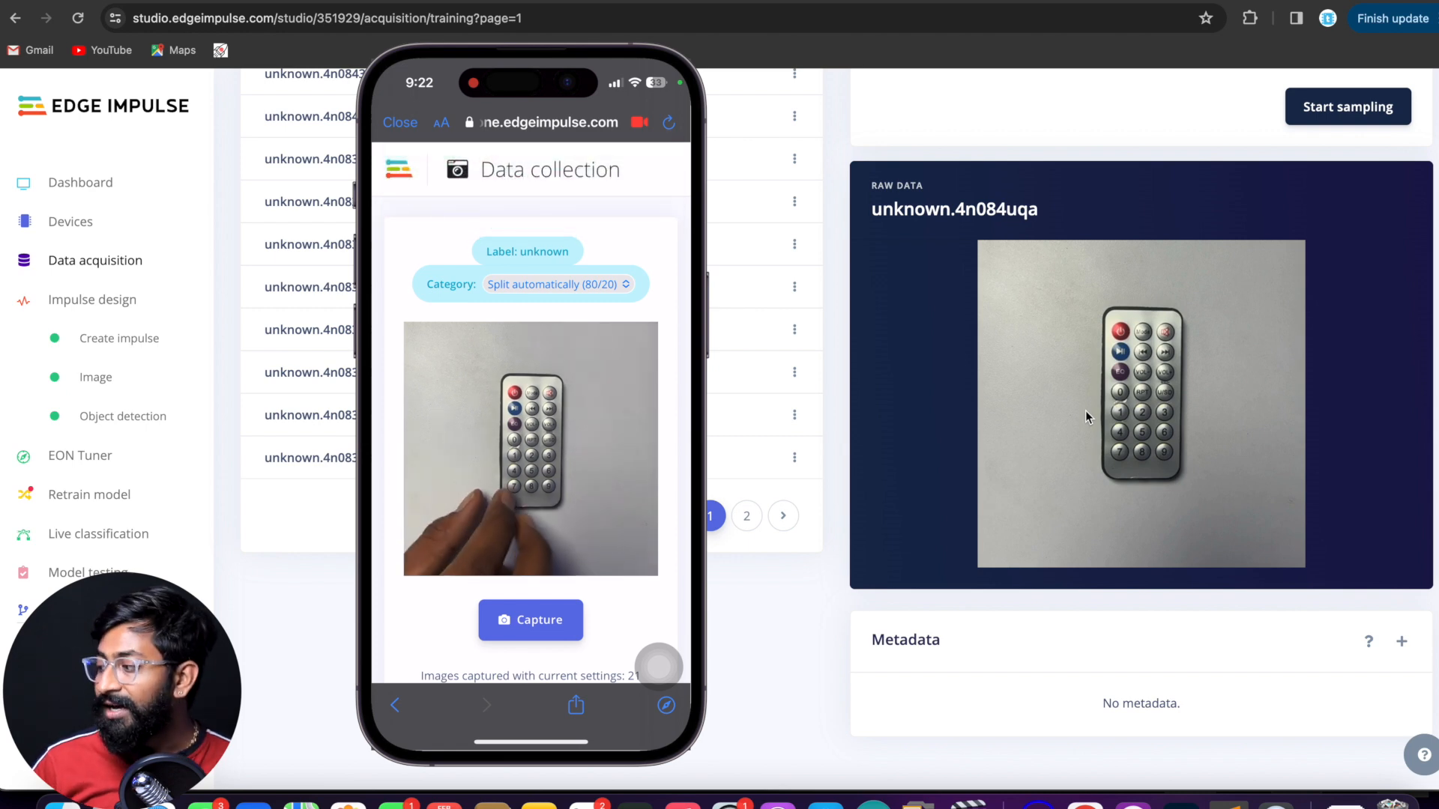
{"action": "left_click", "coordinate": [530, 620]}
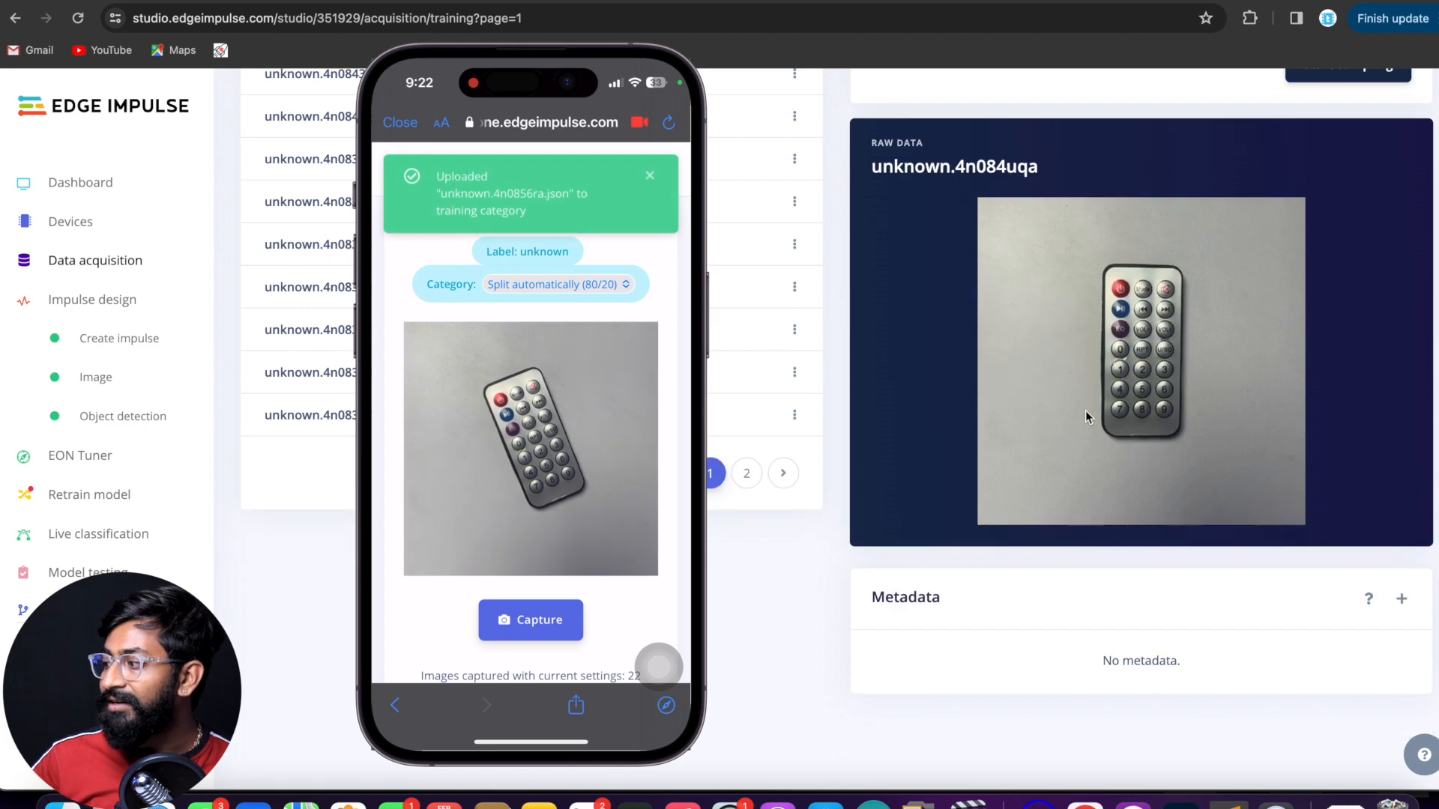
{"action": "left_click", "coordinate": [530, 620]}
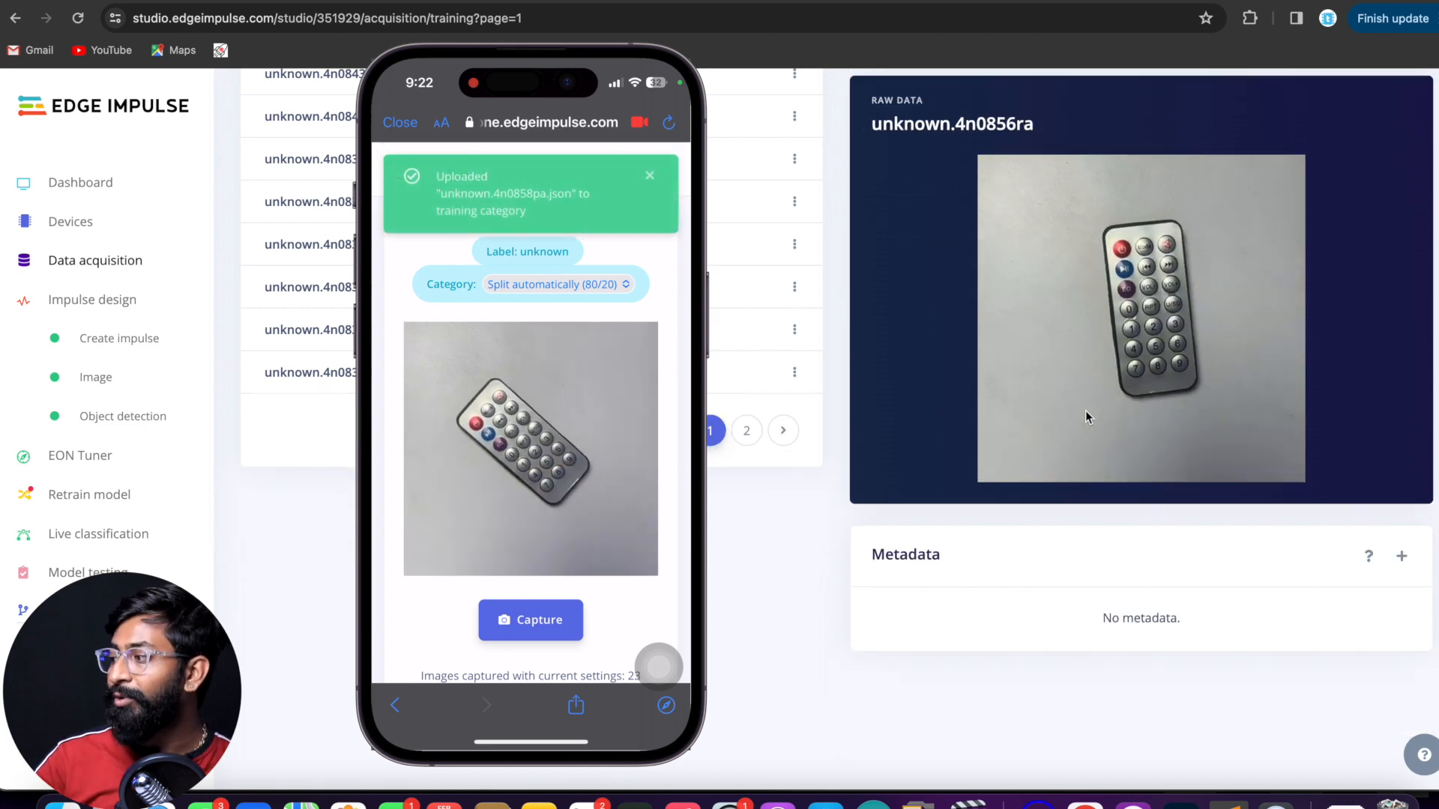
{"action": "left_click", "coordinate": [400, 122]}
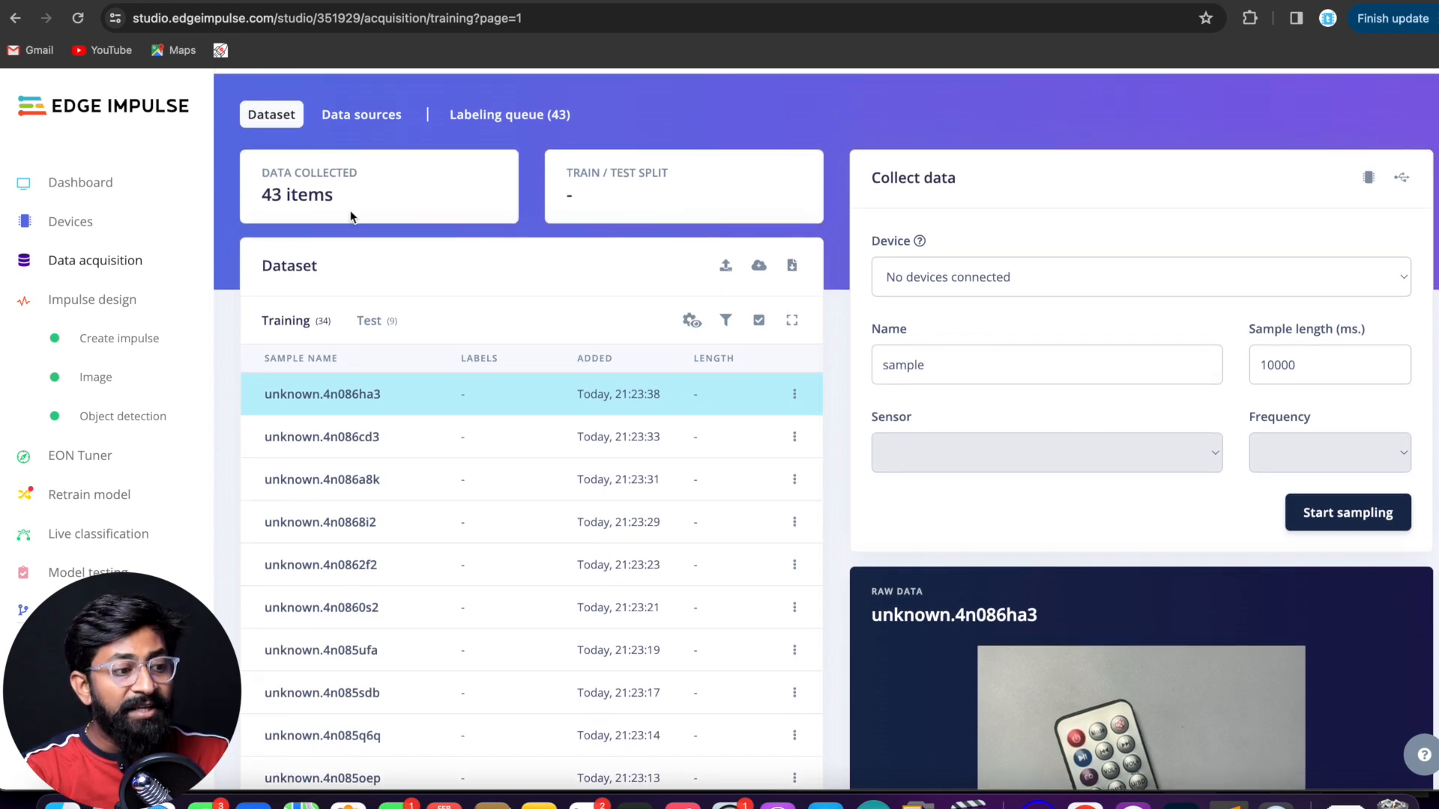
{"action": "mouse_move", "coordinate": [258, 217]}
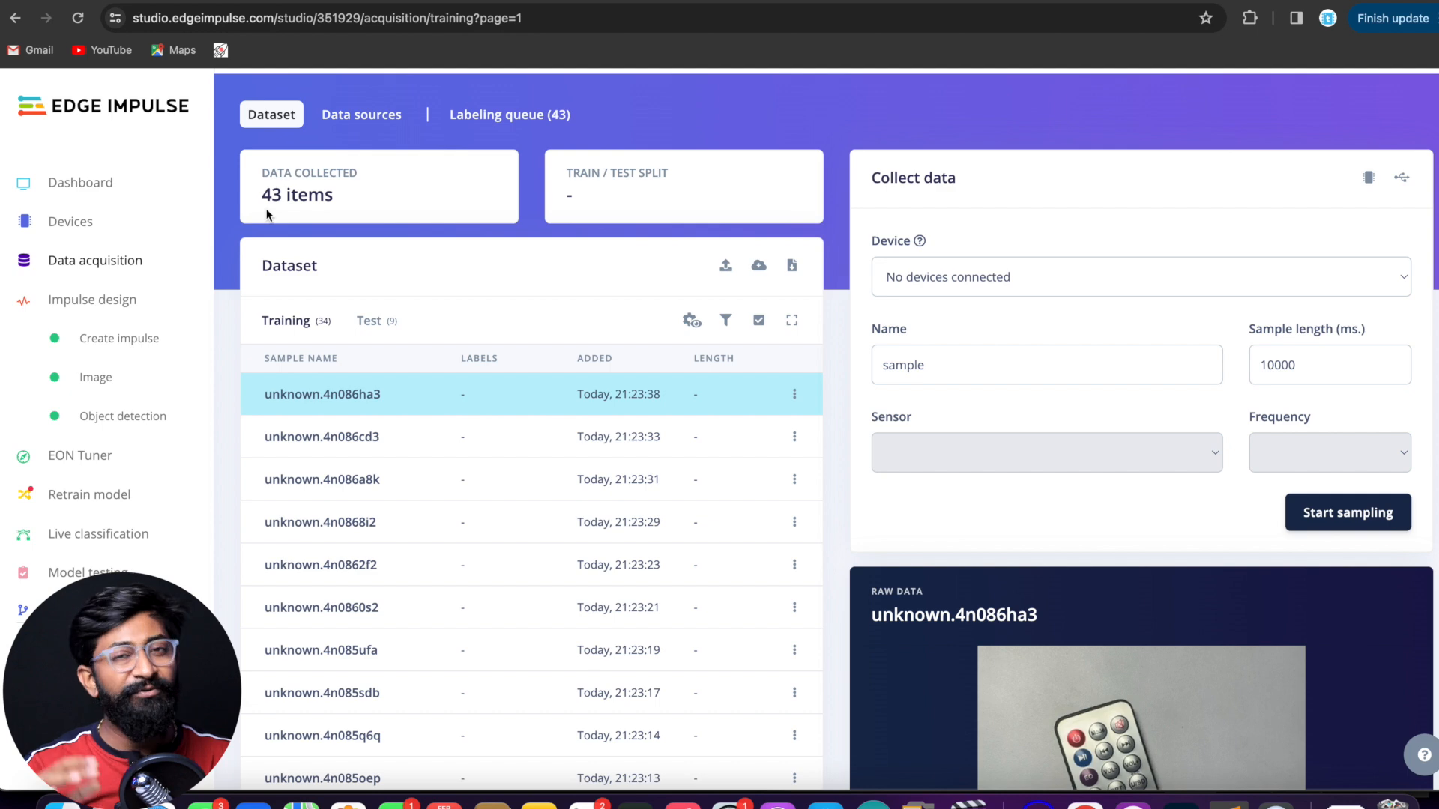
{"action": "mouse_move", "coordinate": [667, 293]}
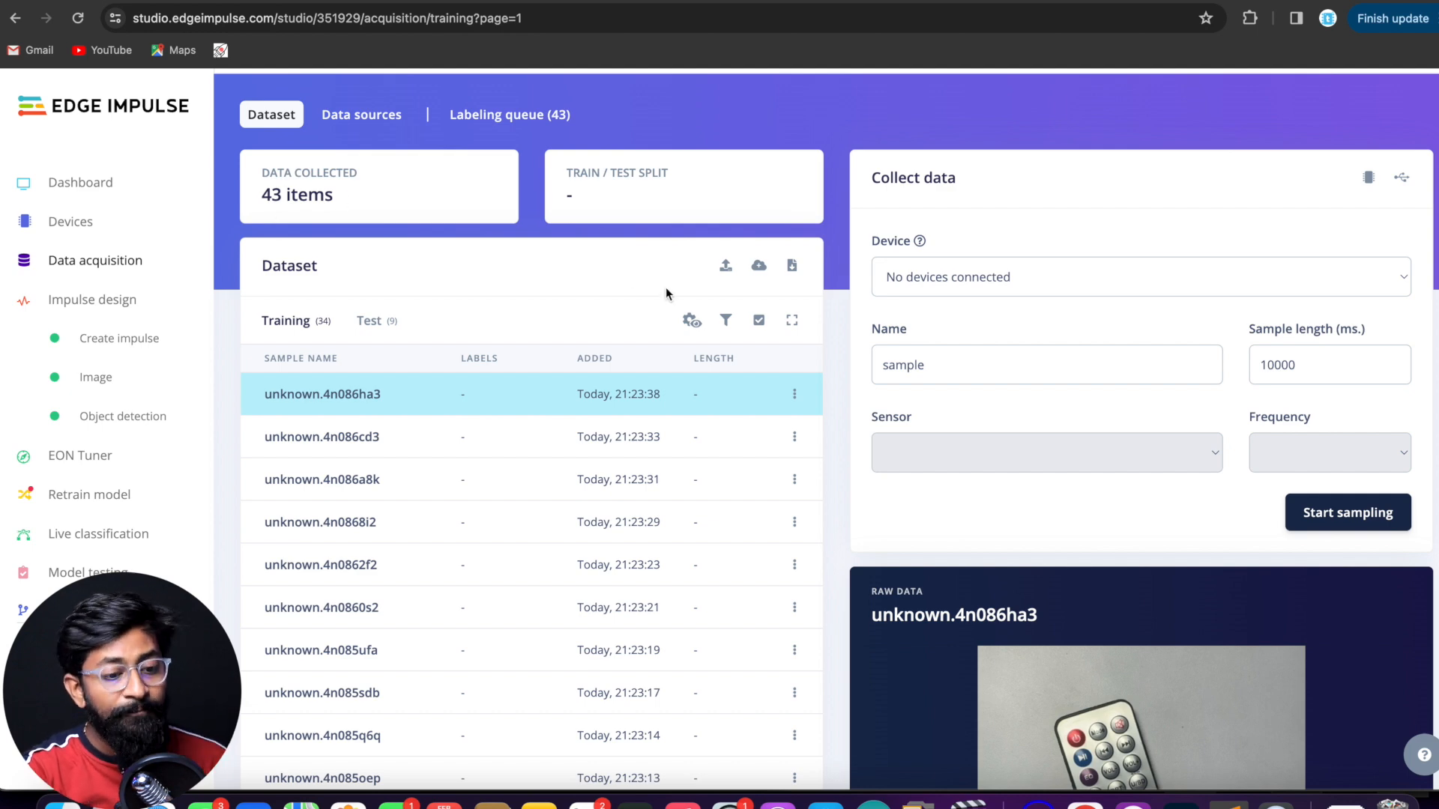
{"action": "scroll", "scroll_direction": "down", "scroll_amount": 3}
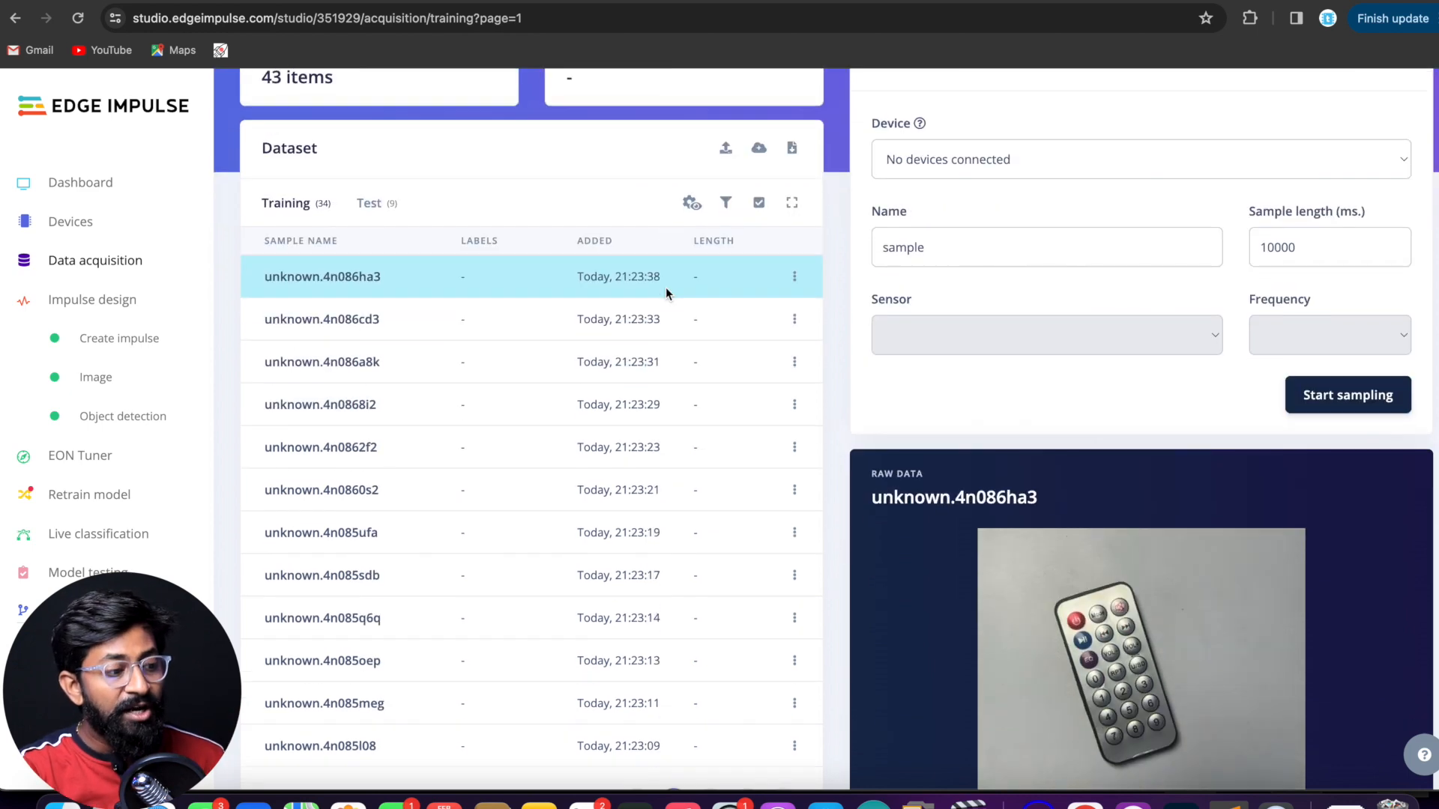
{"action": "scroll", "scroll_direction": "down", "scroll_amount": 3}
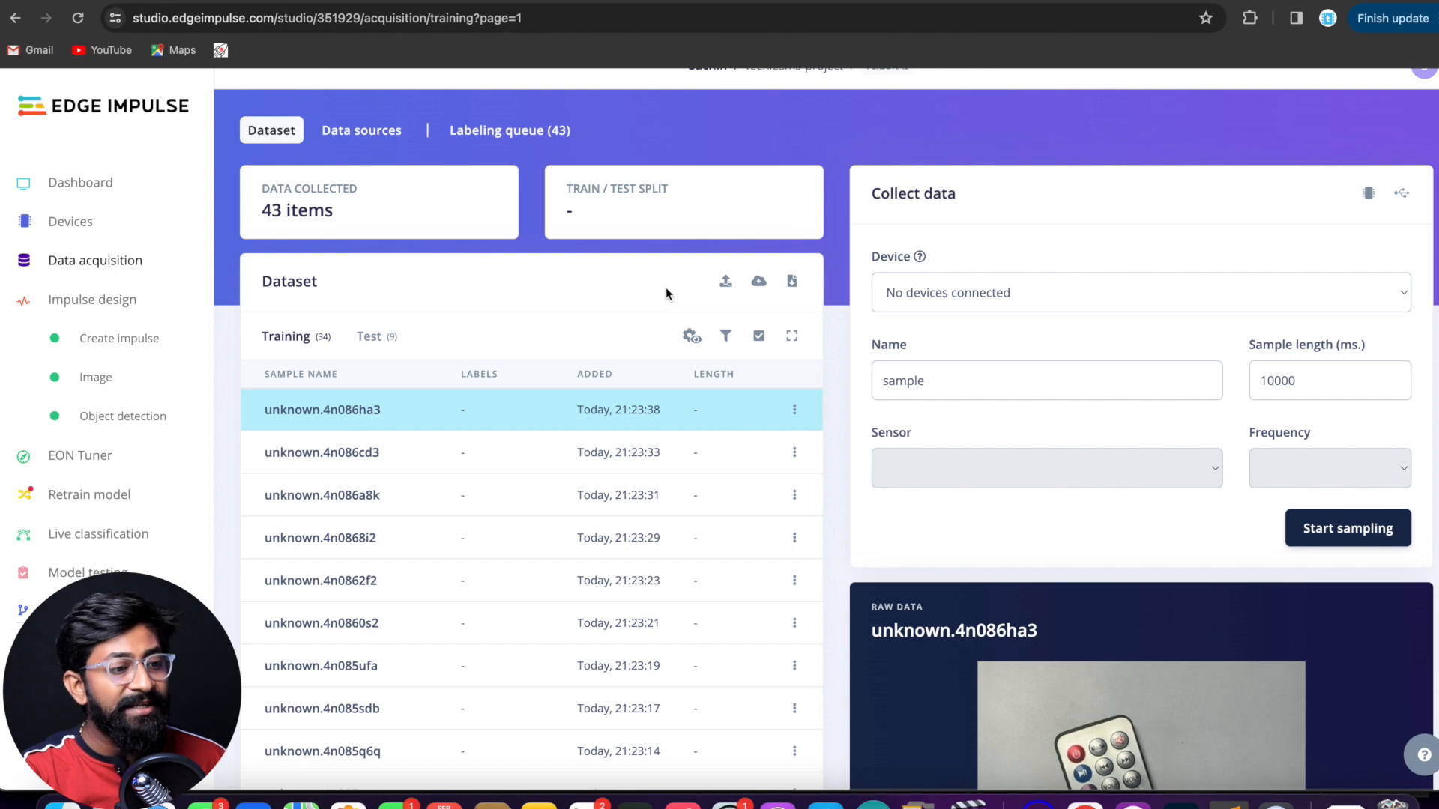
{"action": "mouse_move", "coordinate": [512, 139]}
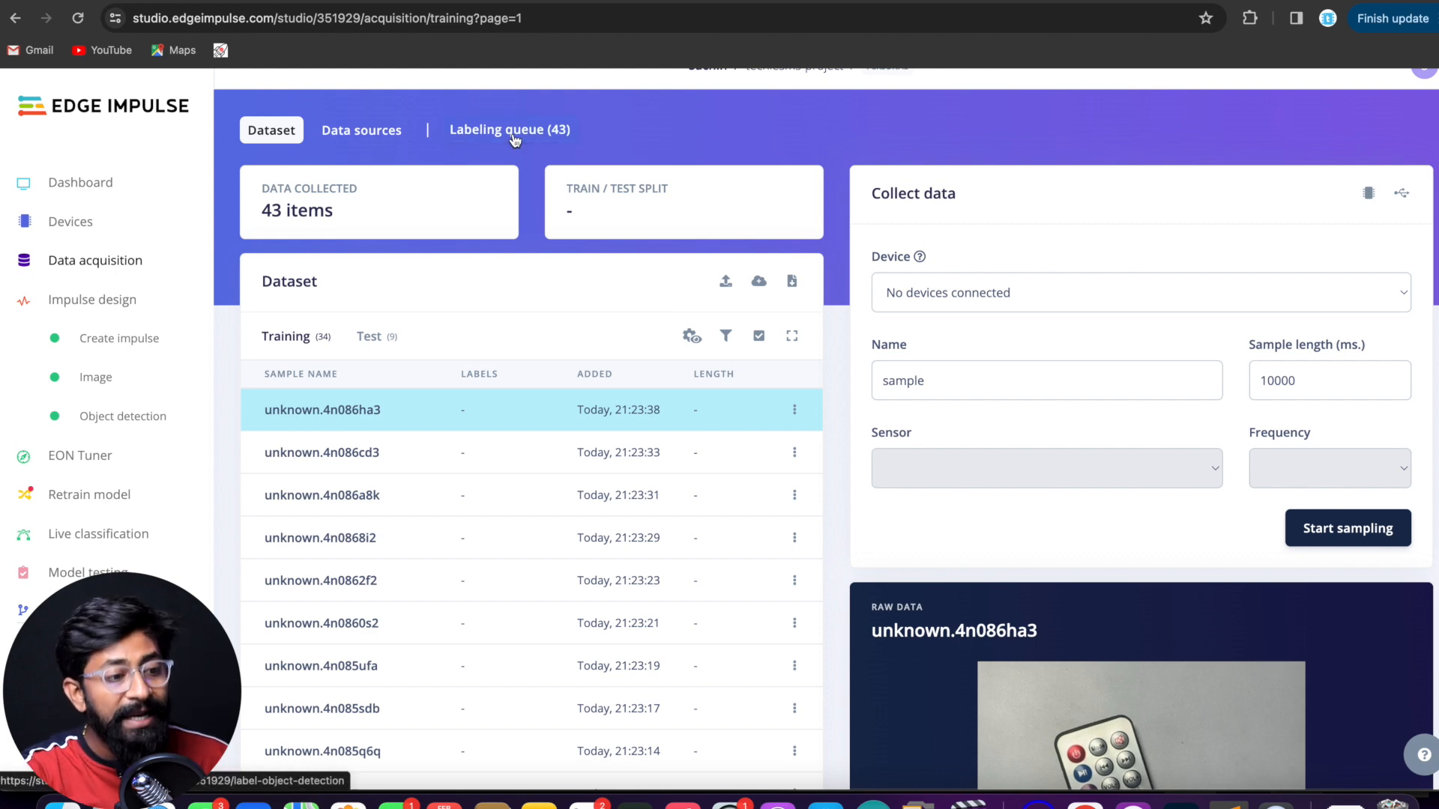
- In the labeling queue, box the first RF remote, label it 'RF Remote' and save
{"action": "left_click", "coordinate": [509, 130]}
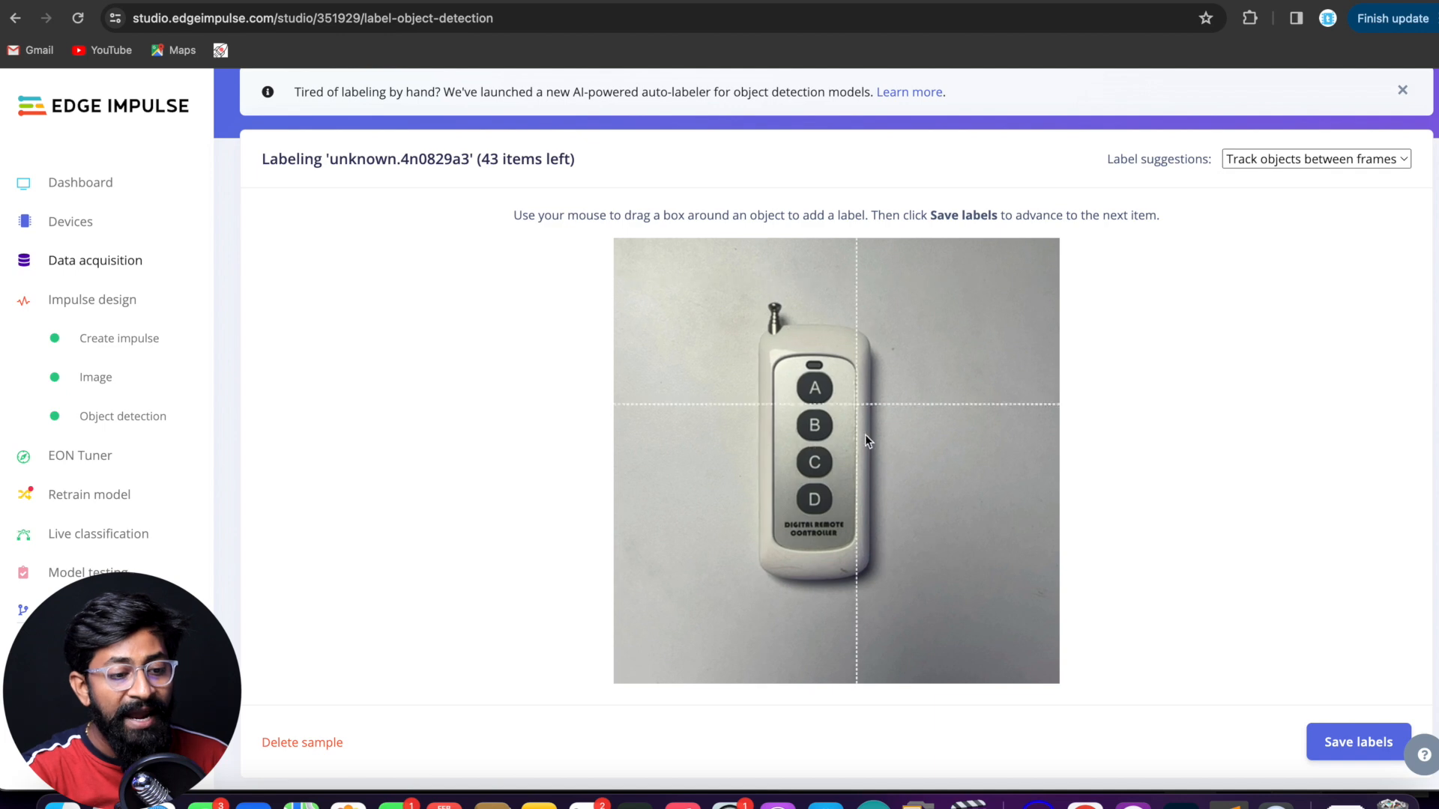
{"action": "mouse_move", "coordinate": [674, 309]}
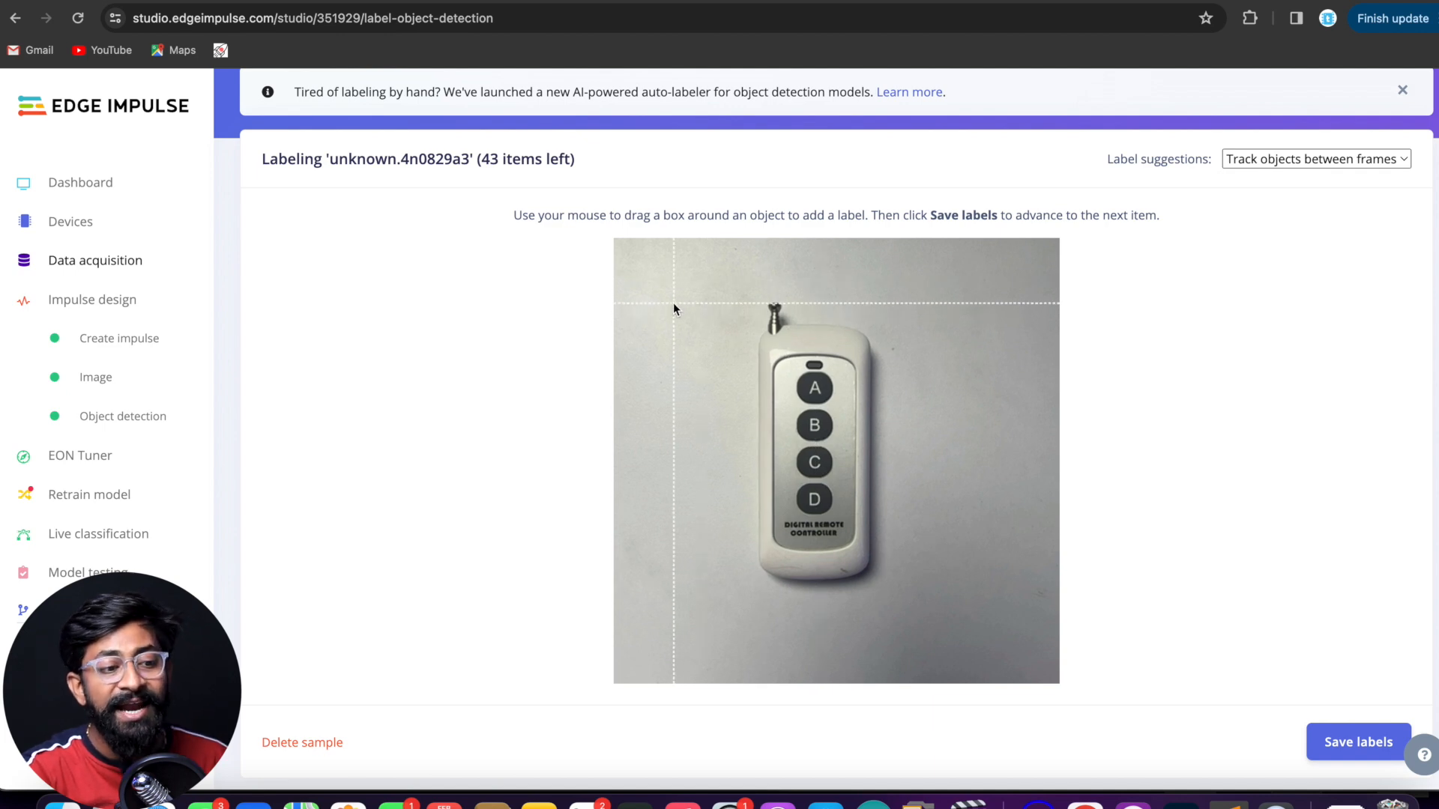
{"action": "mouse_move", "coordinate": [710, 305]}
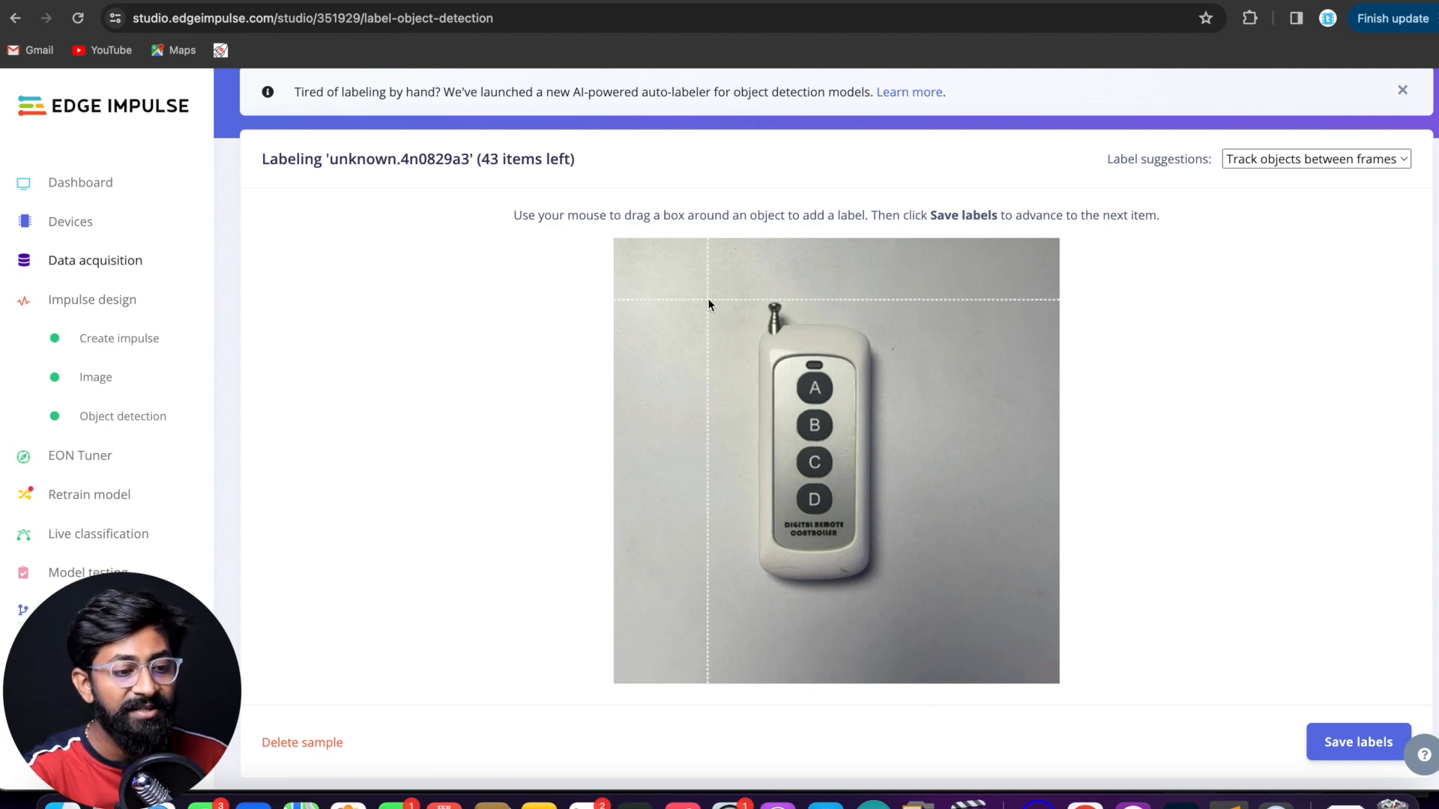
{"action": "left_click_drag", "start_coordinate": [735, 293], "coordinate": [849, 449]}
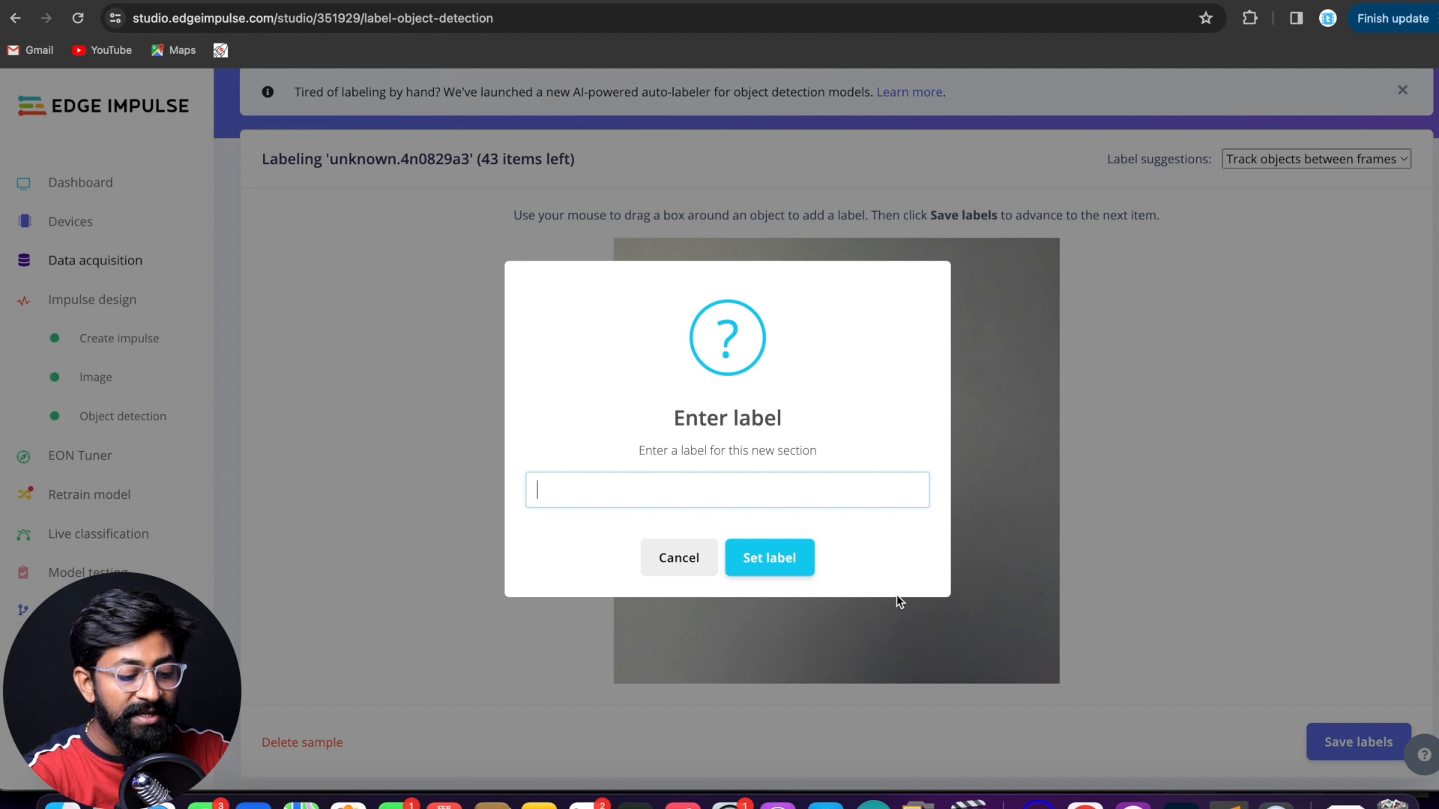
{"action": "type", "text": "RF Remote"}
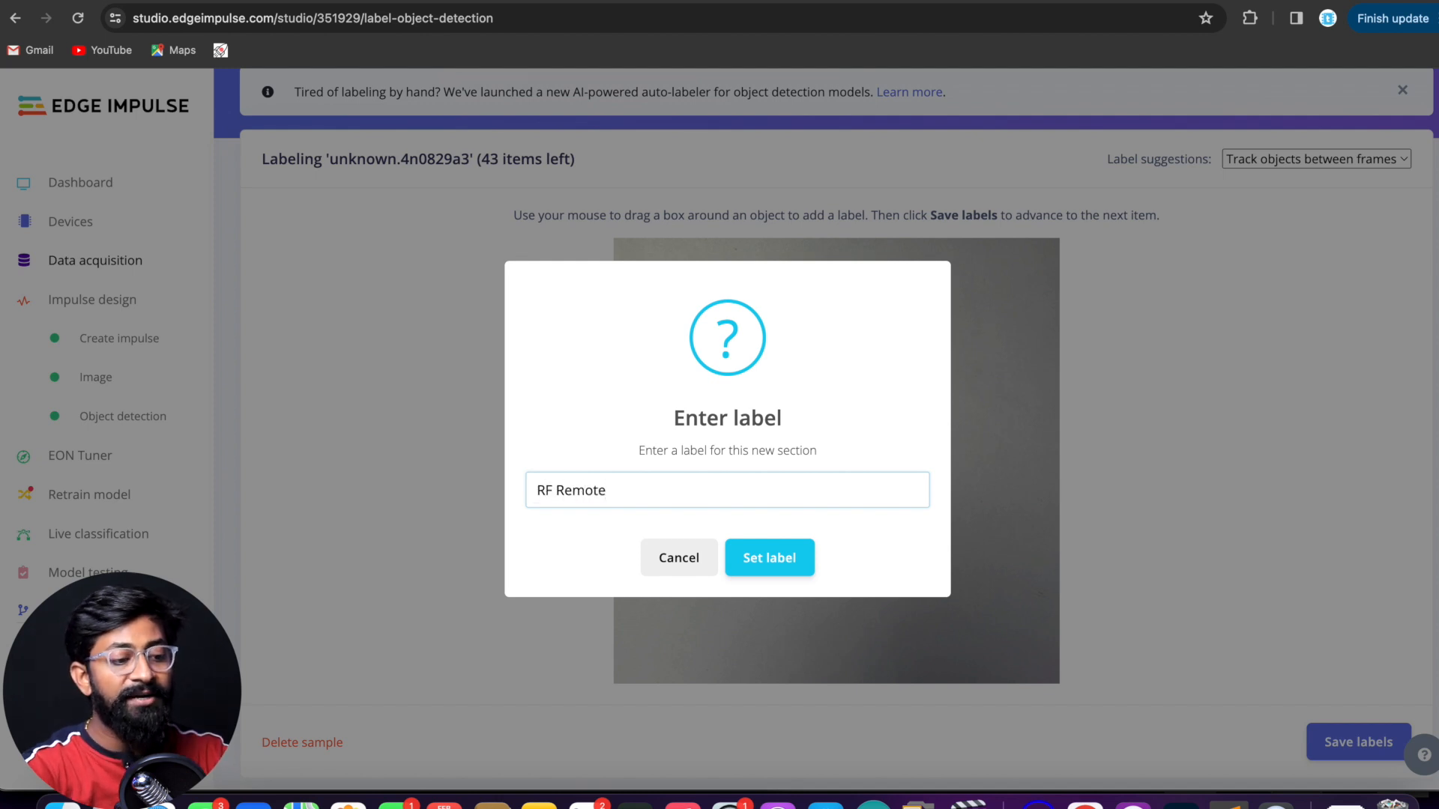
{"action": "mouse_move", "coordinate": [782, 566]}
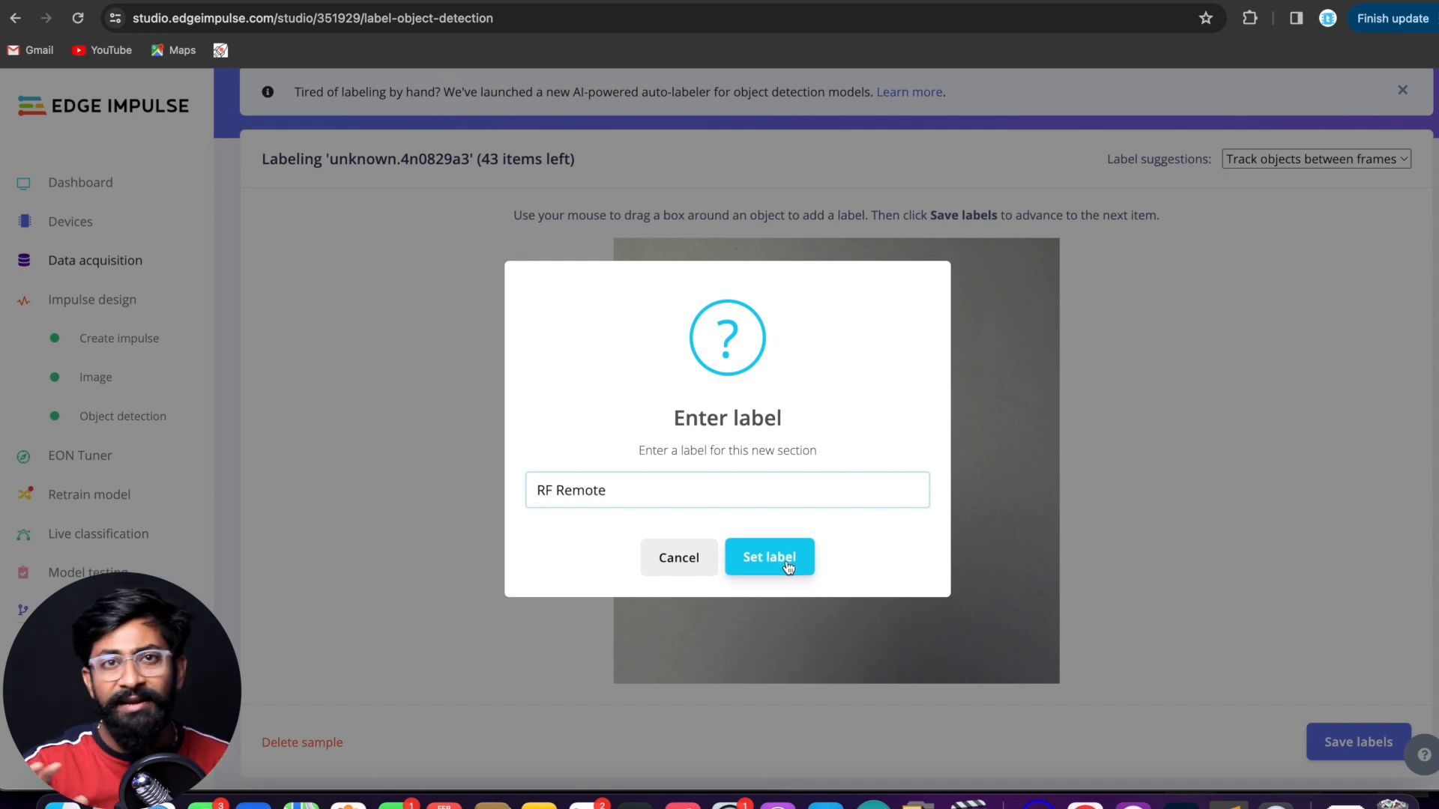
{"action": "left_click", "coordinate": [770, 557]}
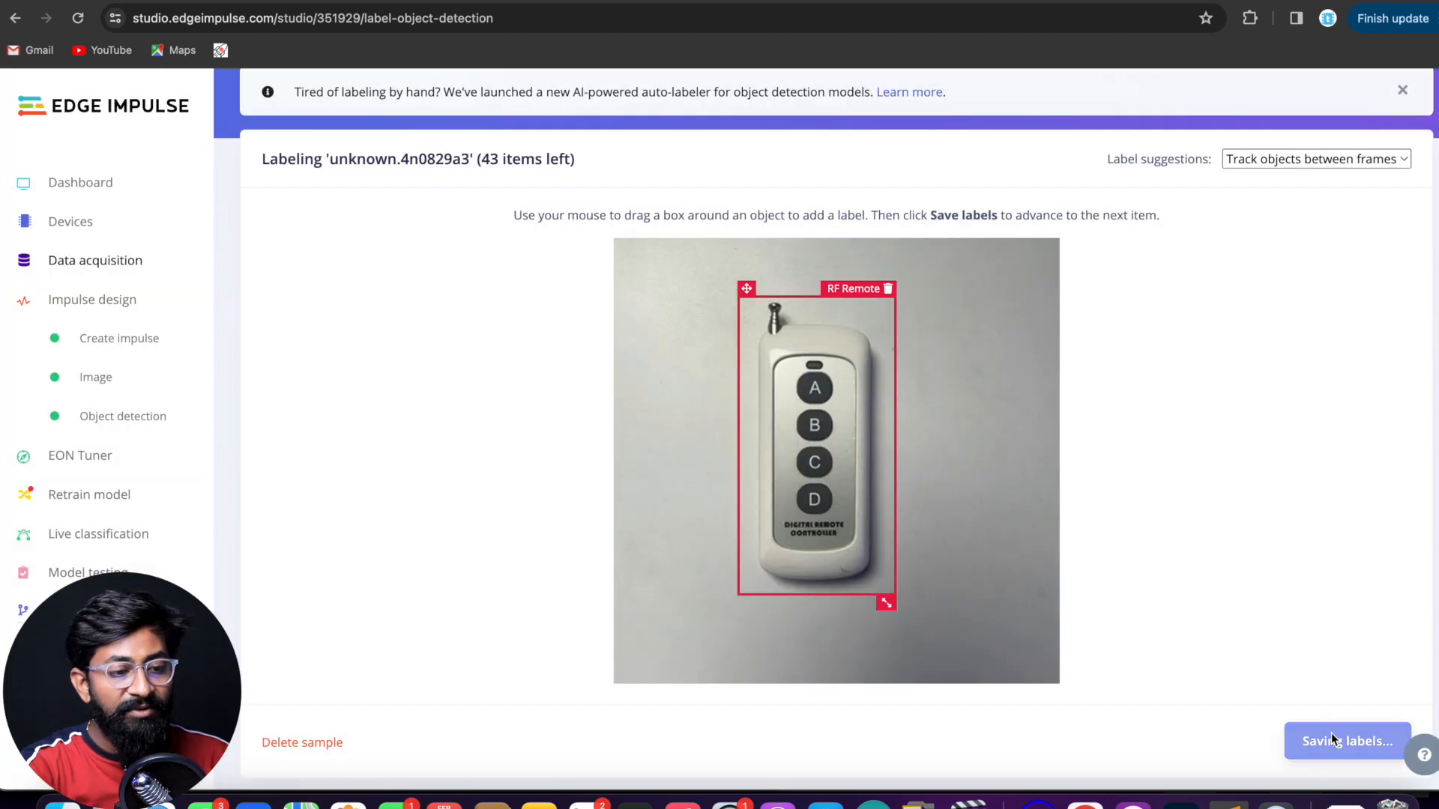
{"action": "left_click", "coordinate": [1348, 742]}
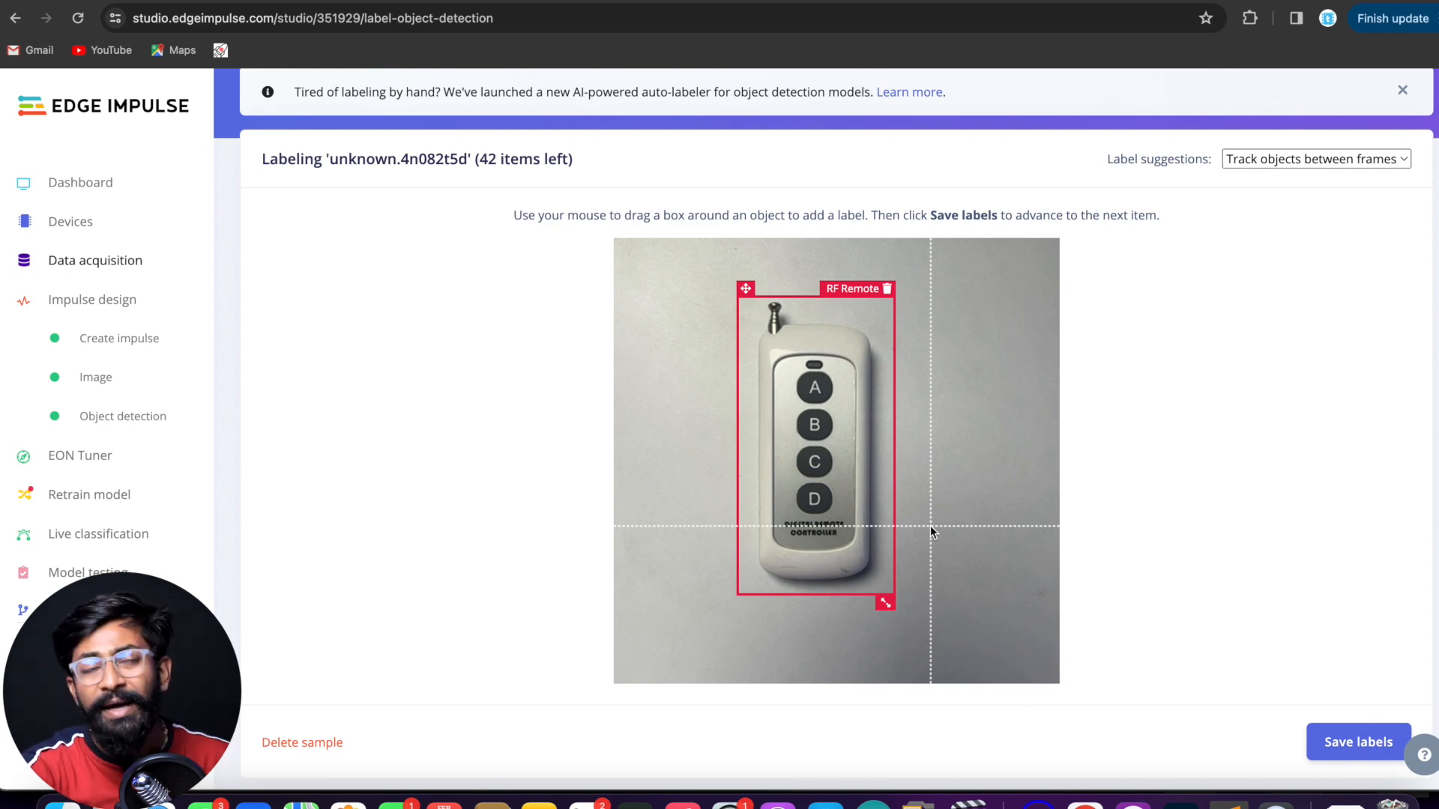
- Resize the tracked RF Remote boxes to fit each remote and save their labels
{"action": "left_click", "coordinate": [1358, 741]}
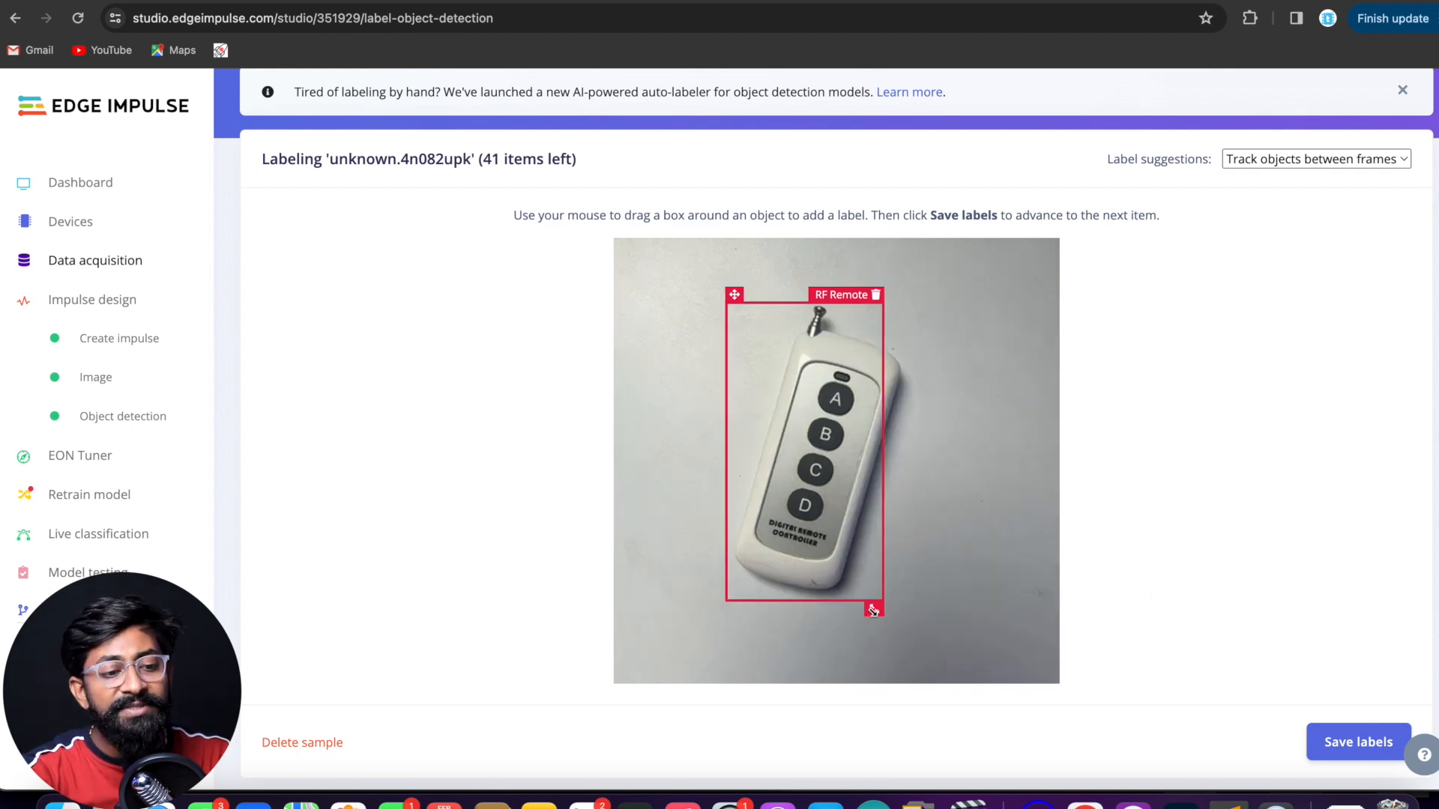
{"action": "left_click_drag", "start_coordinate": [873, 609], "coordinate": [884, 612]}
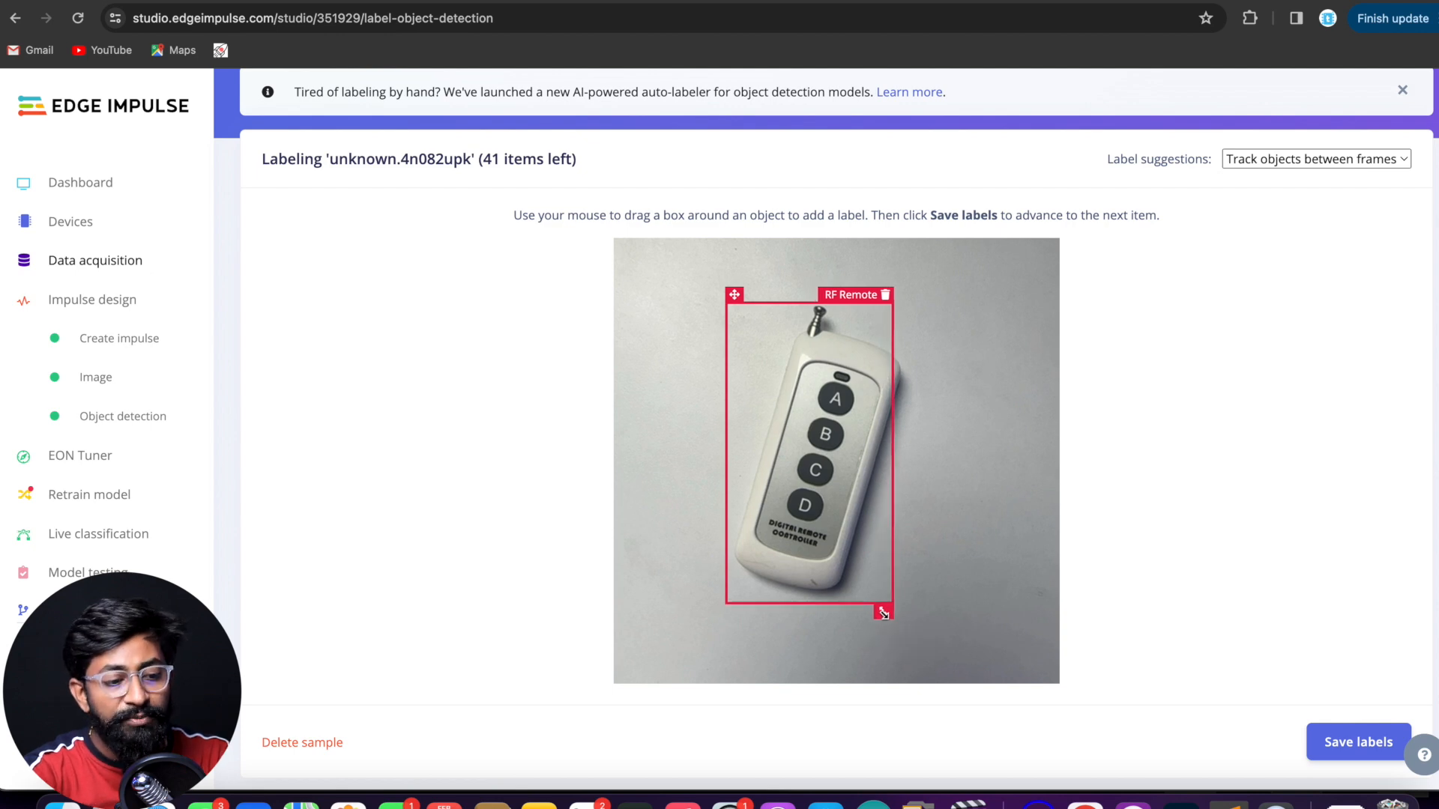
{"action": "left_click_drag", "start_coordinate": [883, 611], "coordinate": [906, 611]}
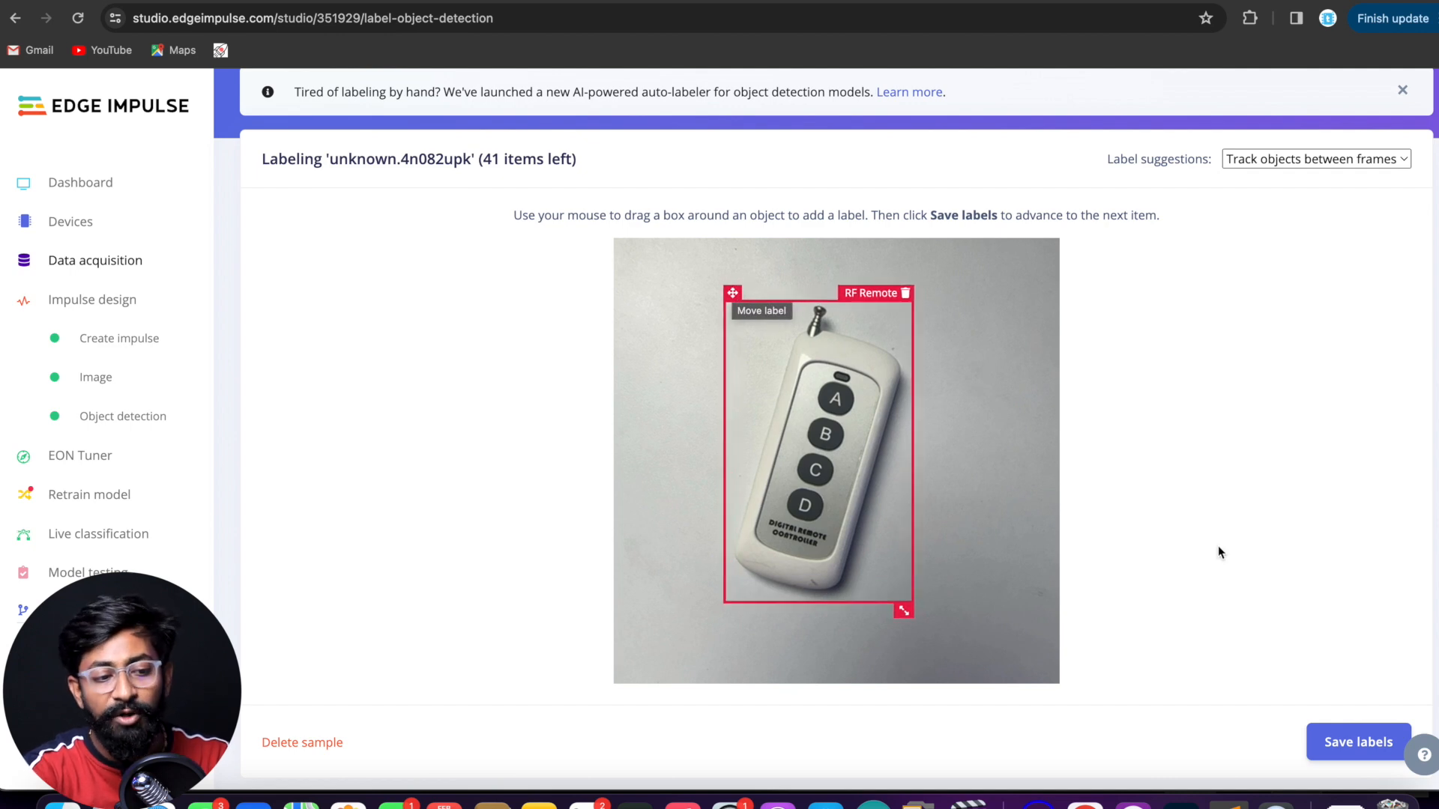
{"action": "left_click", "coordinate": [1358, 742]}
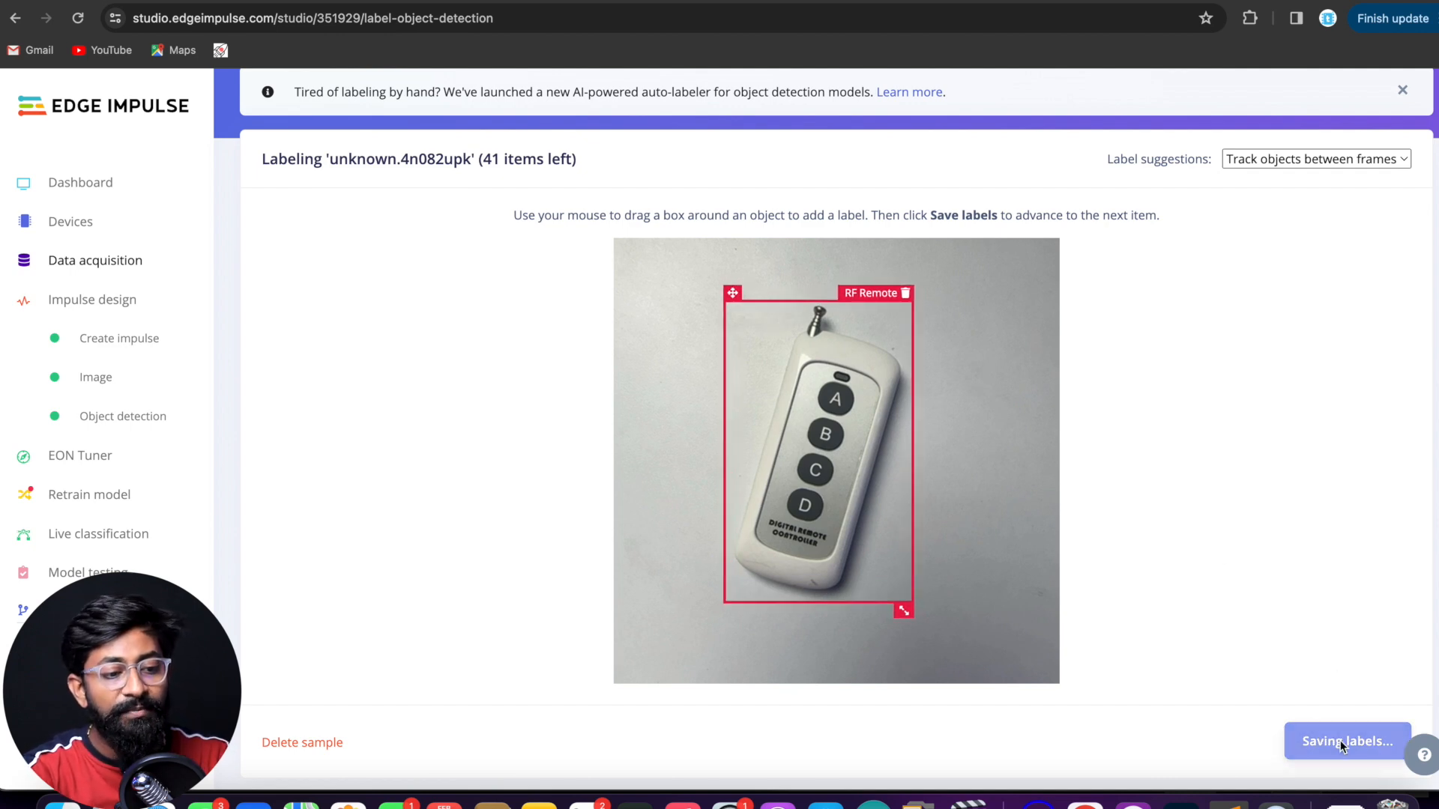
{"action": "left_click", "coordinate": [1342, 744]}
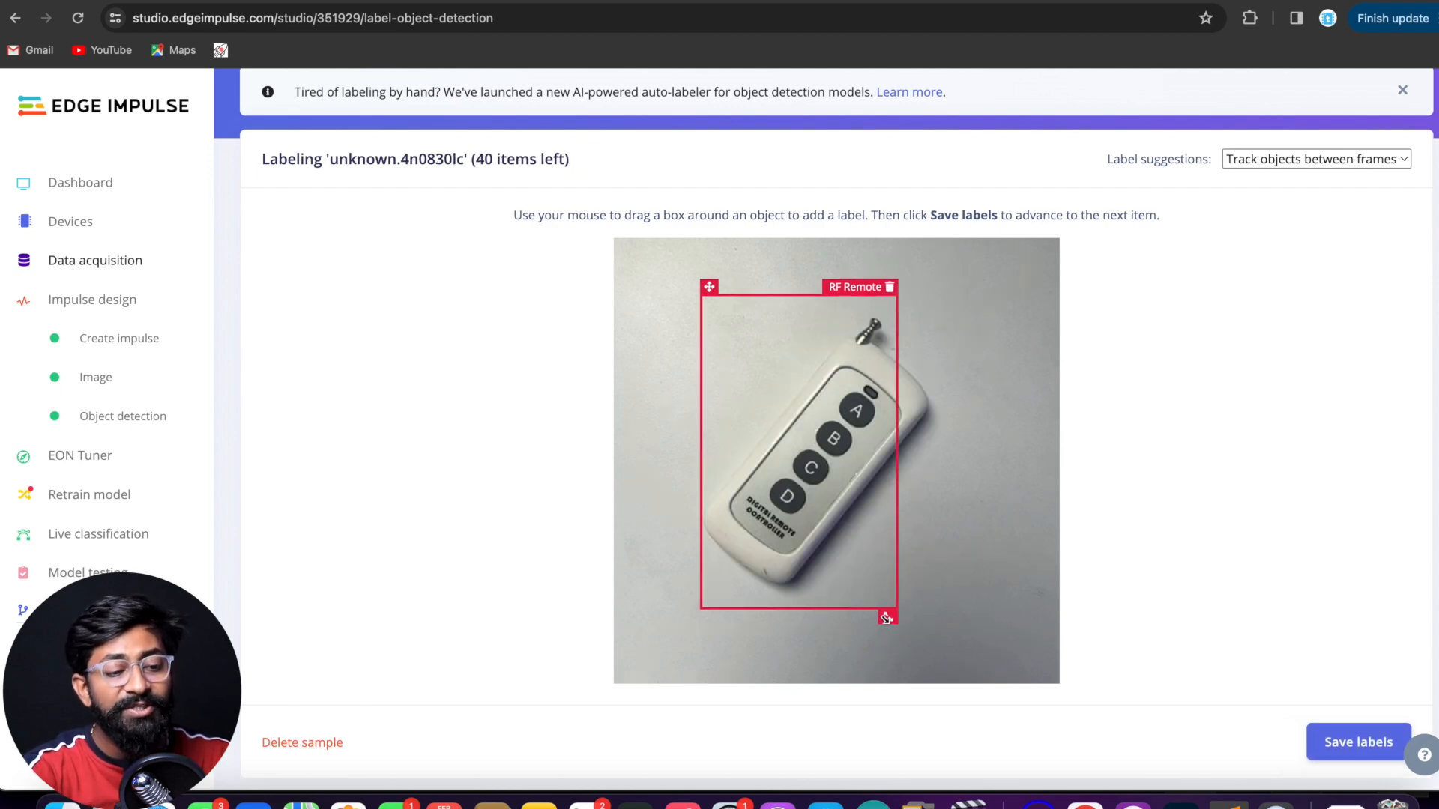
{"action": "left_click_drag", "start_coordinate": [886, 616], "coordinate": [931, 616]}
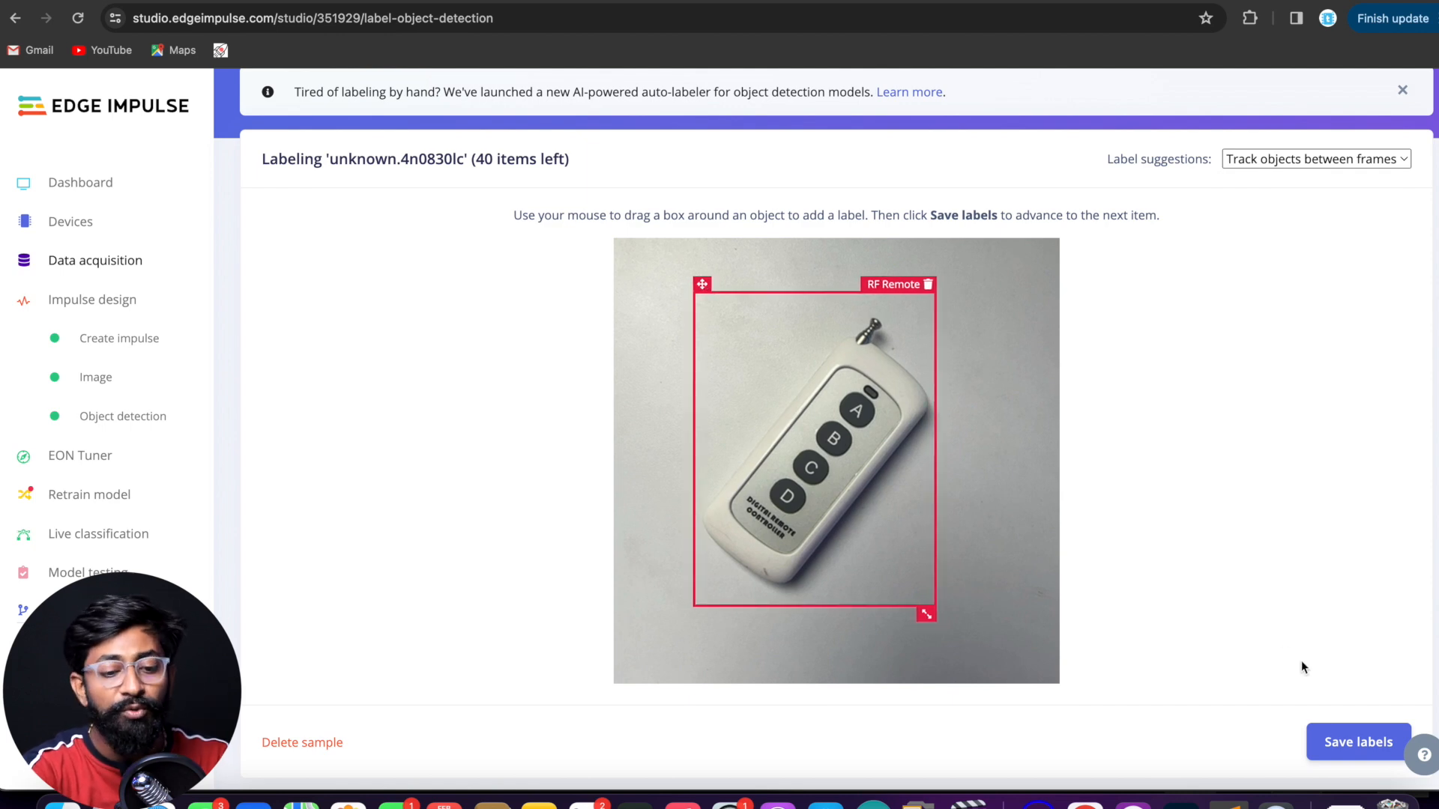
{"action": "left_click", "coordinate": [1358, 742]}
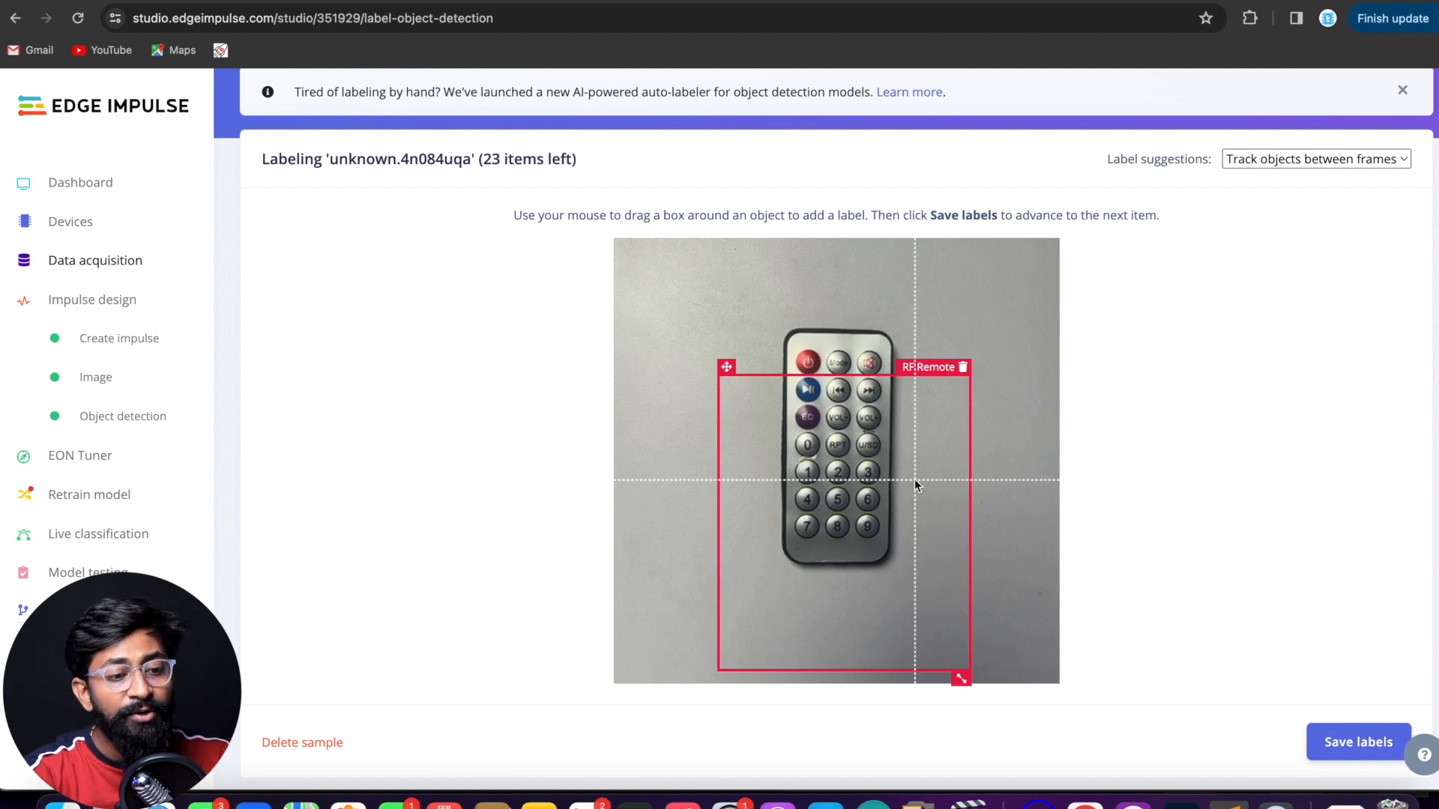
- Box the remaining remotes as 'IR Remote' and save labels until the queue shows 0
{"action": "left_click", "coordinate": [971, 367]}
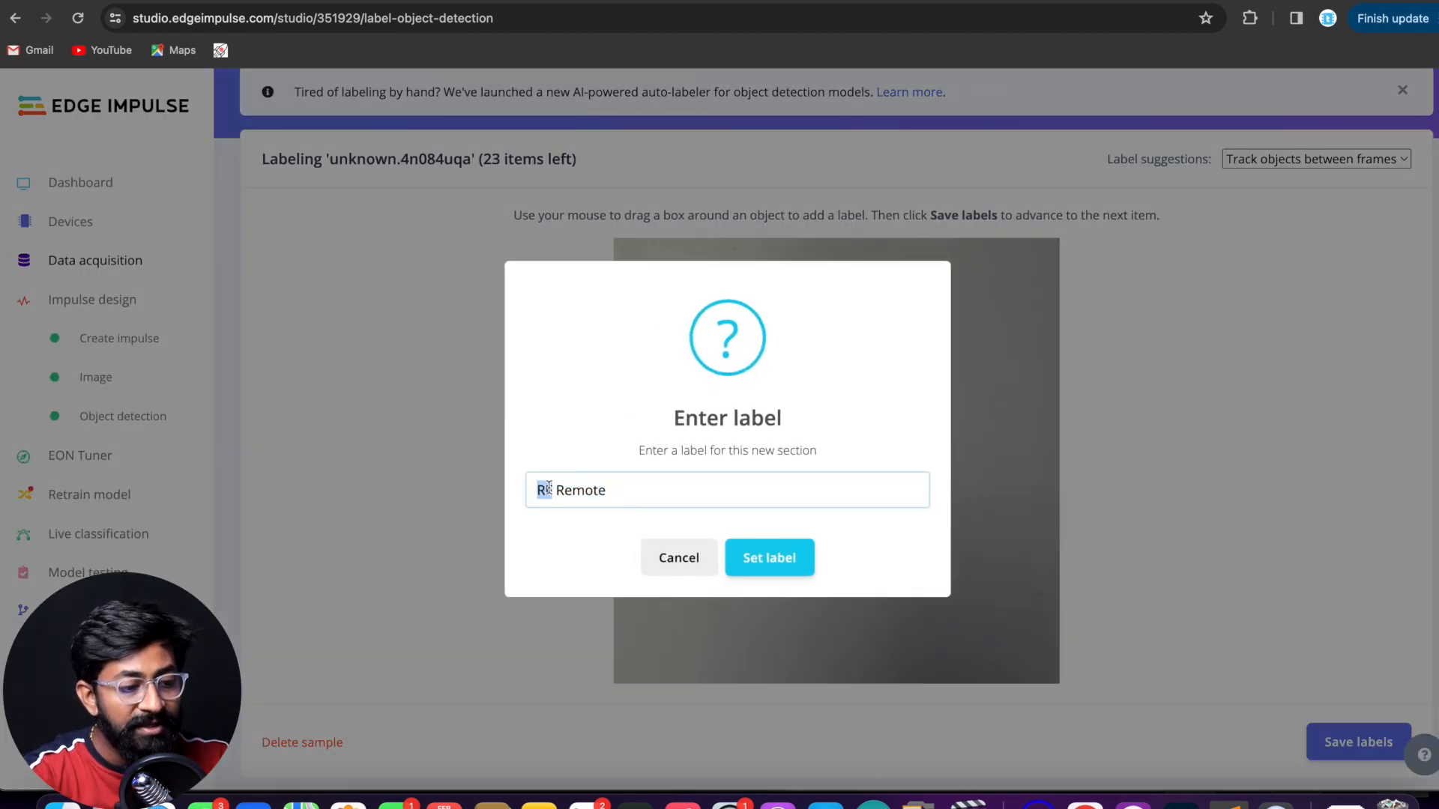
{"action": "left_click", "coordinate": [770, 557]}
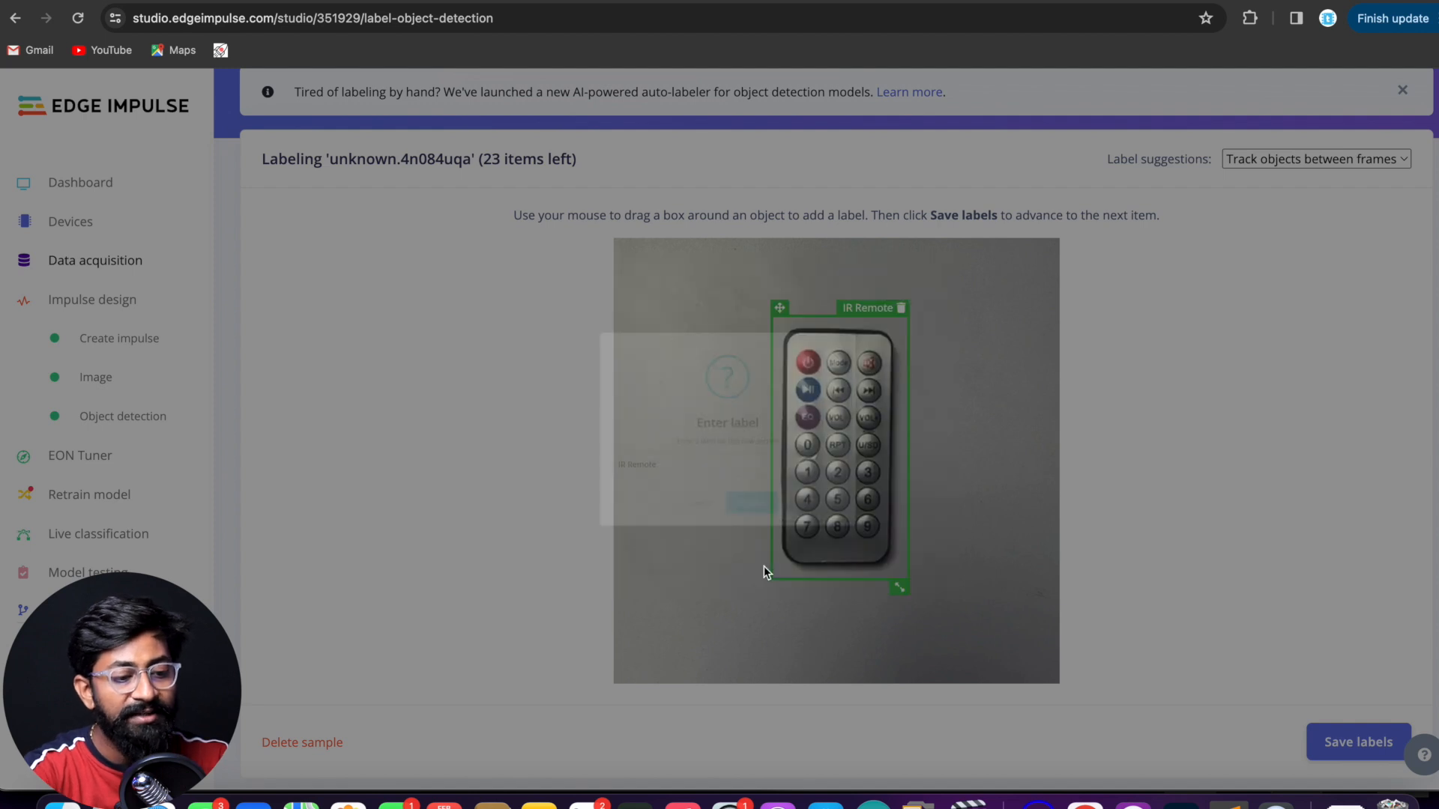
{"action": "left_click", "coordinate": [1358, 742]}
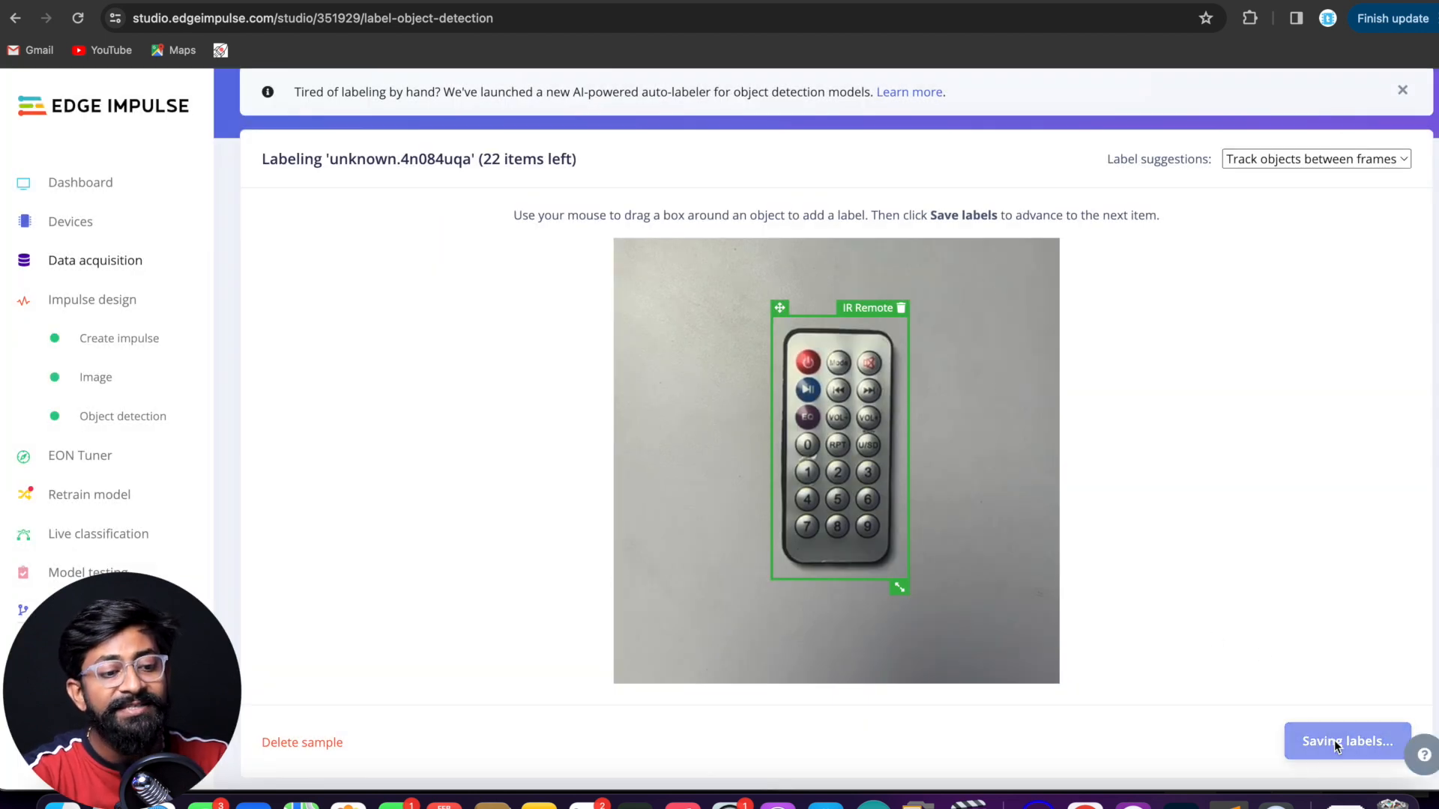
{"action": "left_click", "coordinate": [1347, 741]}
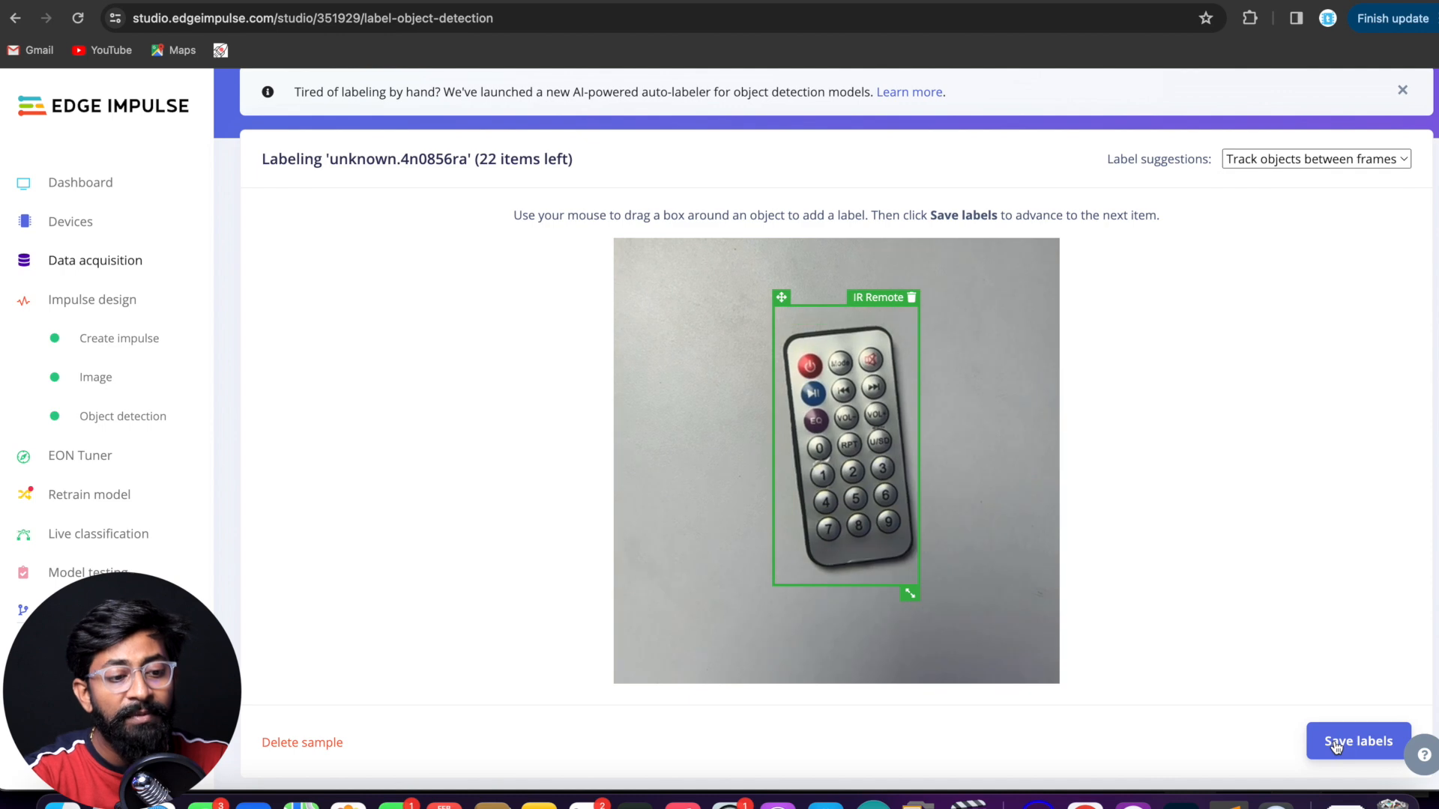
{"action": "left_click", "coordinate": [1358, 741]}
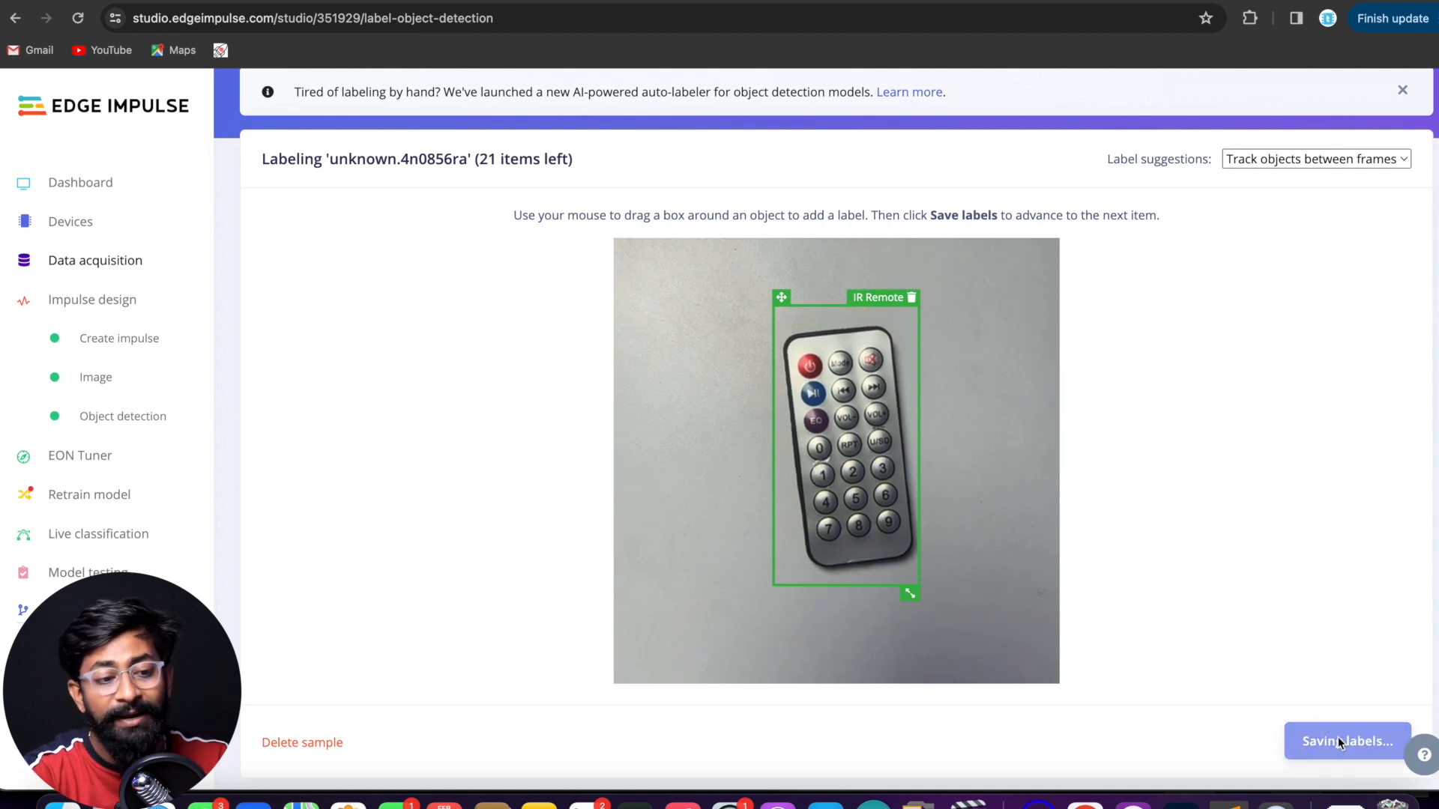
{"action": "left_click", "coordinate": [1340, 742]}
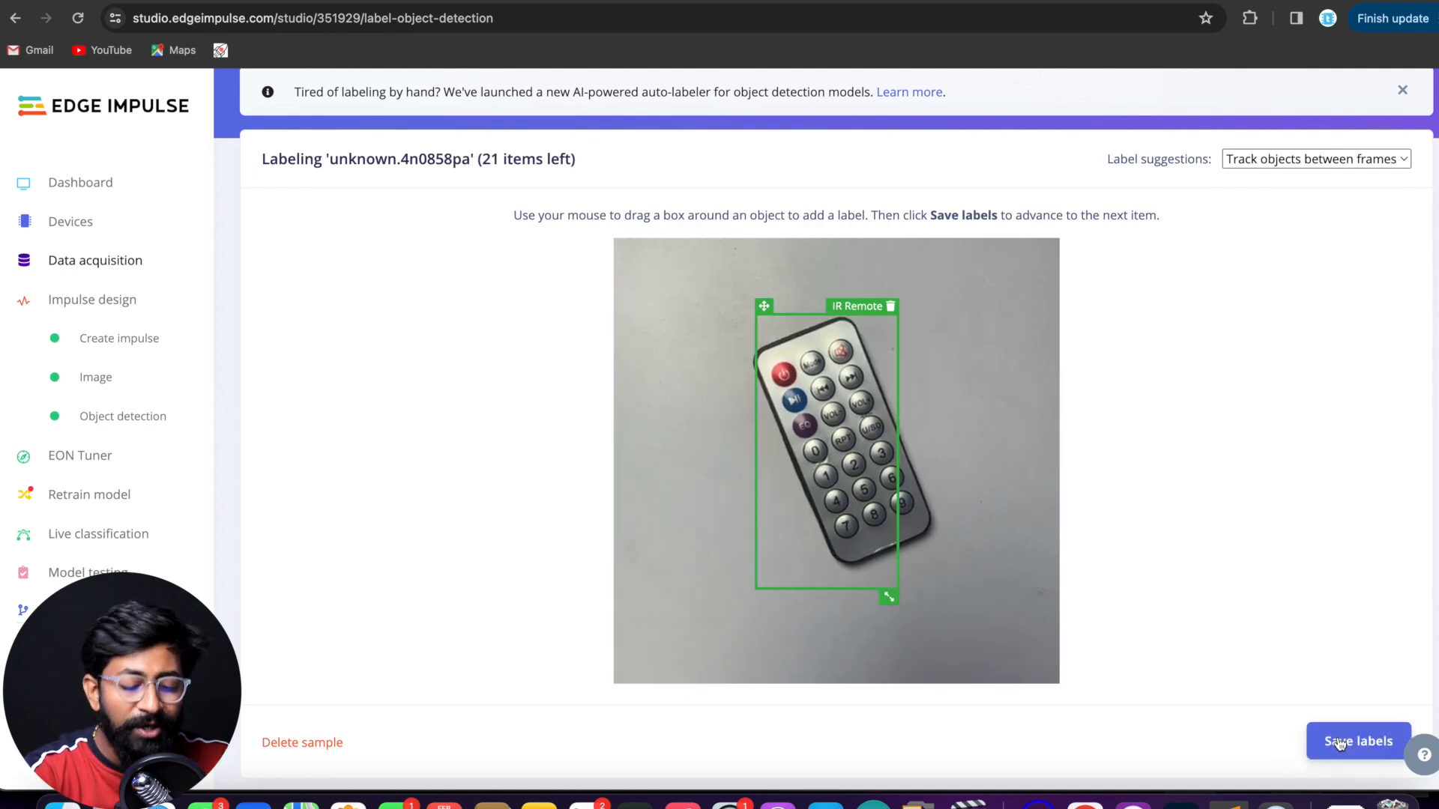
{"action": "left_click", "coordinate": [1358, 740]}
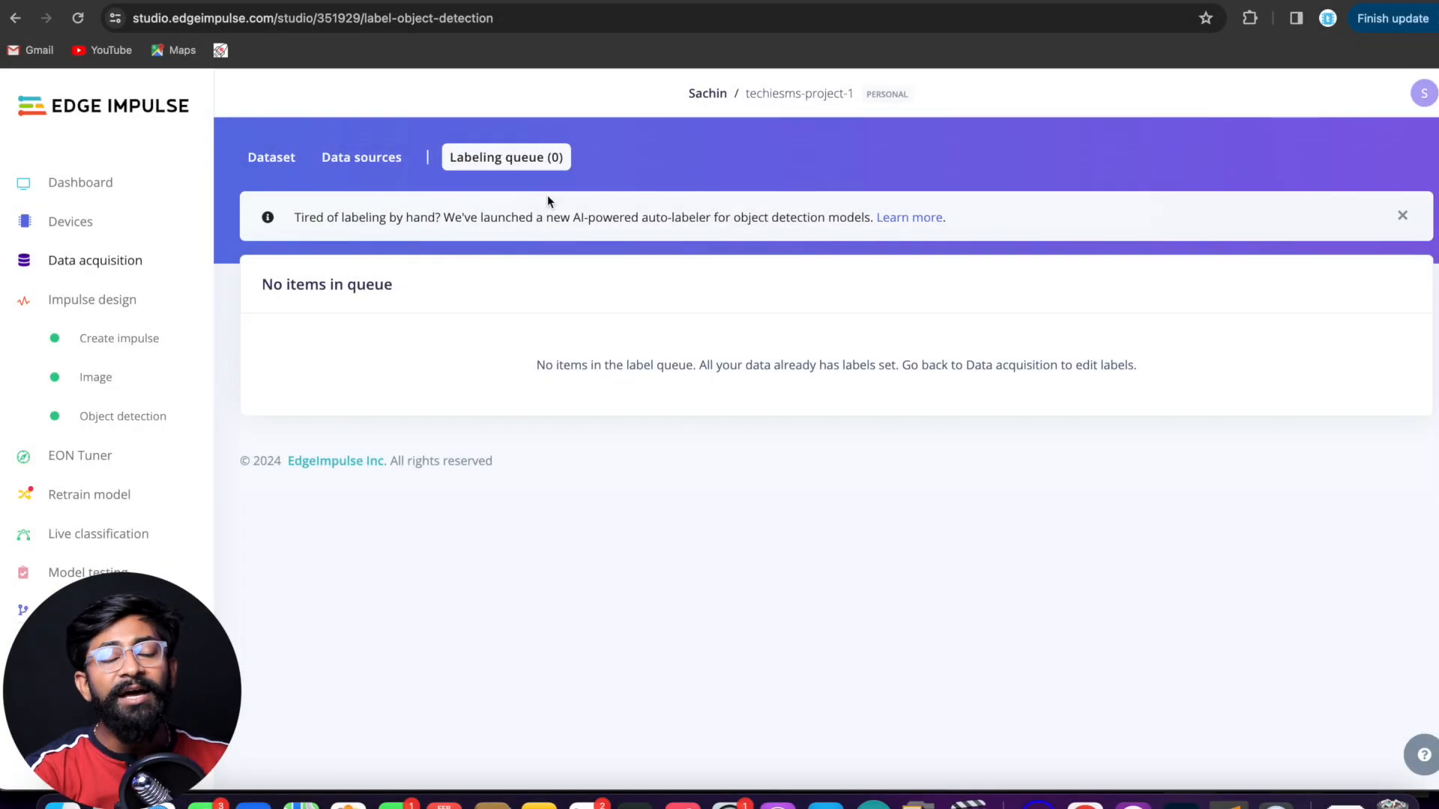
{"action": "mouse_move", "coordinate": [544, 187]}
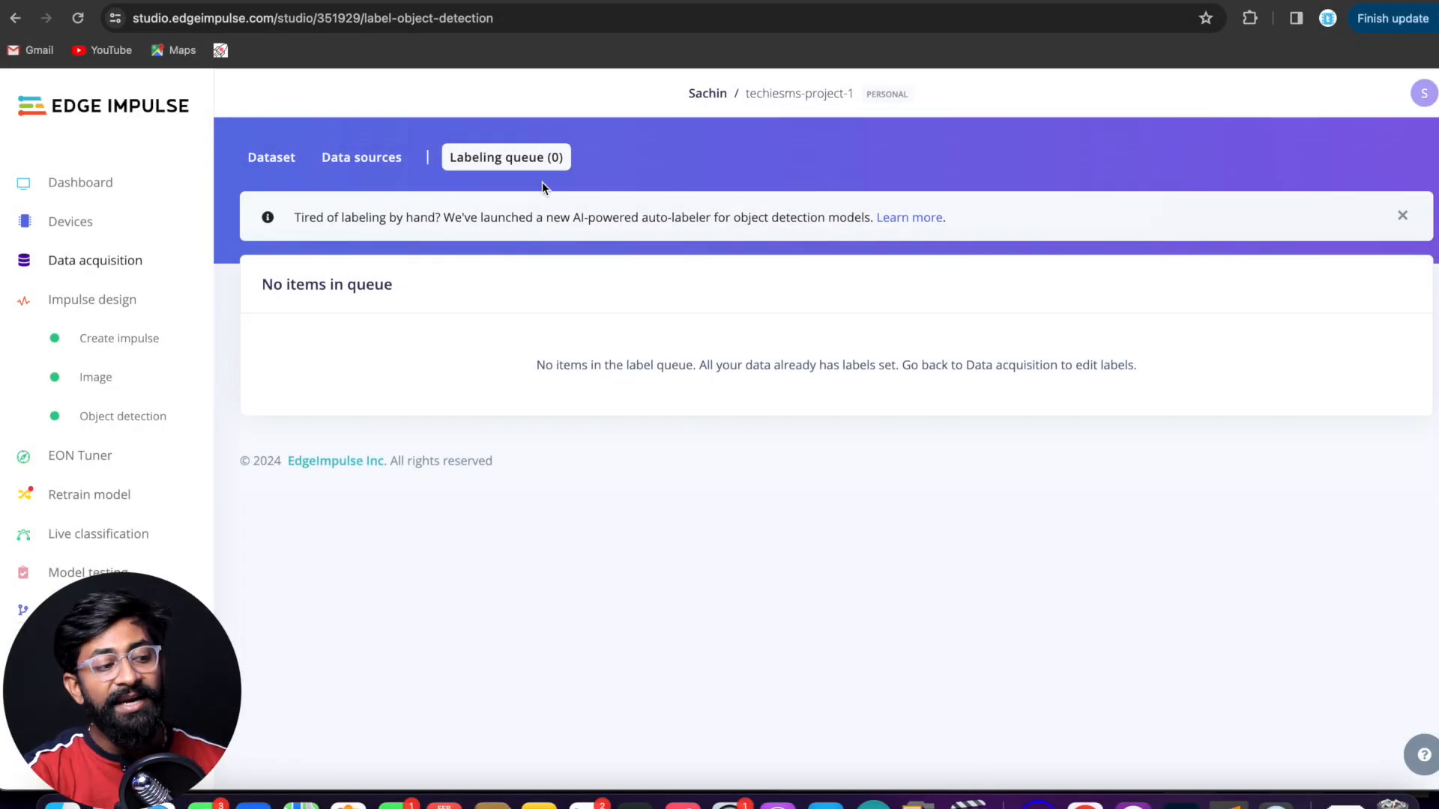
{"action": "mouse_move", "coordinate": [112, 334]}
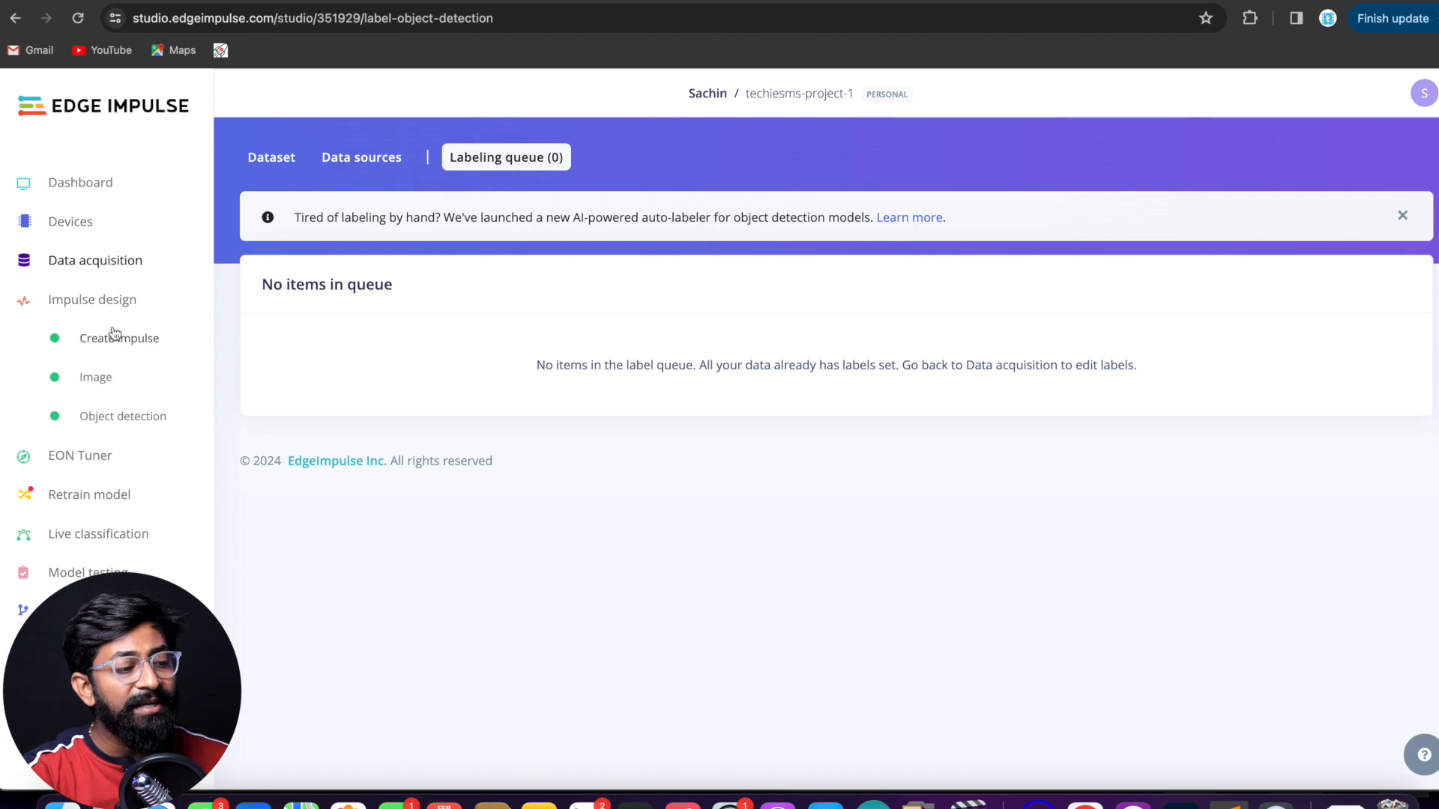
- Add Image processing and Object Detection (Images) blocks to the impulse and save it
{"action": "left_click", "coordinate": [119, 338]}
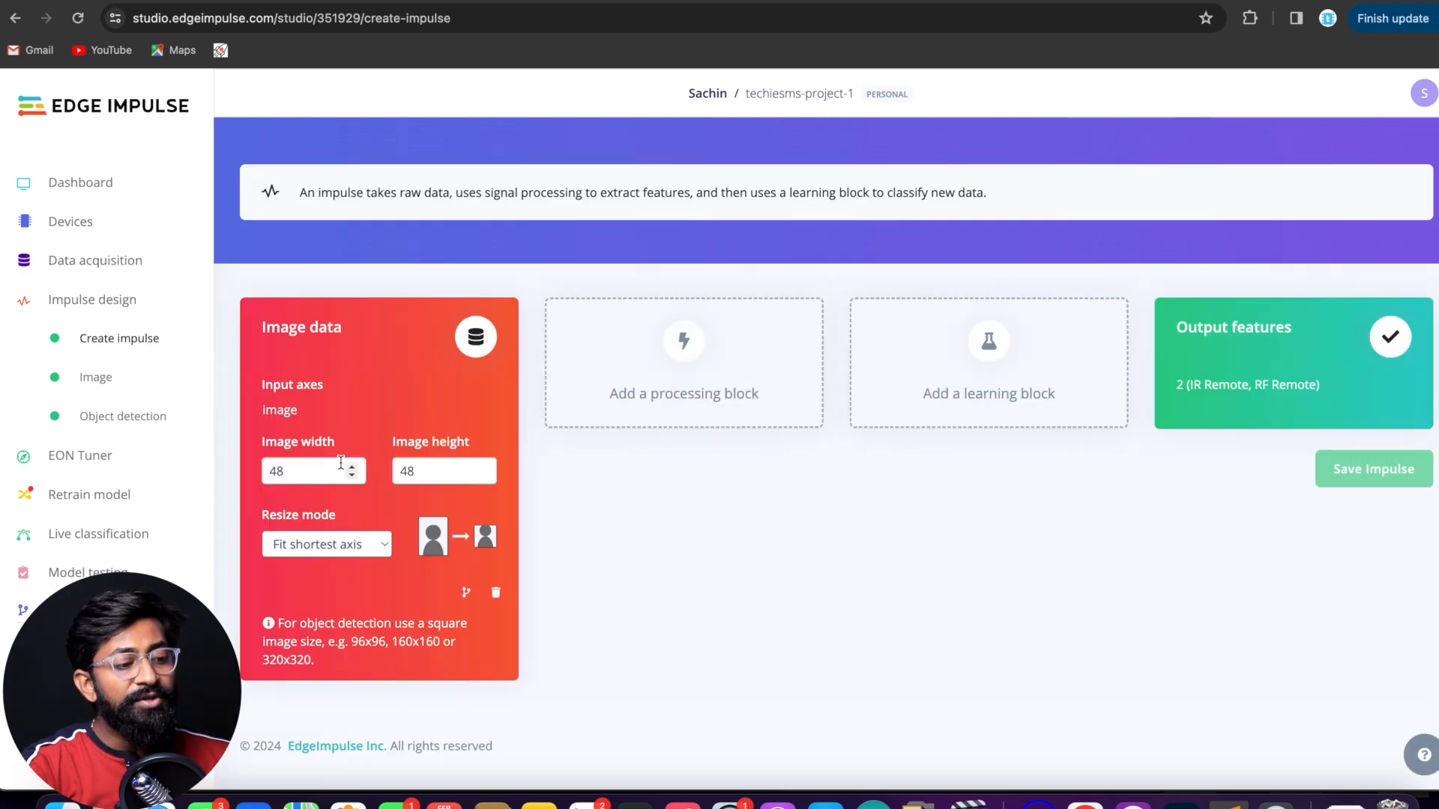
{"action": "mouse_move", "coordinate": [440, 495]}
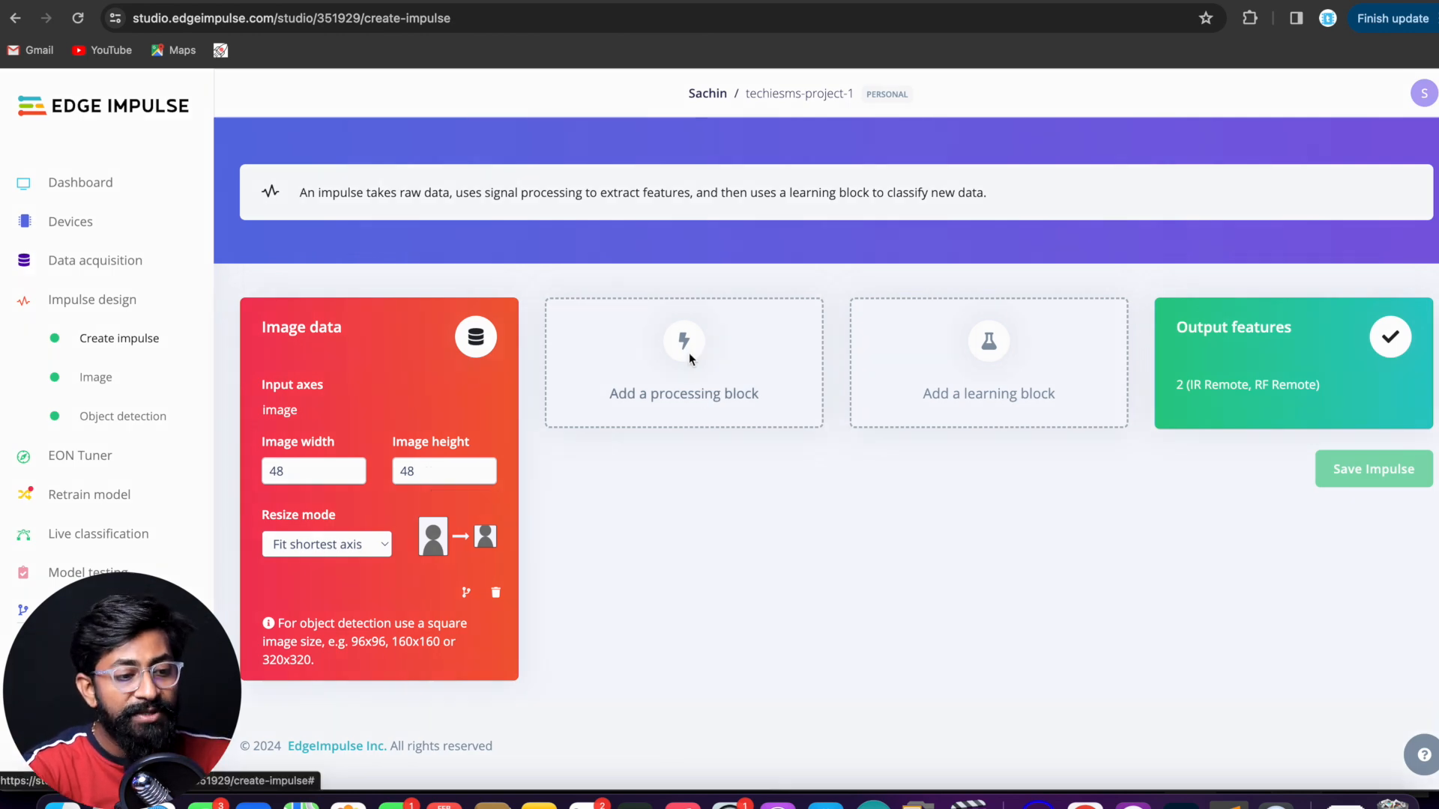
{"action": "left_click", "coordinate": [684, 362]}
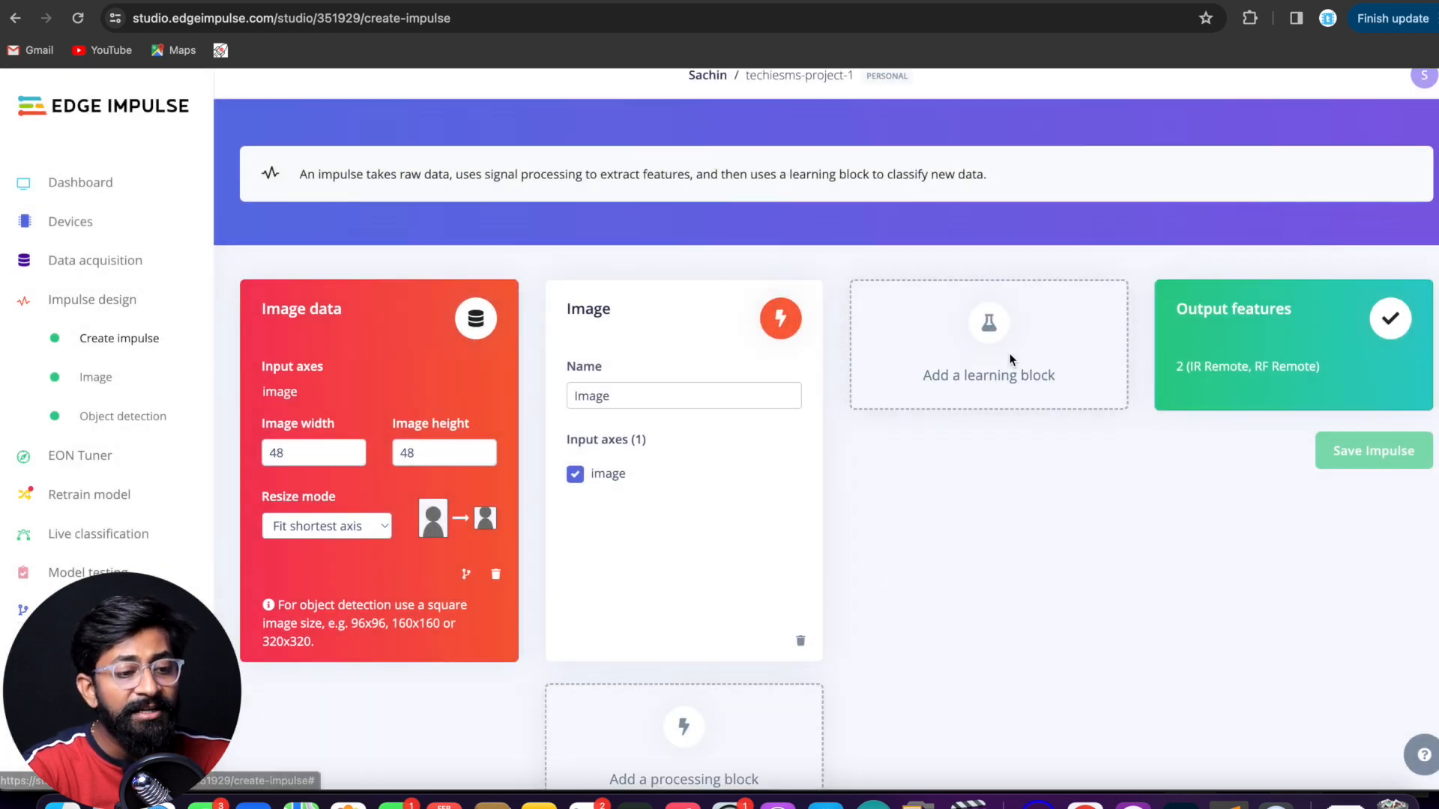
{"action": "left_click", "coordinate": [988, 344]}
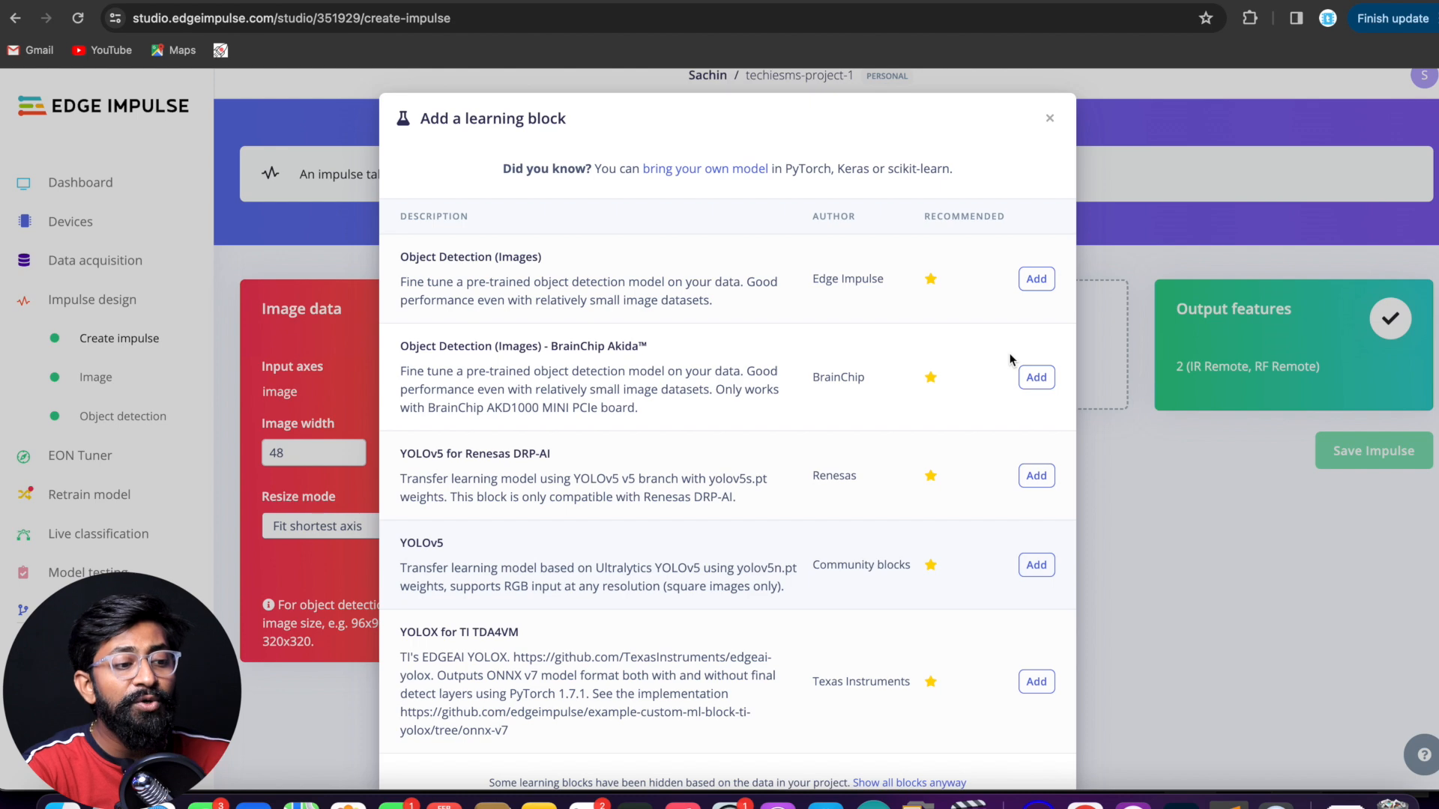
{"action": "left_click", "coordinate": [1036, 279]}
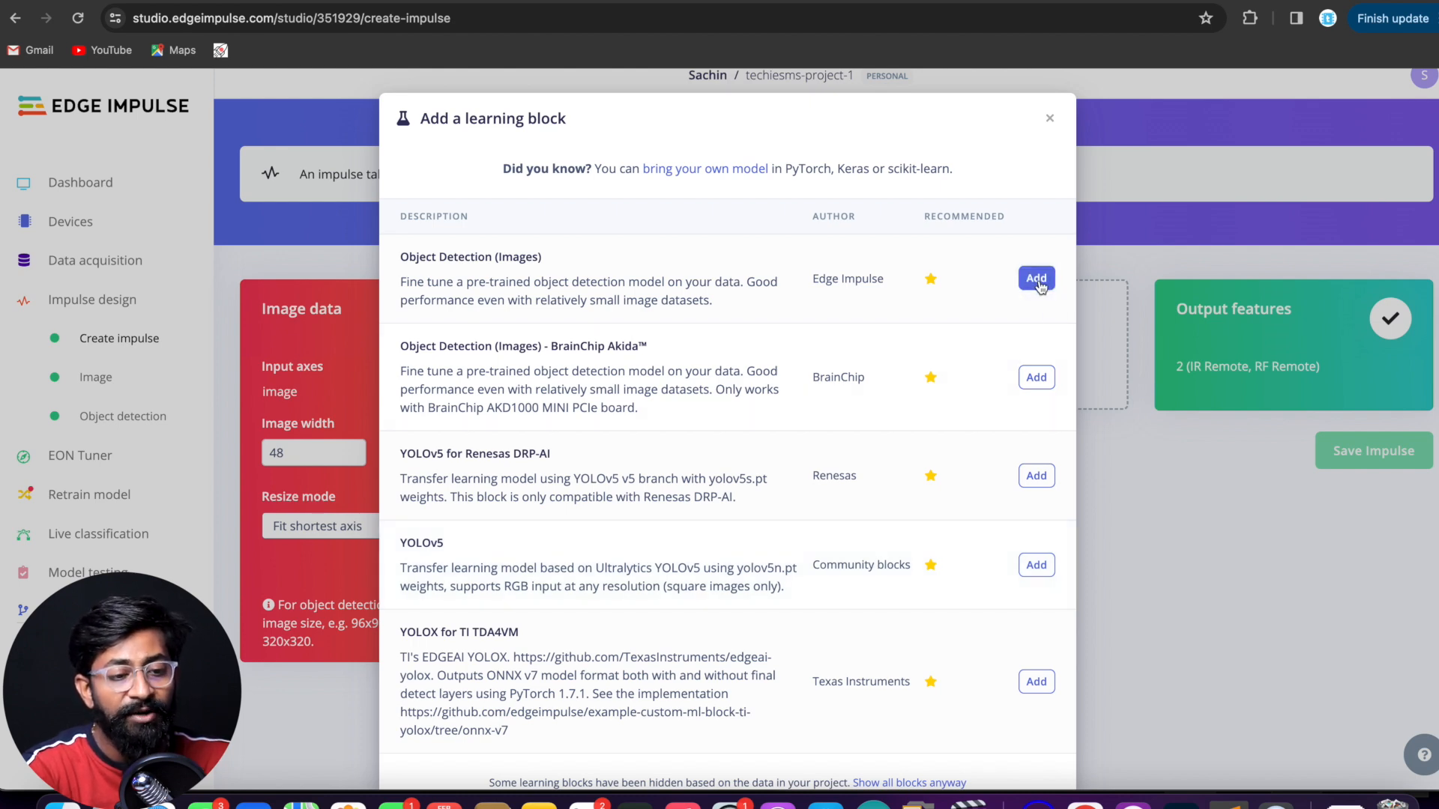
{"action": "left_click", "coordinate": [1036, 278]}
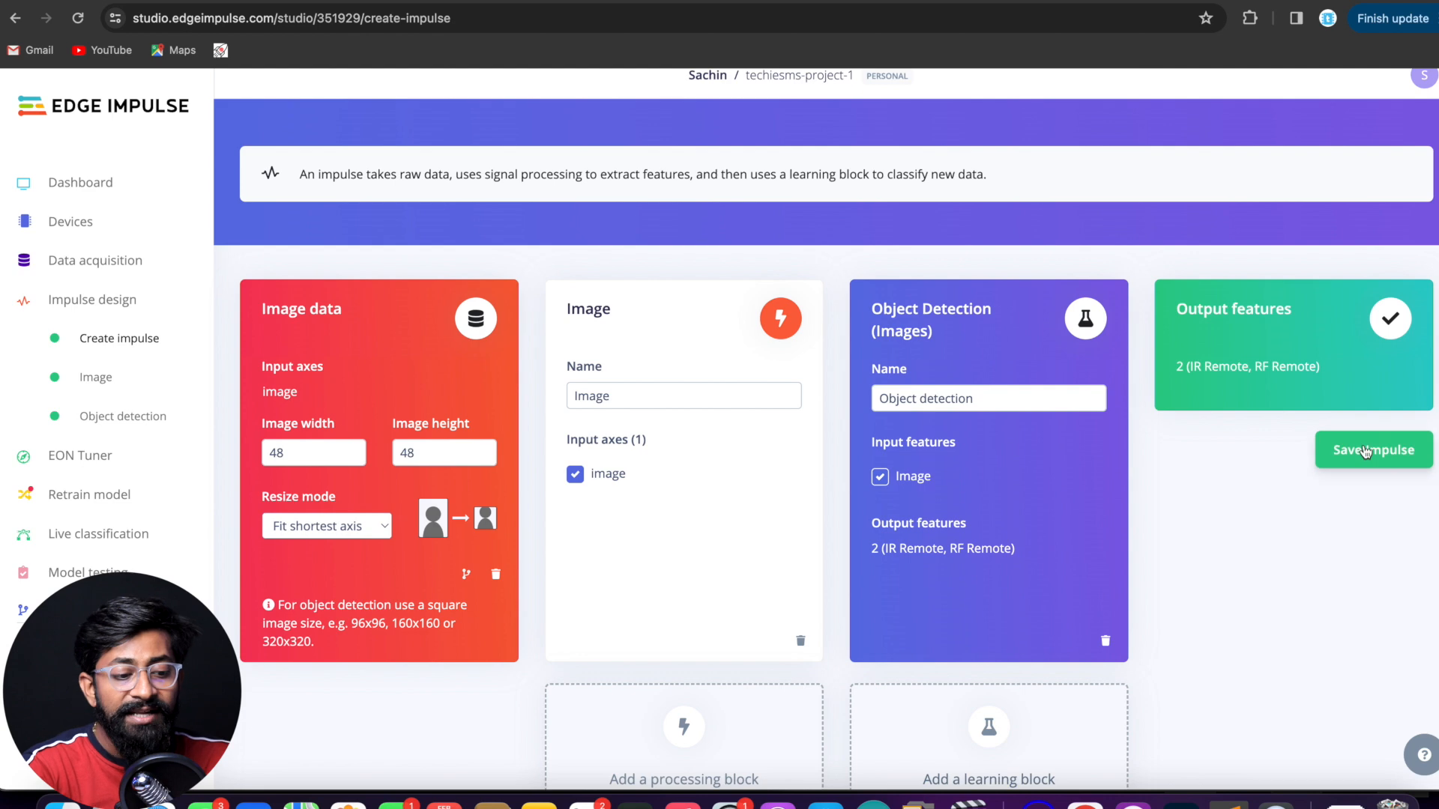
{"action": "left_click", "coordinate": [1366, 450]}
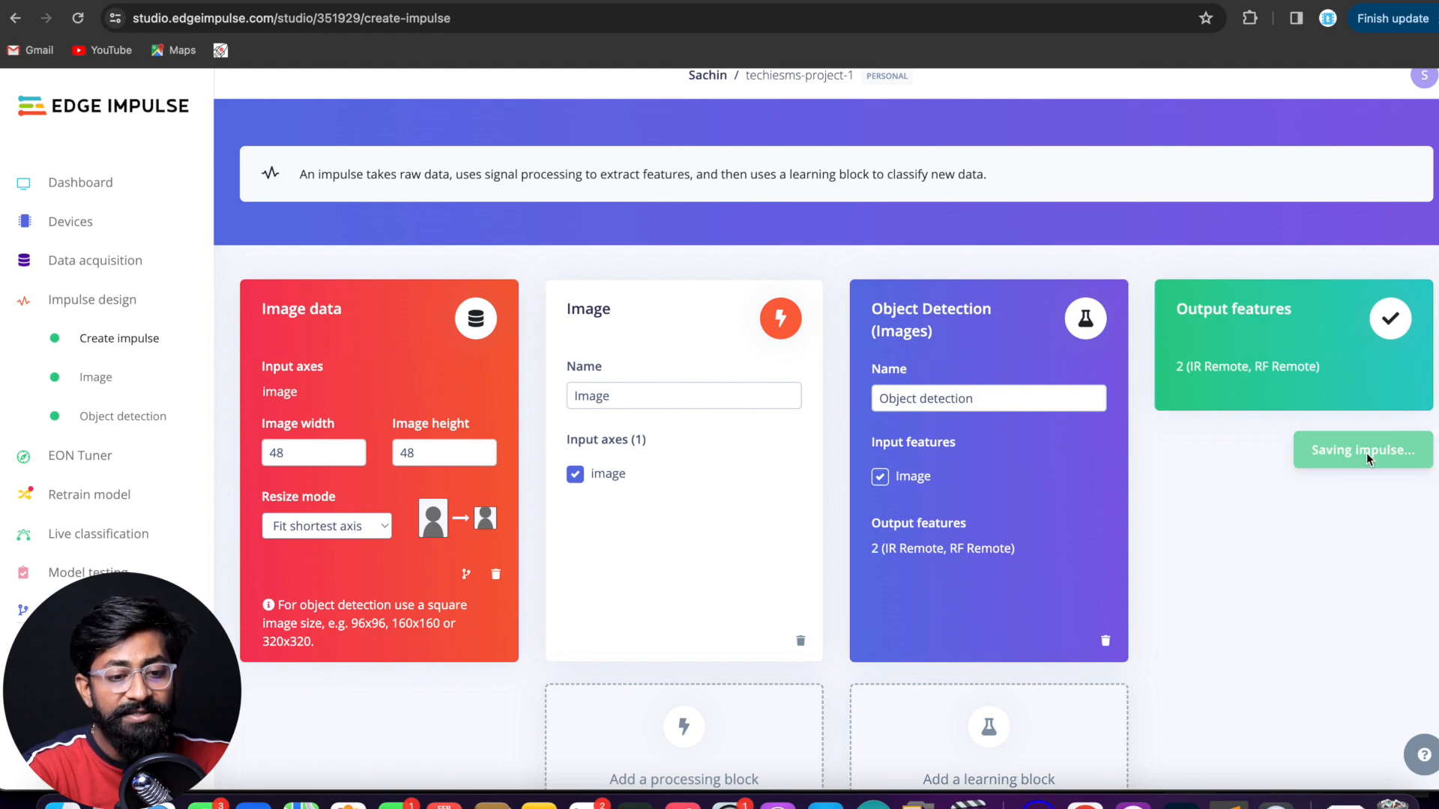
{"action": "left_click", "coordinate": [1363, 450]}
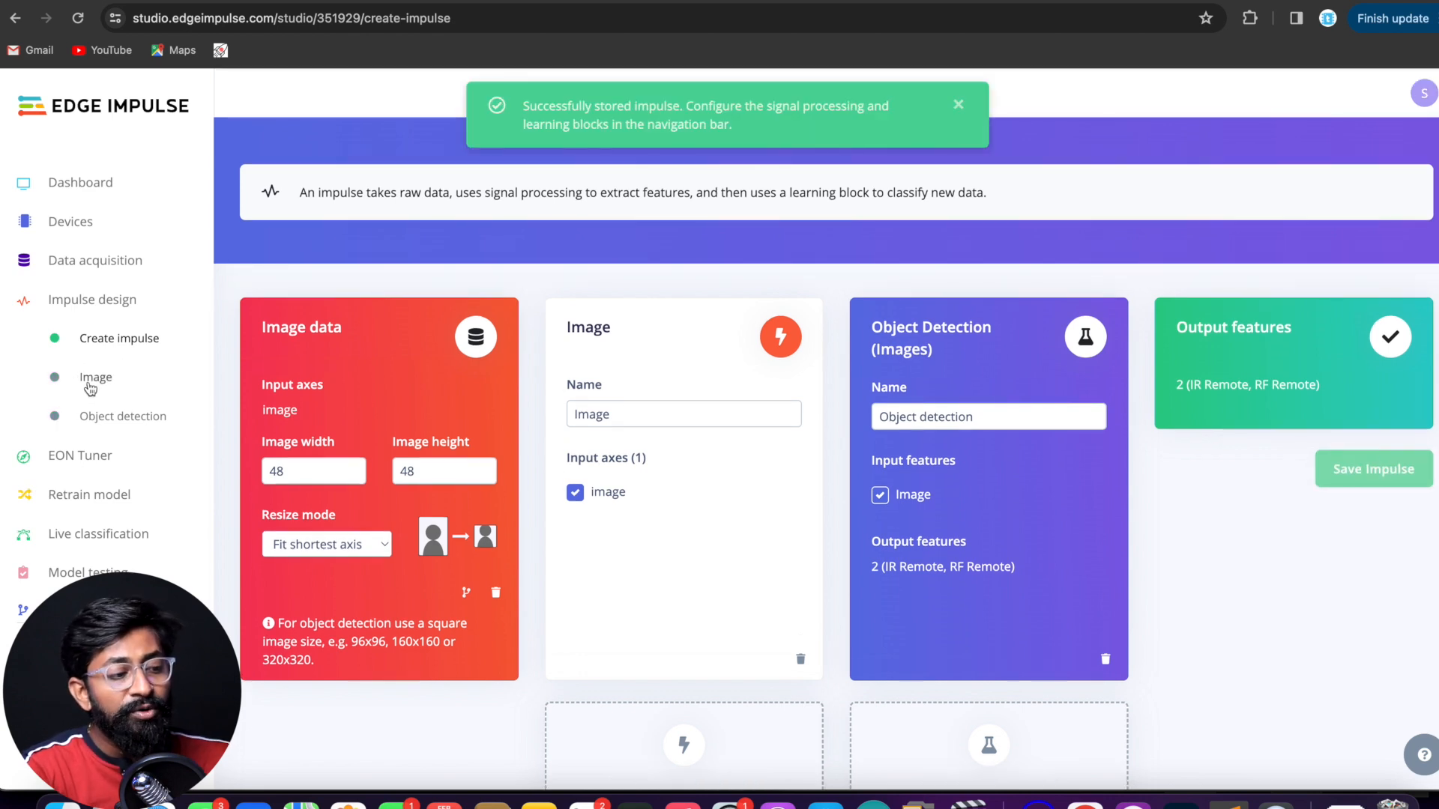
- Set the Image block's colour depth to Grayscale and save the parameters
{"action": "left_click", "coordinate": [95, 377]}
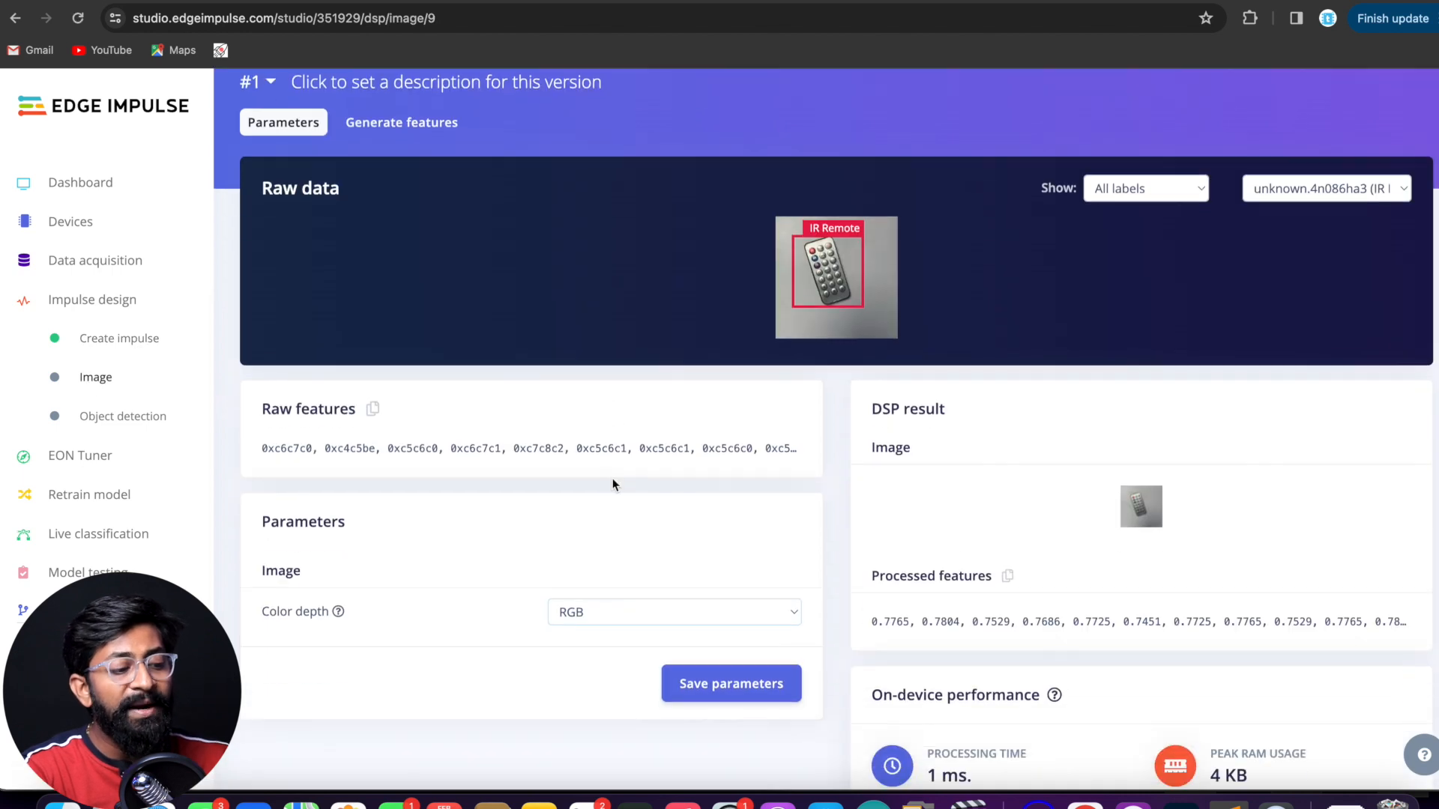
{"action": "left_click", "coordinate": [674, 612]}
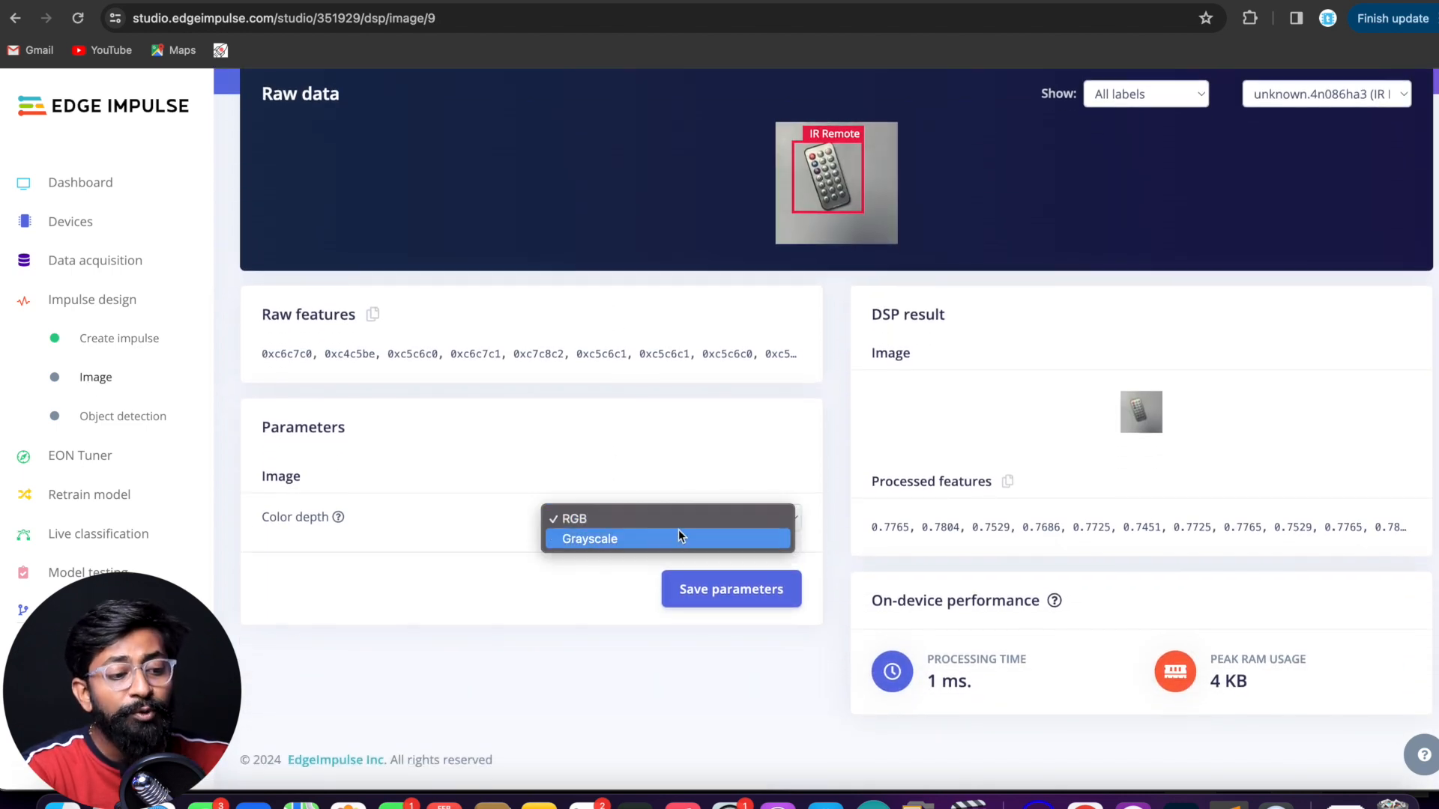
{"action": "left_click", "coordinate": [589, 539]}
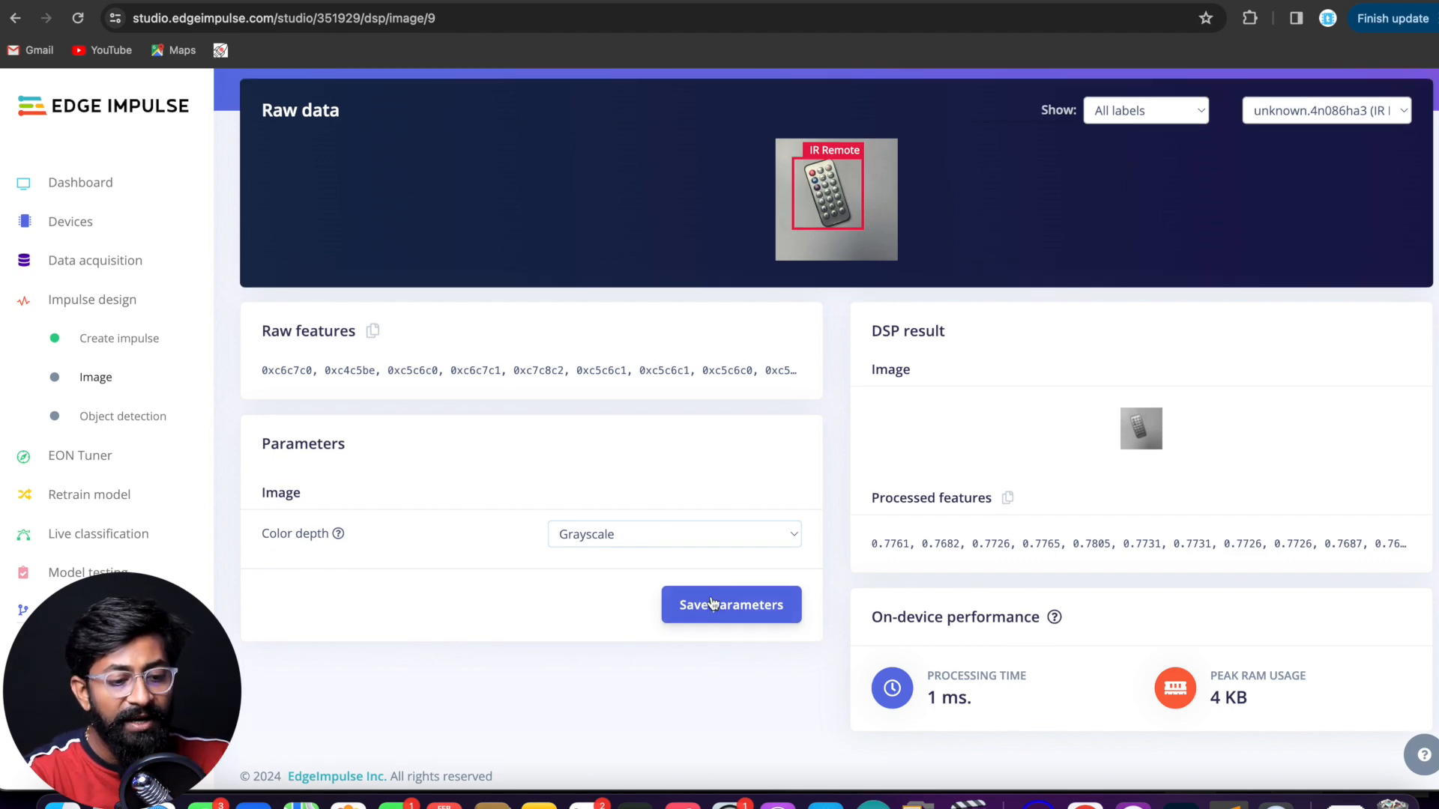
{"action": "left_click", "coordinate": [731, 604]}
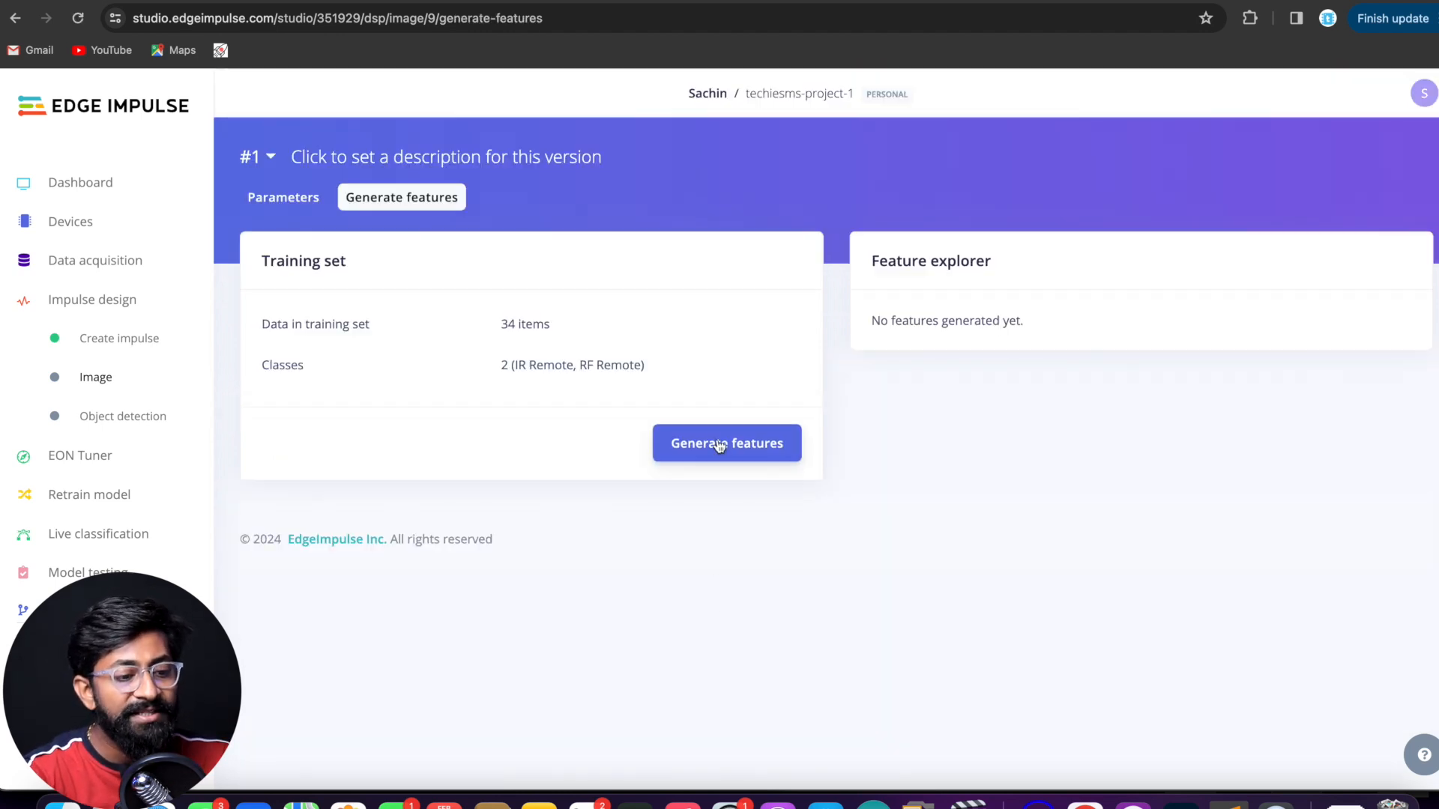
- Generate features for the 34 training images and check the IR/RF Remote clusters
{"action": "left_click", "coordinate": [719, 442]}
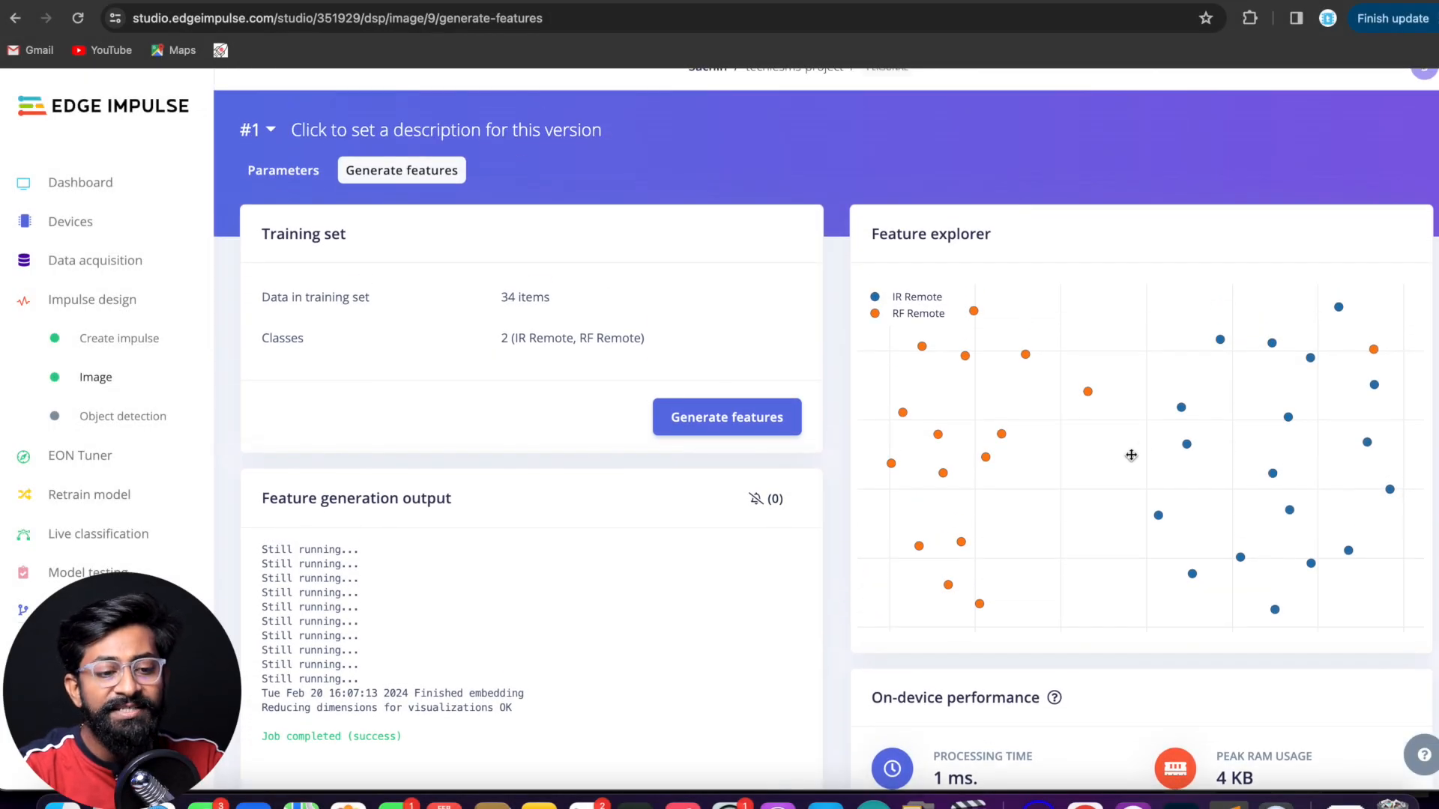
{"action": "mouse_move", "coordinate": [1112, 444]}
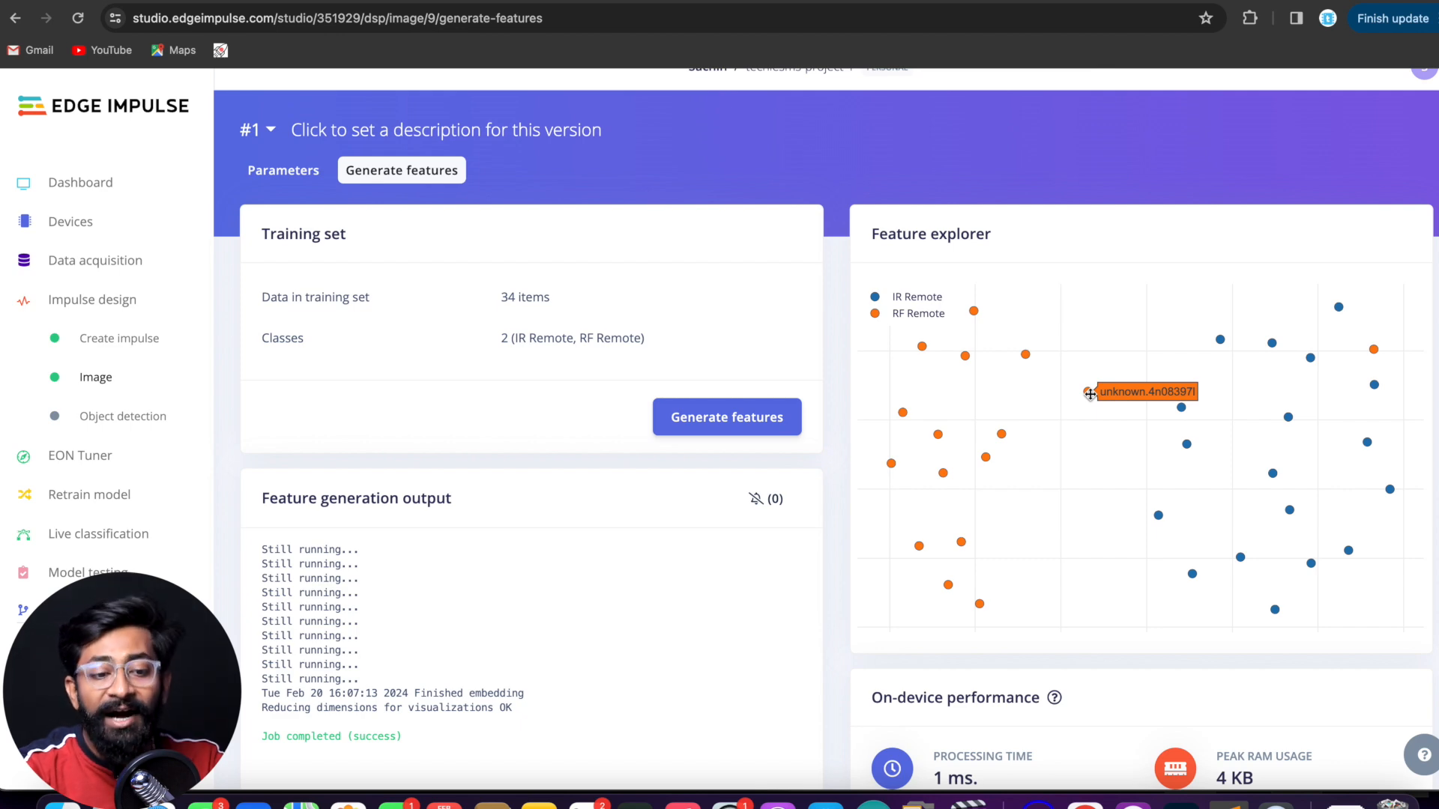
{"action": "mouse_move", "coordinate": [1218, 341]}
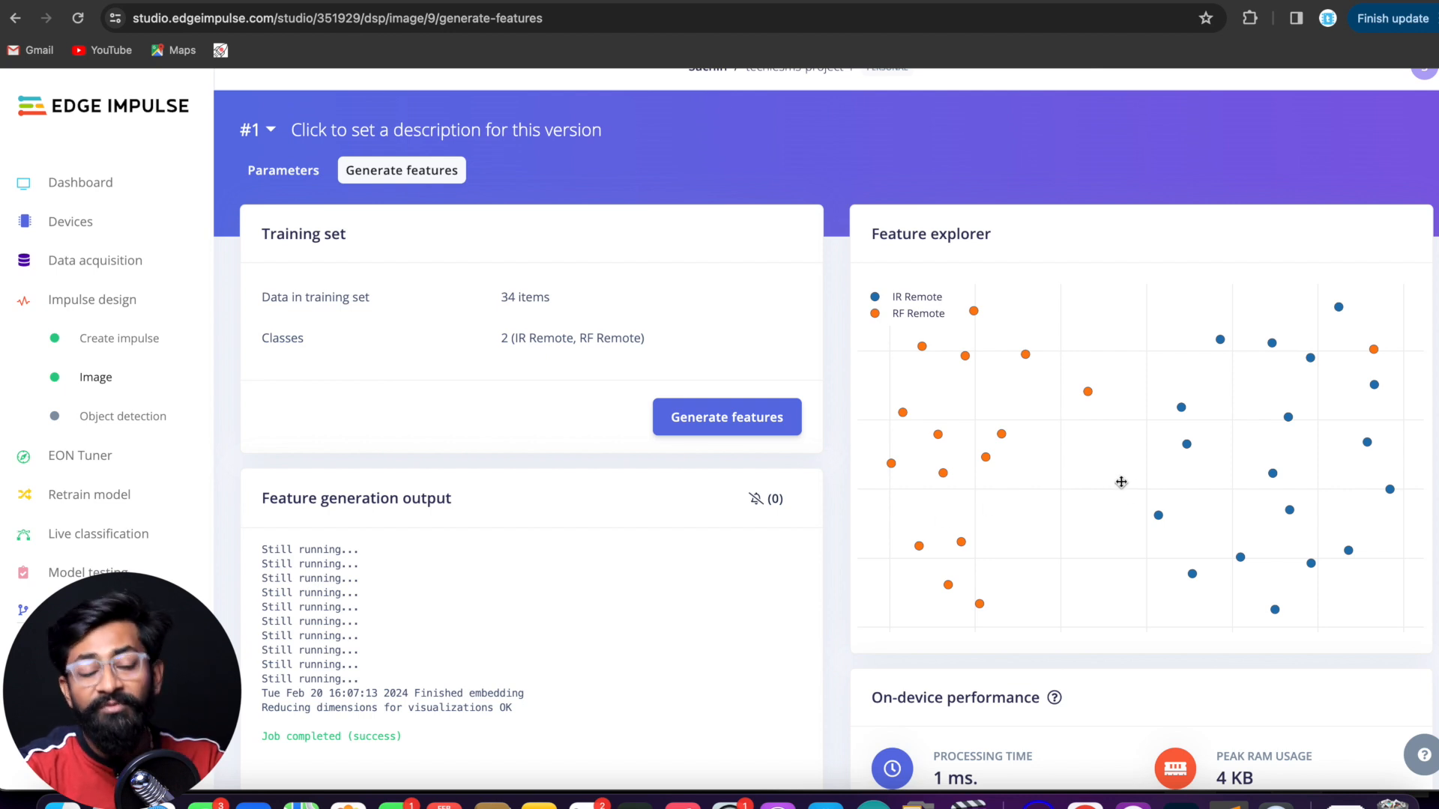
{"action": "mouse_move", "coordinate": [1374, 350]}
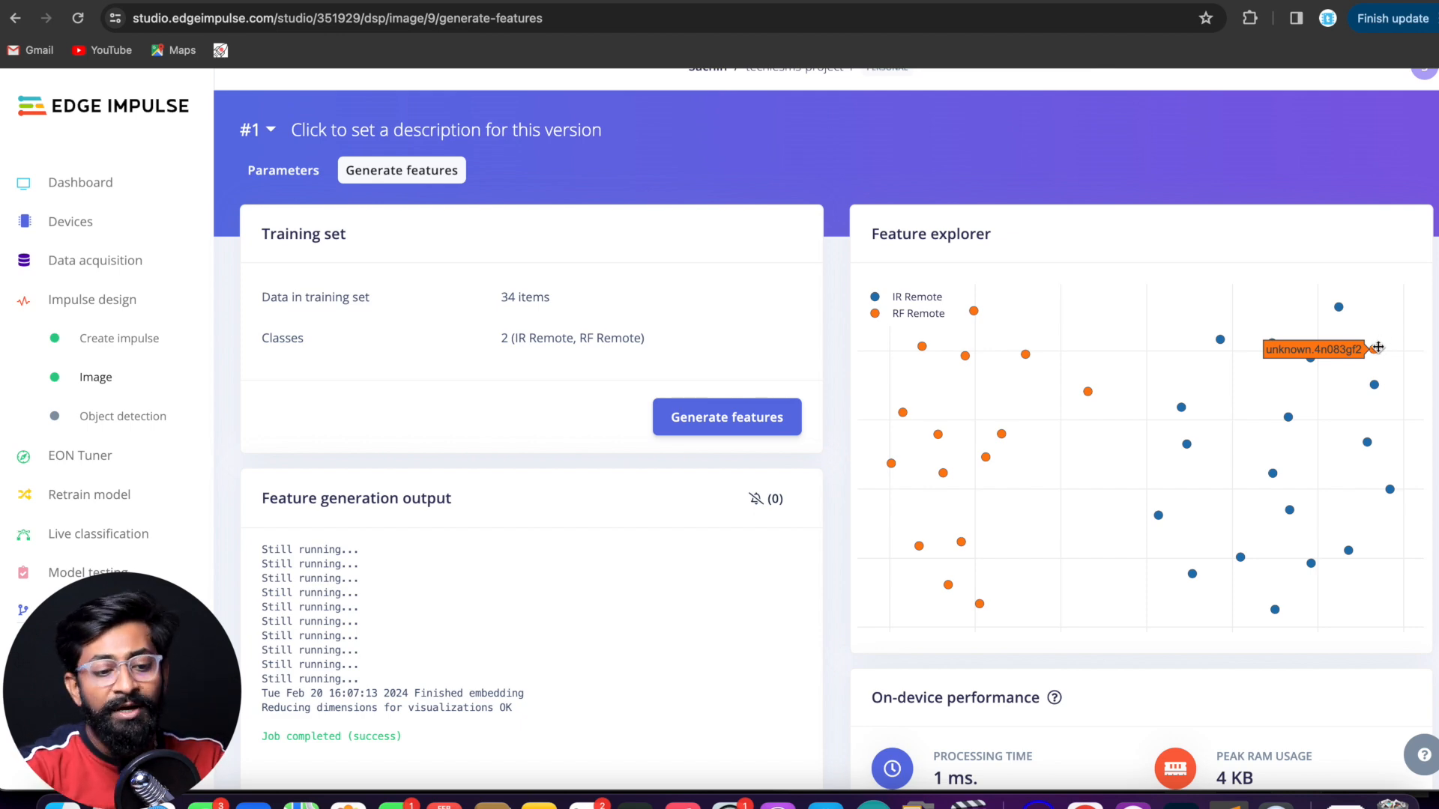
{"action": "scroll", "scroll_direction": "down", "scroll_amount": 3}
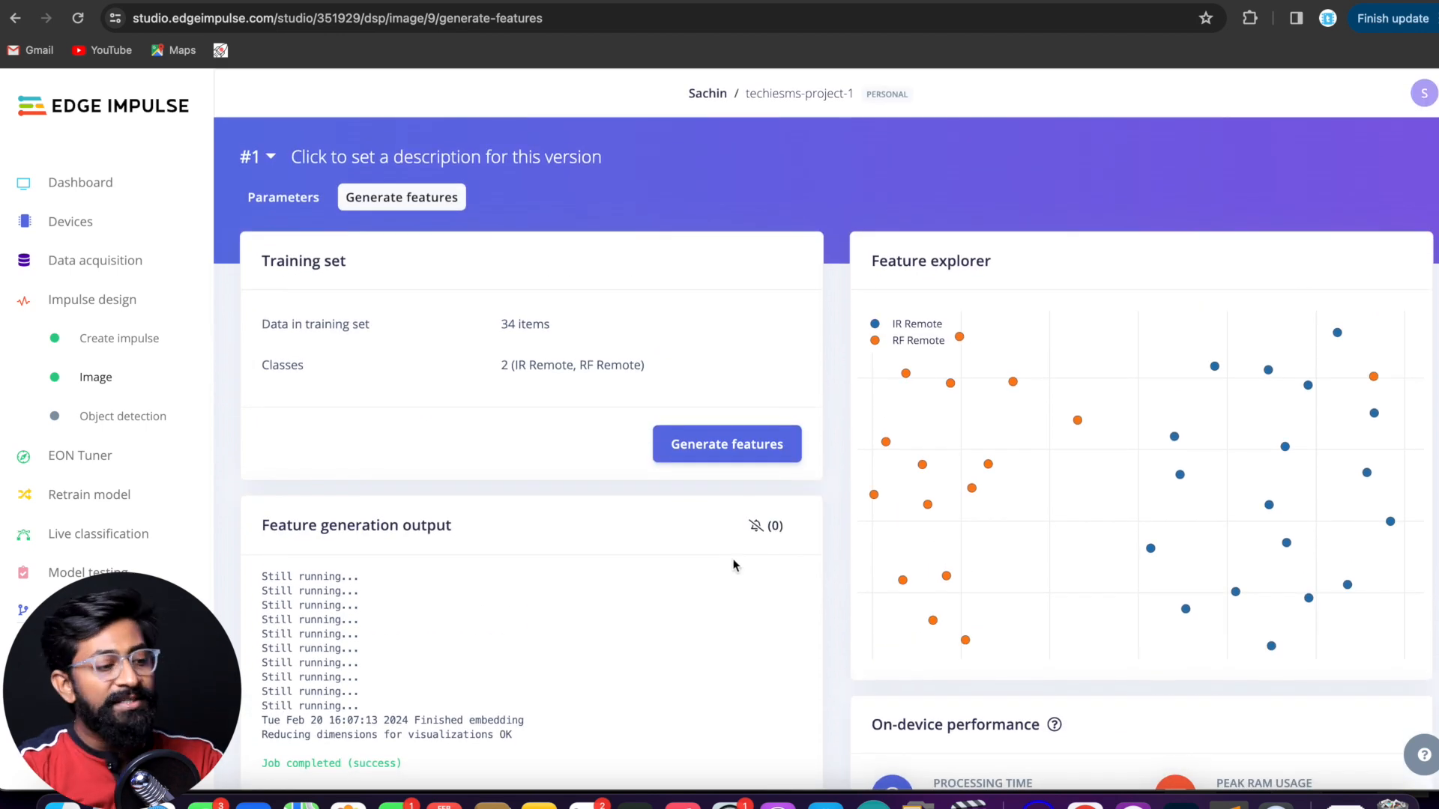
{"action": "left_click", "coordinate": [122, 416]}
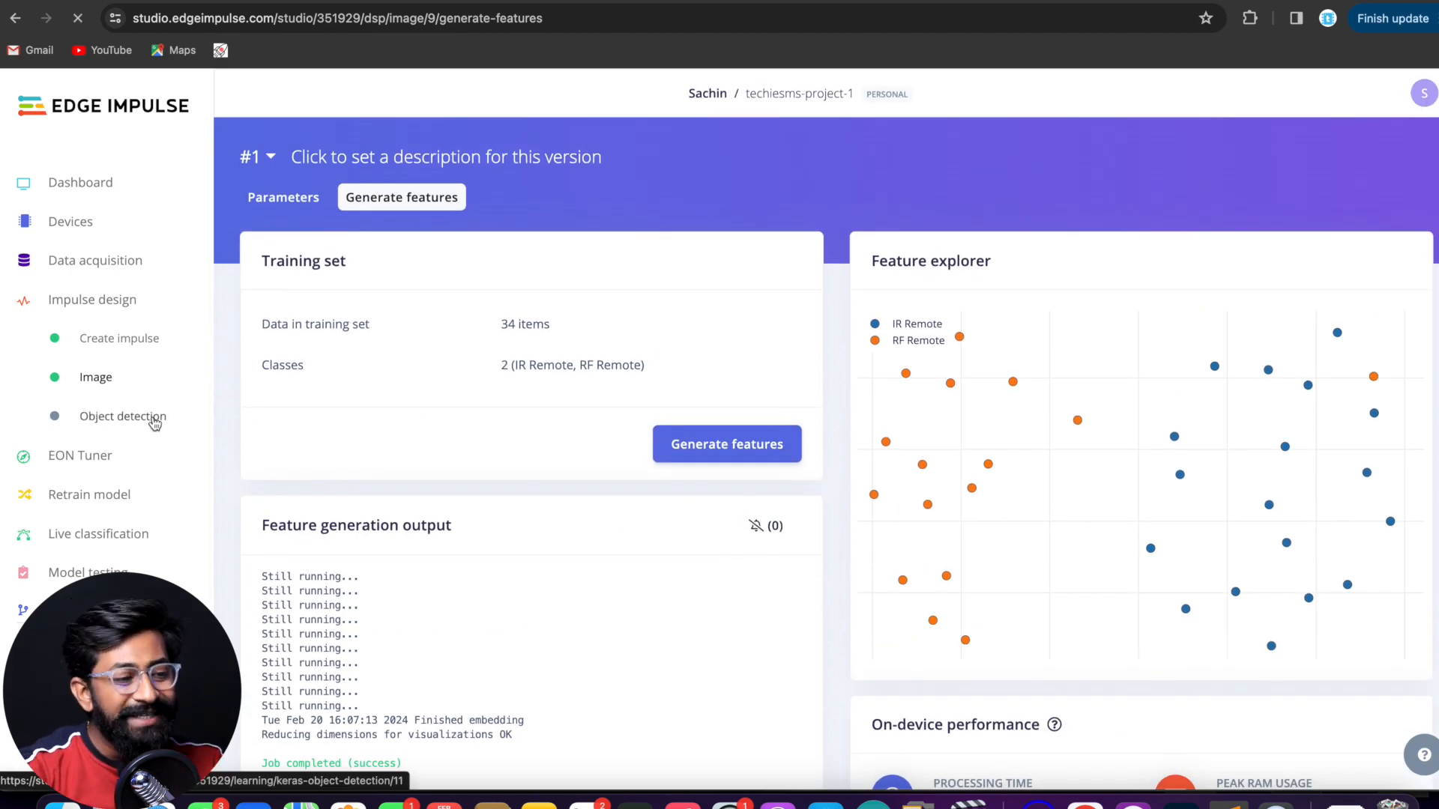
- Train a FOMO MobileNetV2 0.1 detector with 30 training cycles at learning rate 0.005
{"action": "left_click", "coordinate": [122, 415]}
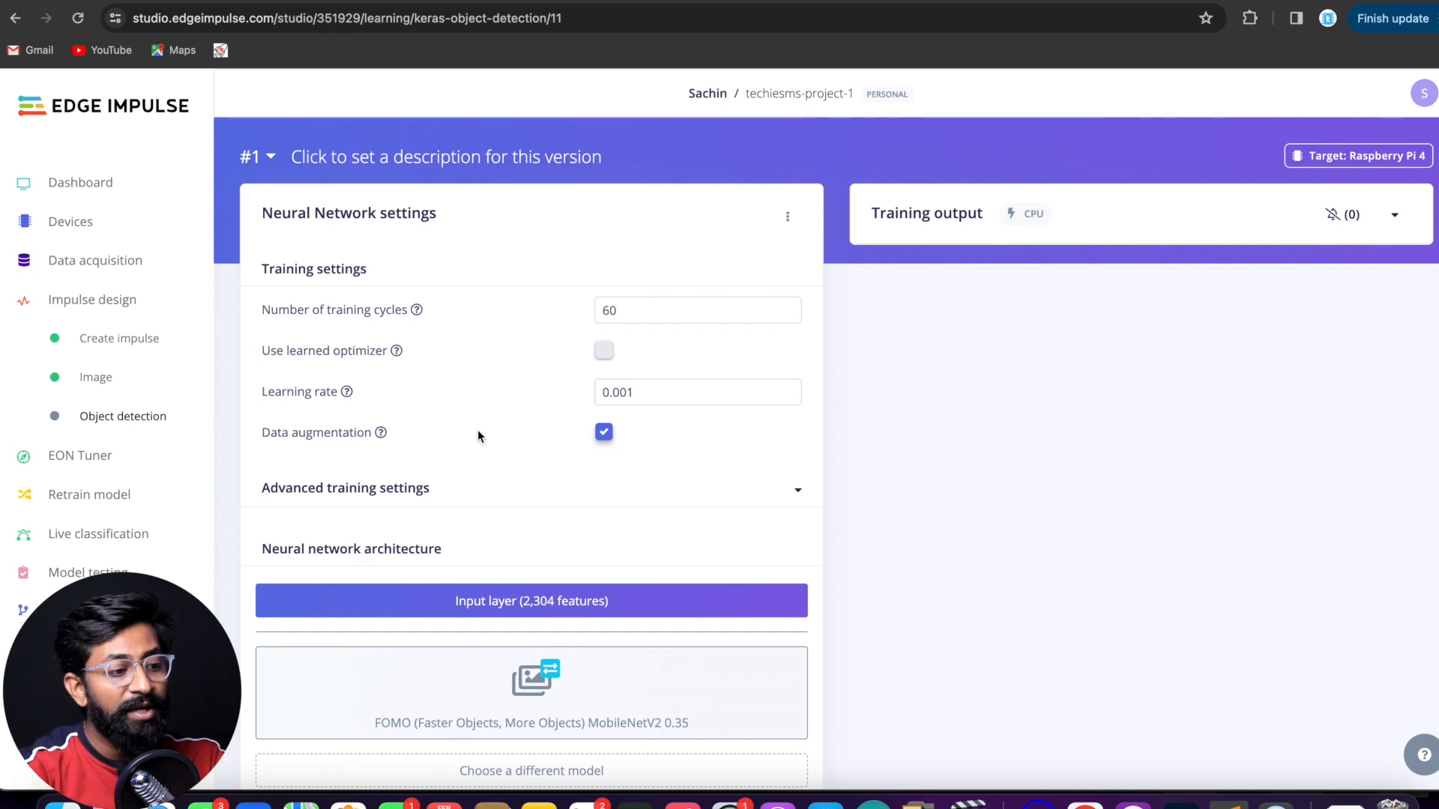
{"action": "left_click", "coordinate": [696, 310]}
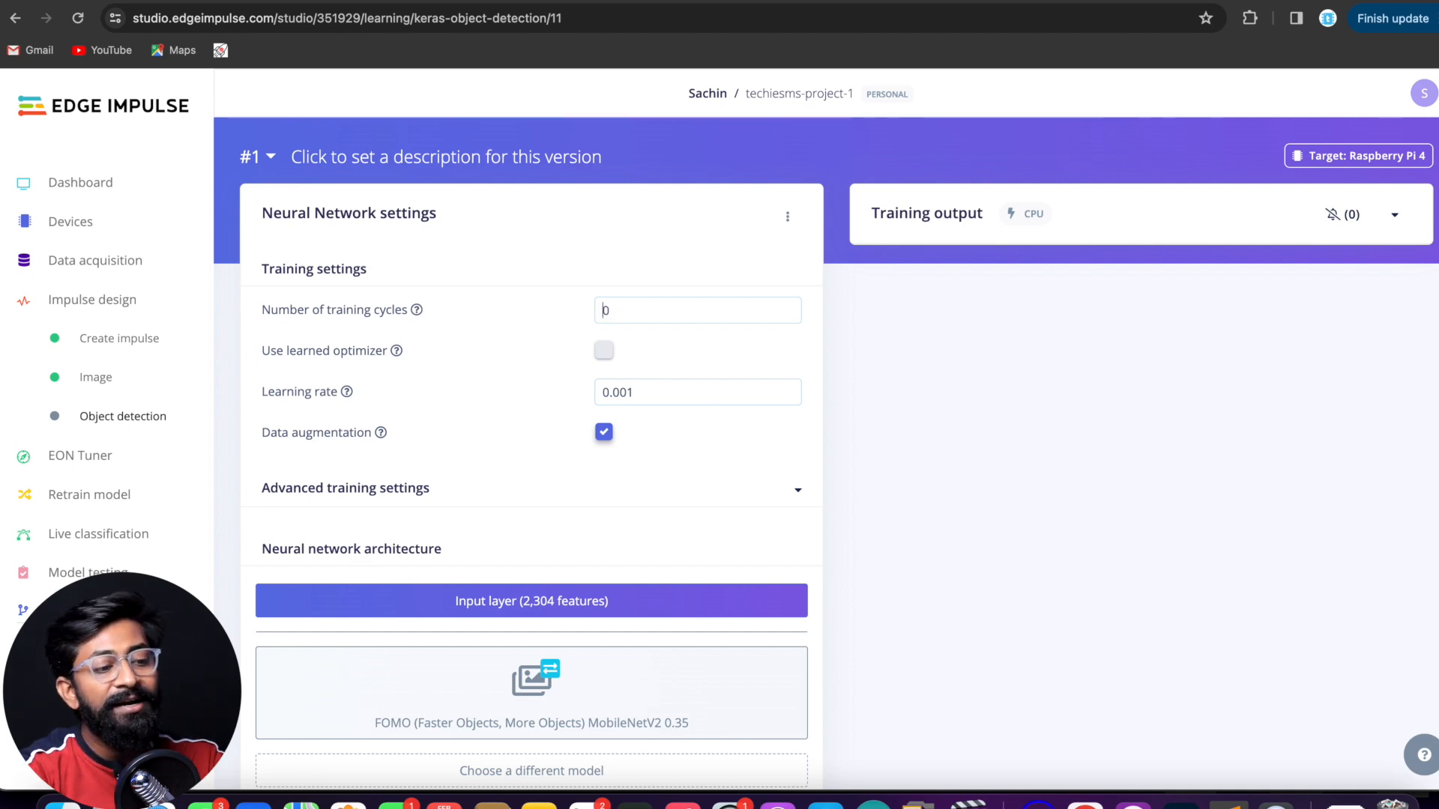
{"action": "type", "text": "30"}
{"action": "left_click", "coordinate": [698, 392]}
{"action": "type", "text": "0.005"}
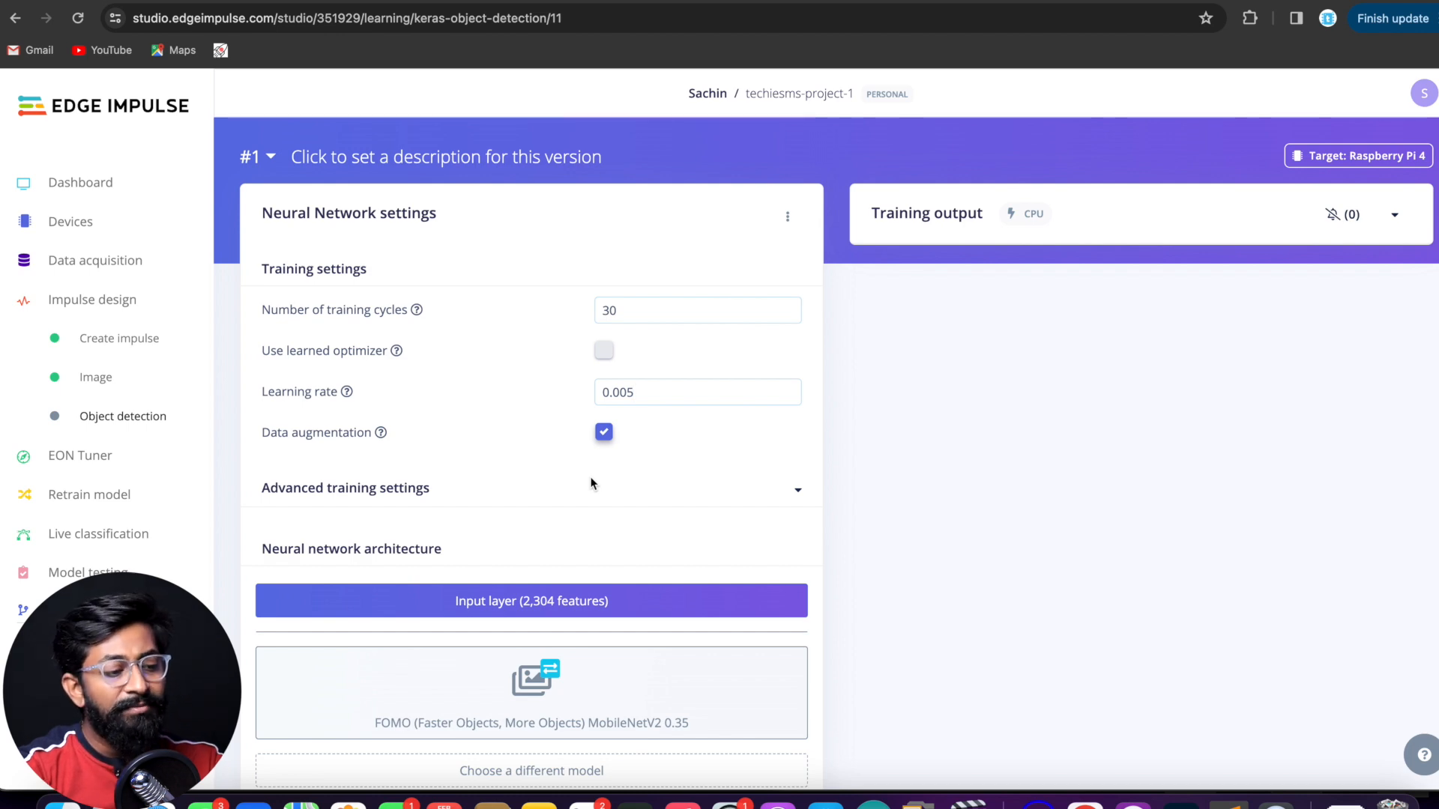
{"action": "scroll", "scroll_direction": "down", "scroll_amount": 3}
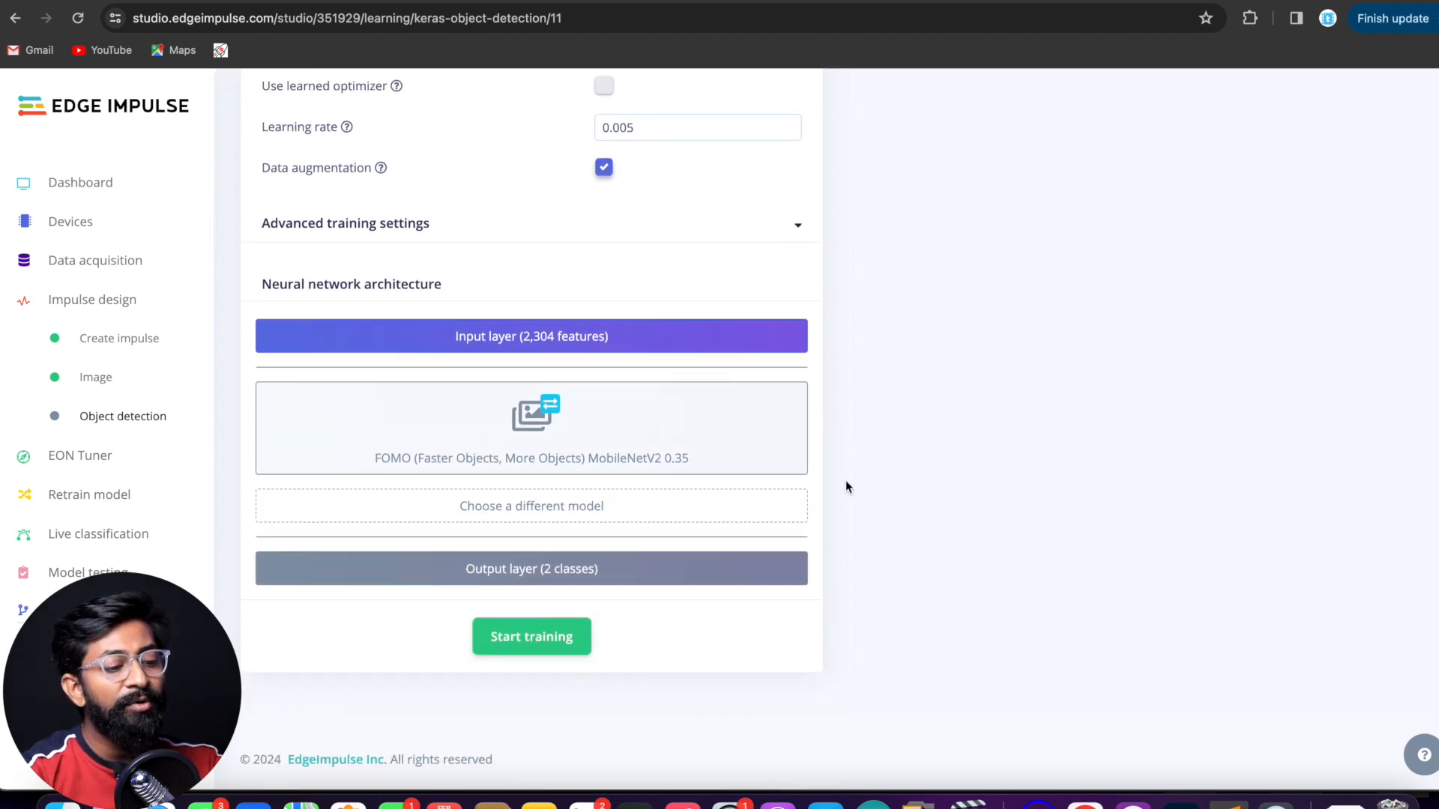
{"action": "mouse_move", "coordinate": [598, 513]}
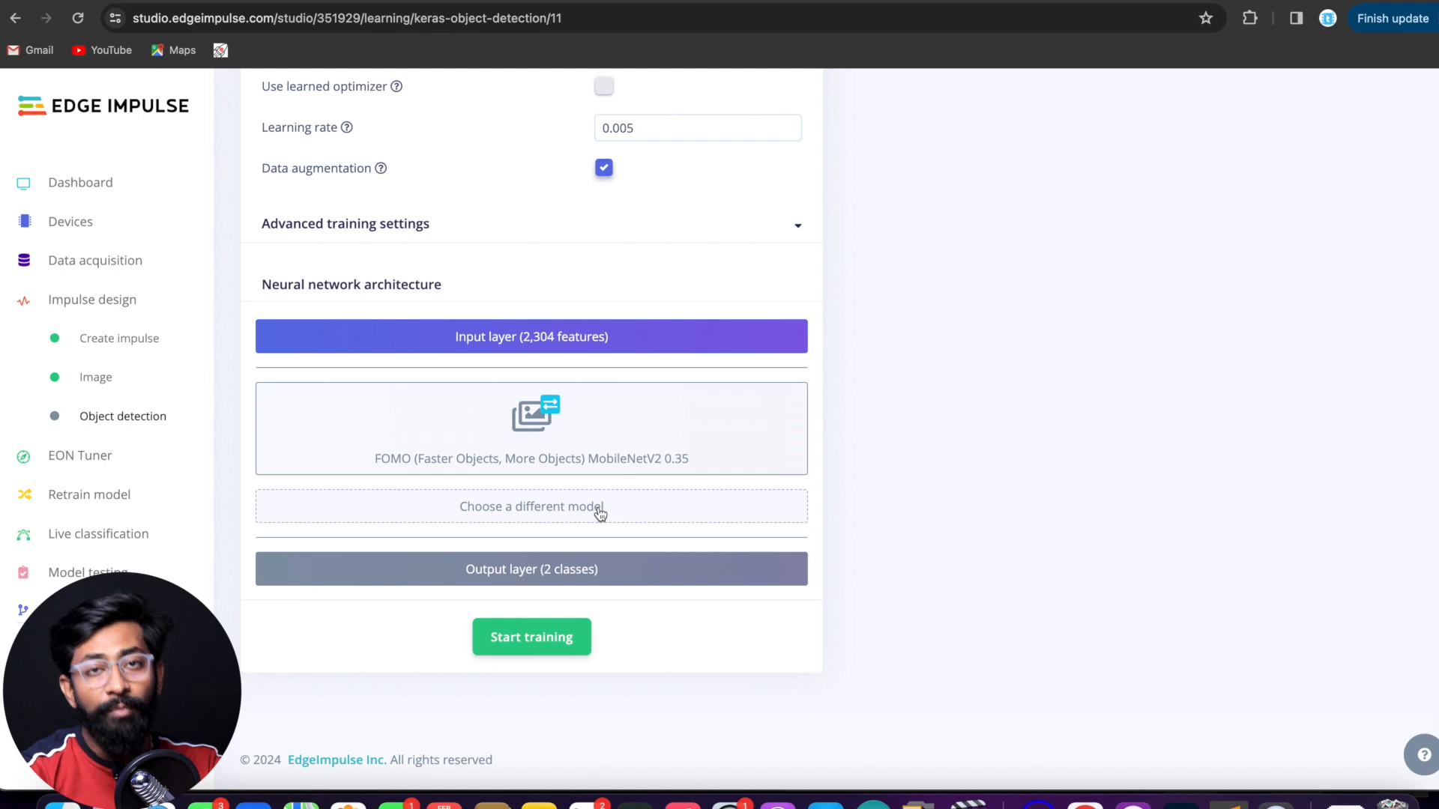
{"action": "left_click", "coordinate": [531, 507]}
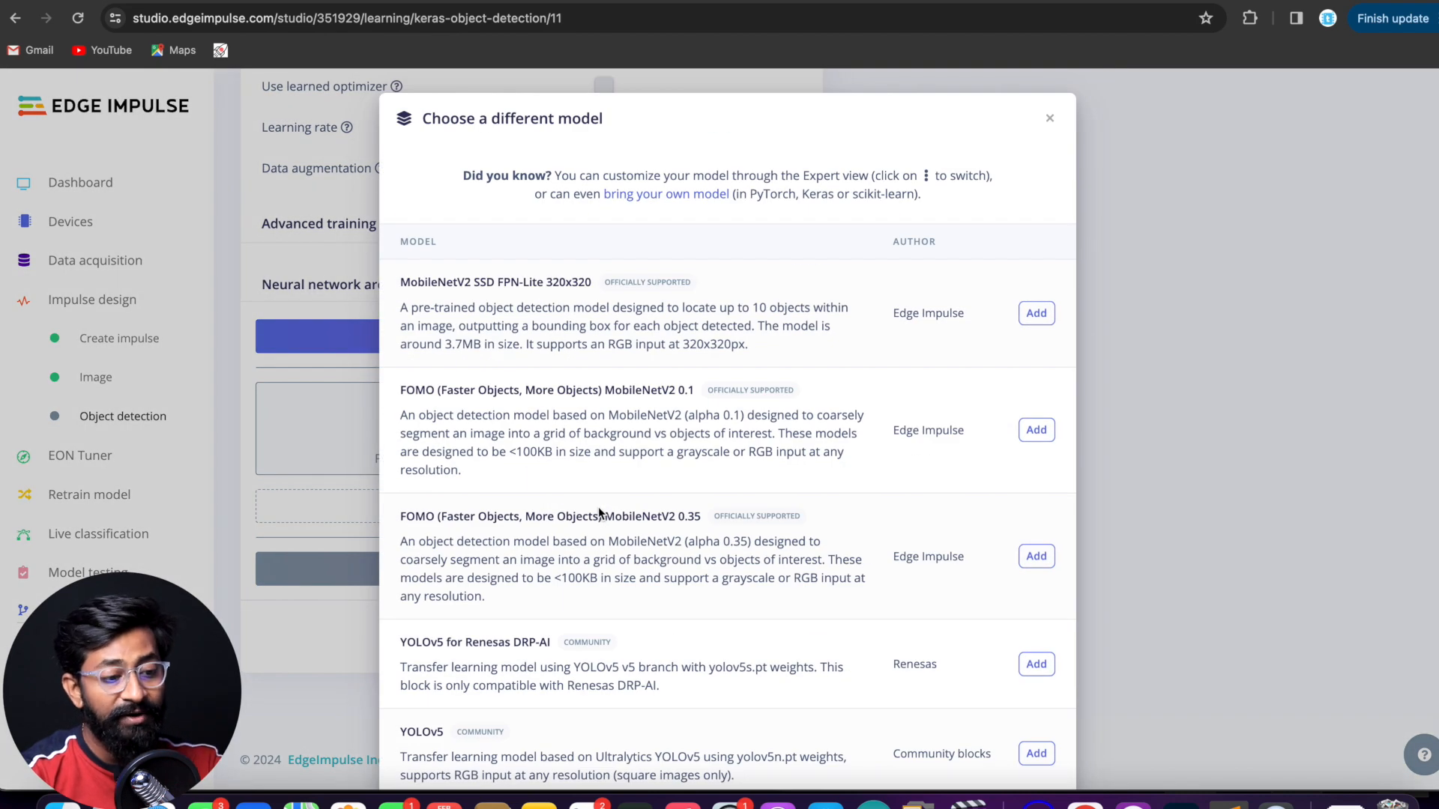
{"action": "mouse_move", "coordinate": [555, 410]}
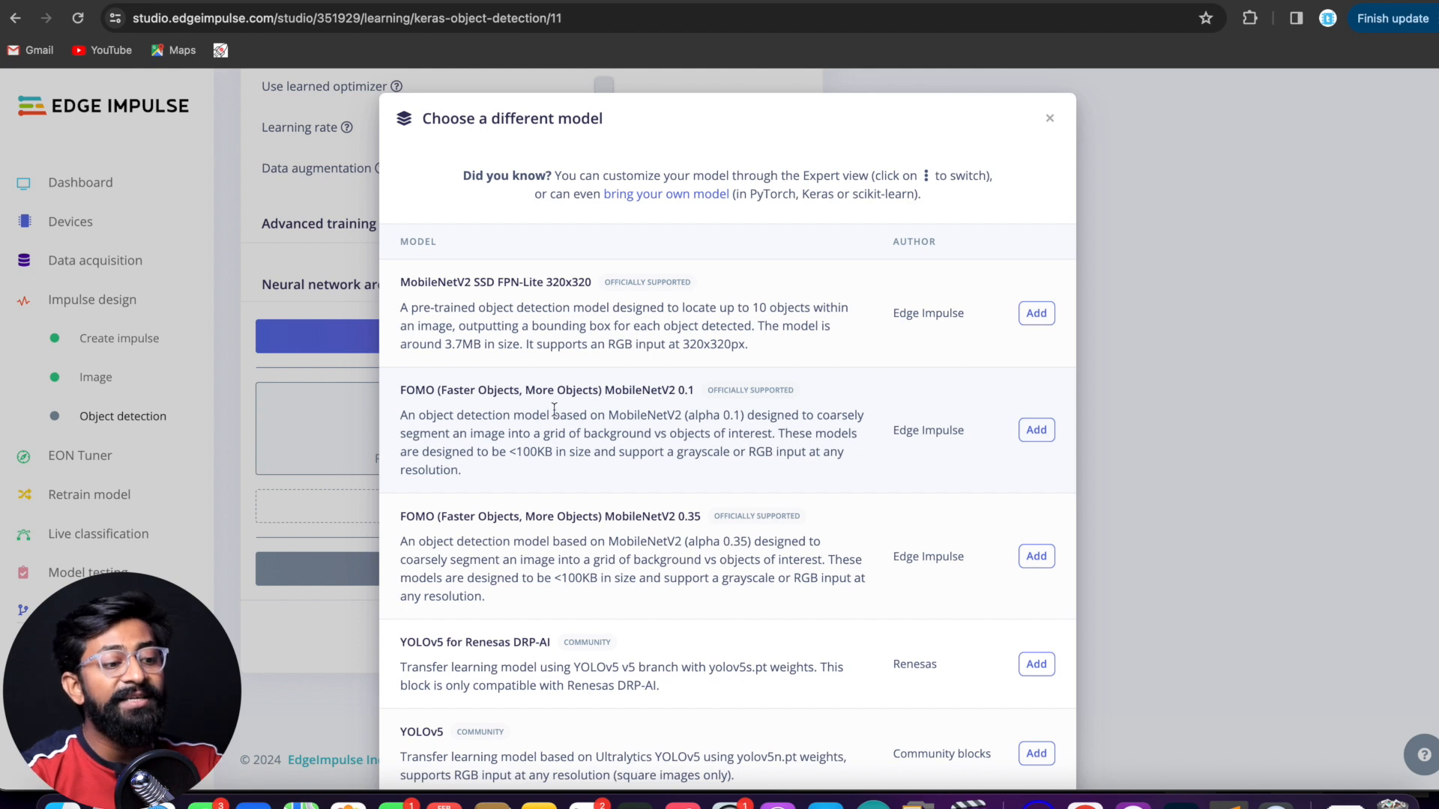
{"action": "mouse_move", "coordinate": [515, 412]}
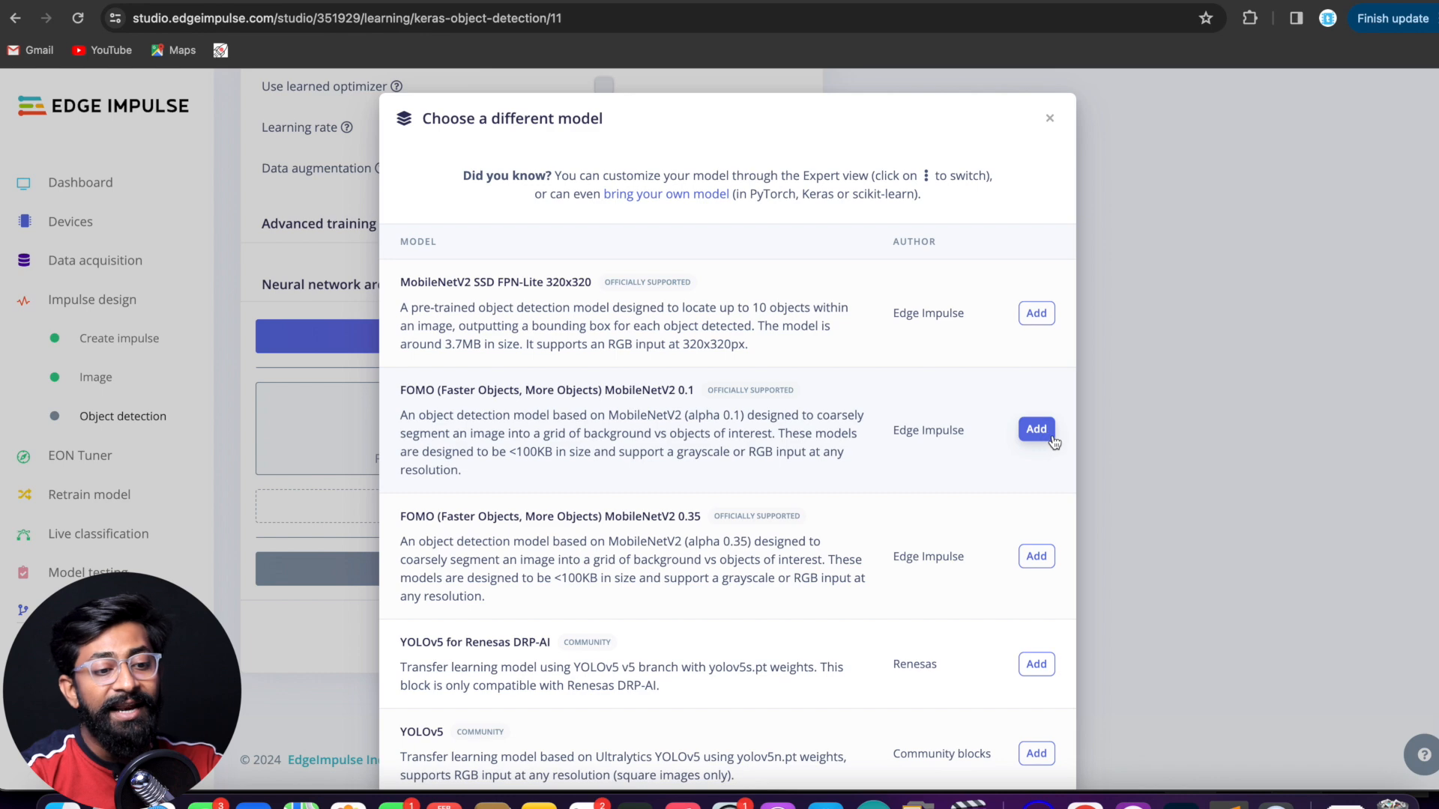
{"action": "left_click", "coordinate": [1037, 429]}
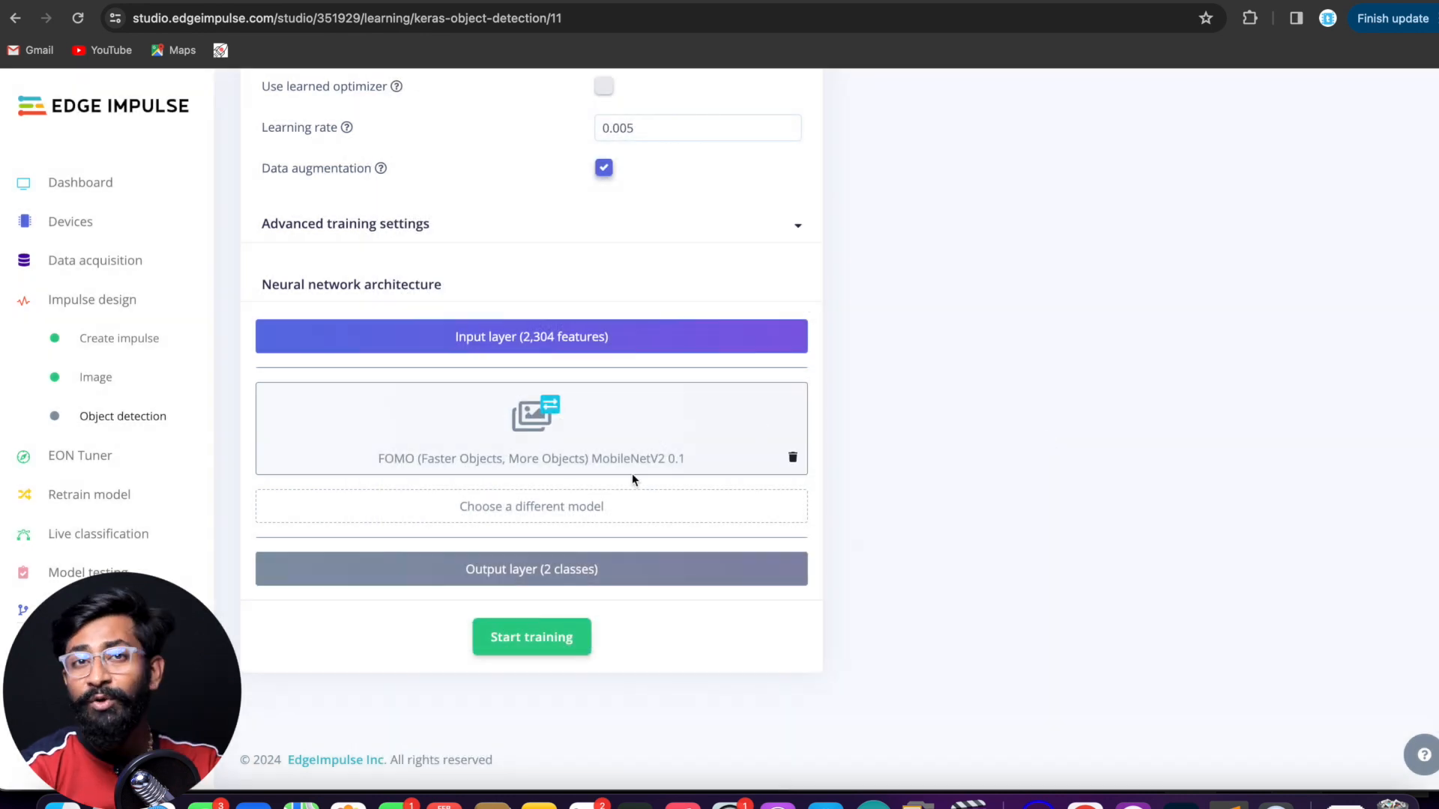
{"action": "left_click", "coordinate": [531, 637]}
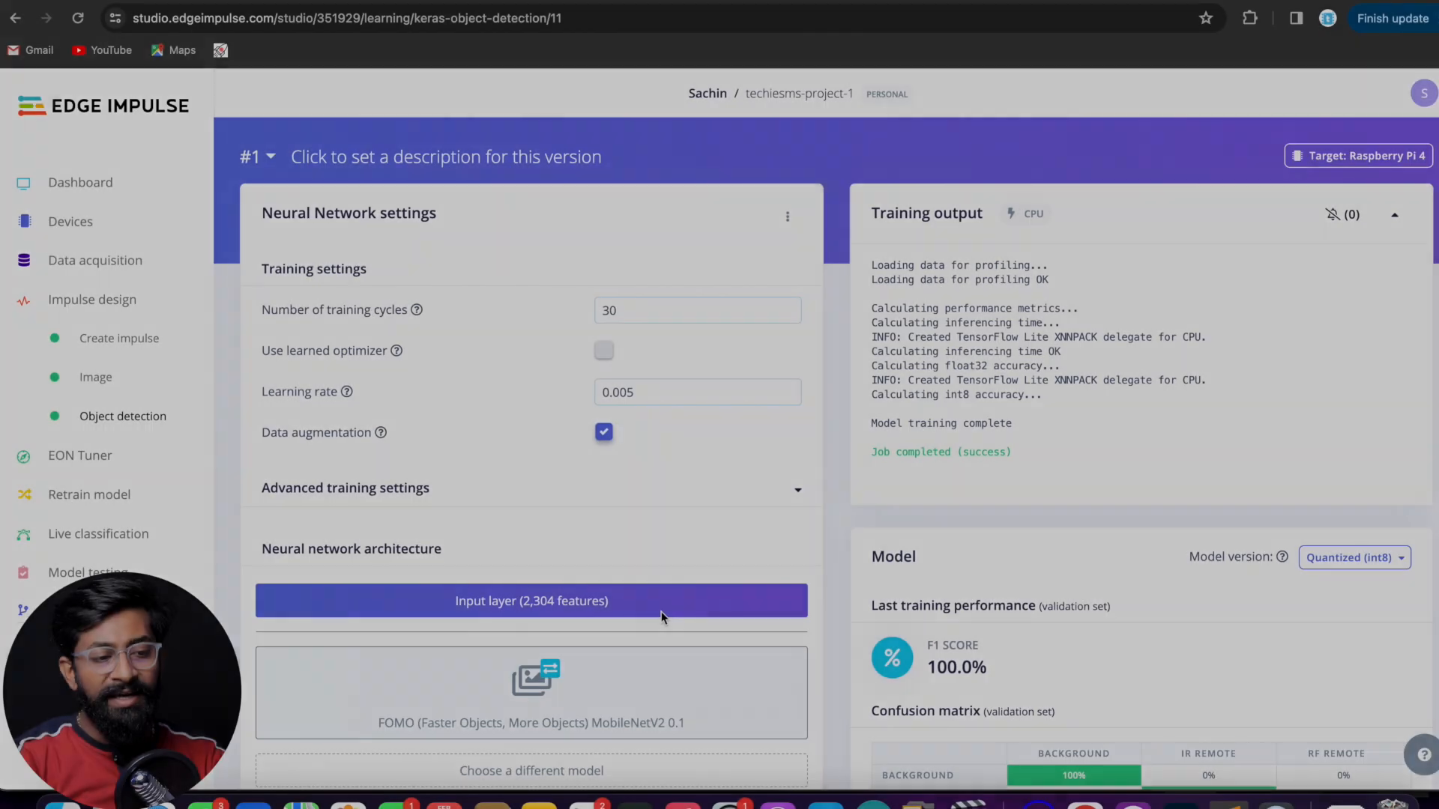
- Scroll the training page to review the 100% confusion matrix and on-device performance estimates
{"action": "scroll", "scroll_direction": "down", "scroll_amount": 3}
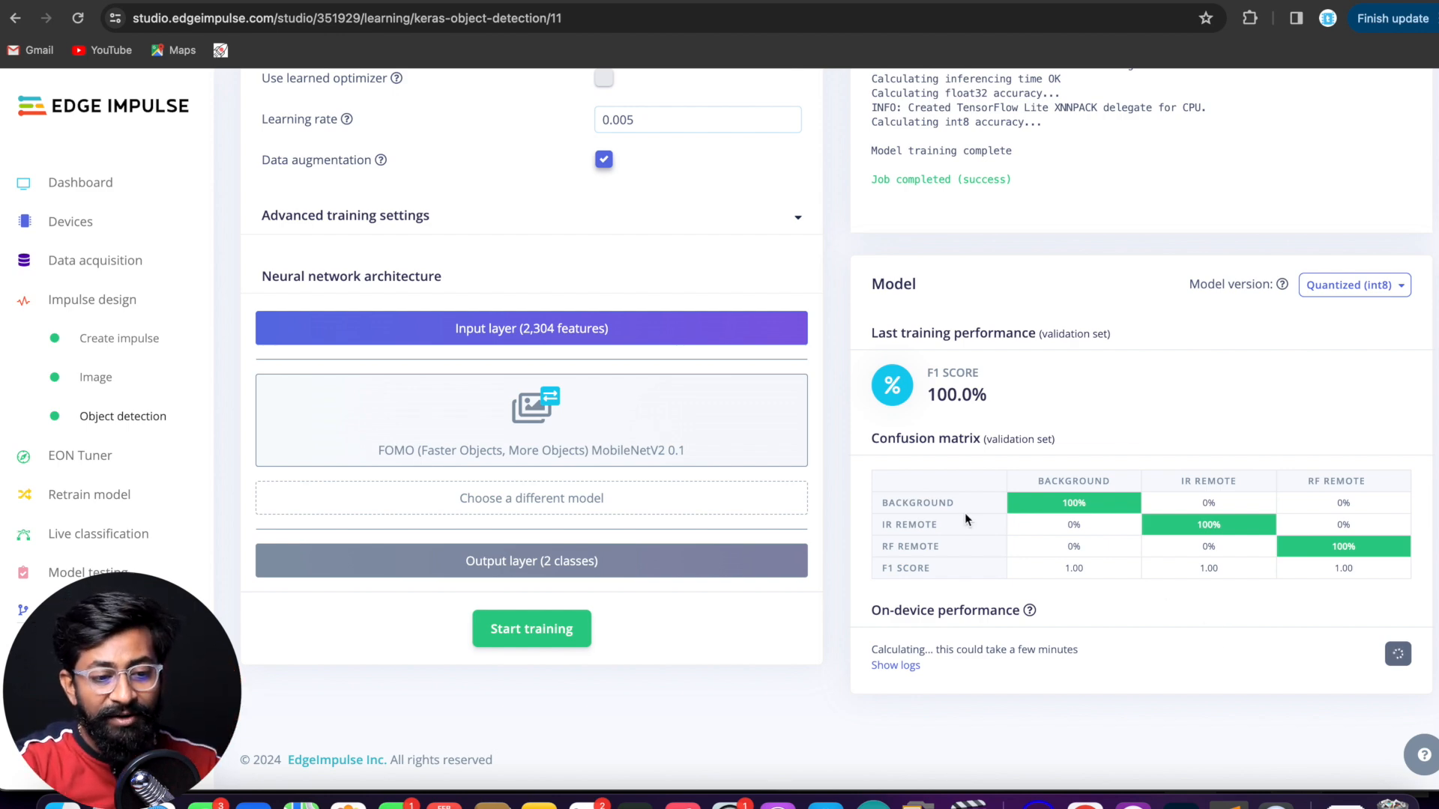
{"action": "mouse_move", "coordinate": [1200, 533]}
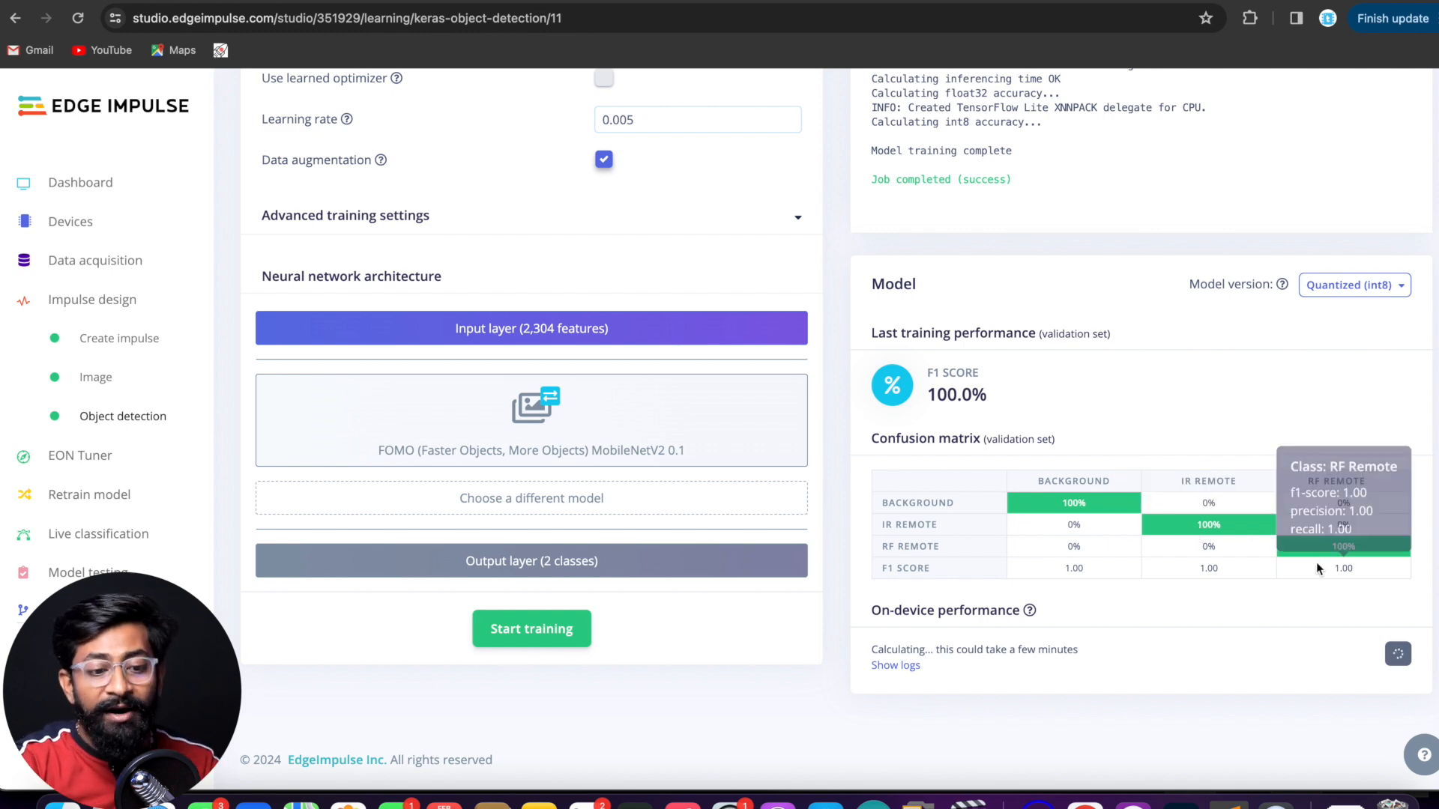
{"action": "mouse_move", "coordinate": [1312, 566]}
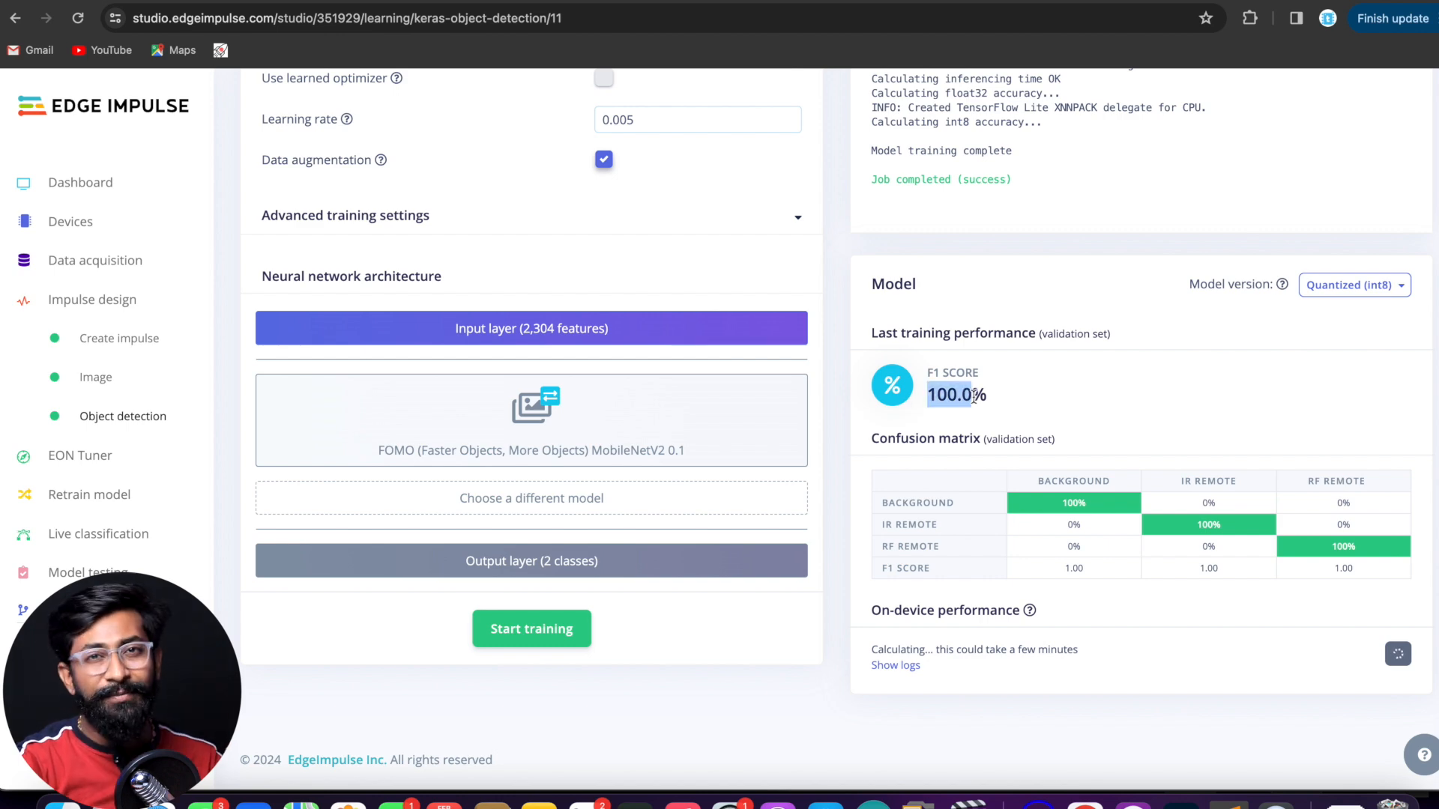
{"action": "mouse_move", "coordinate": [973, 395]}
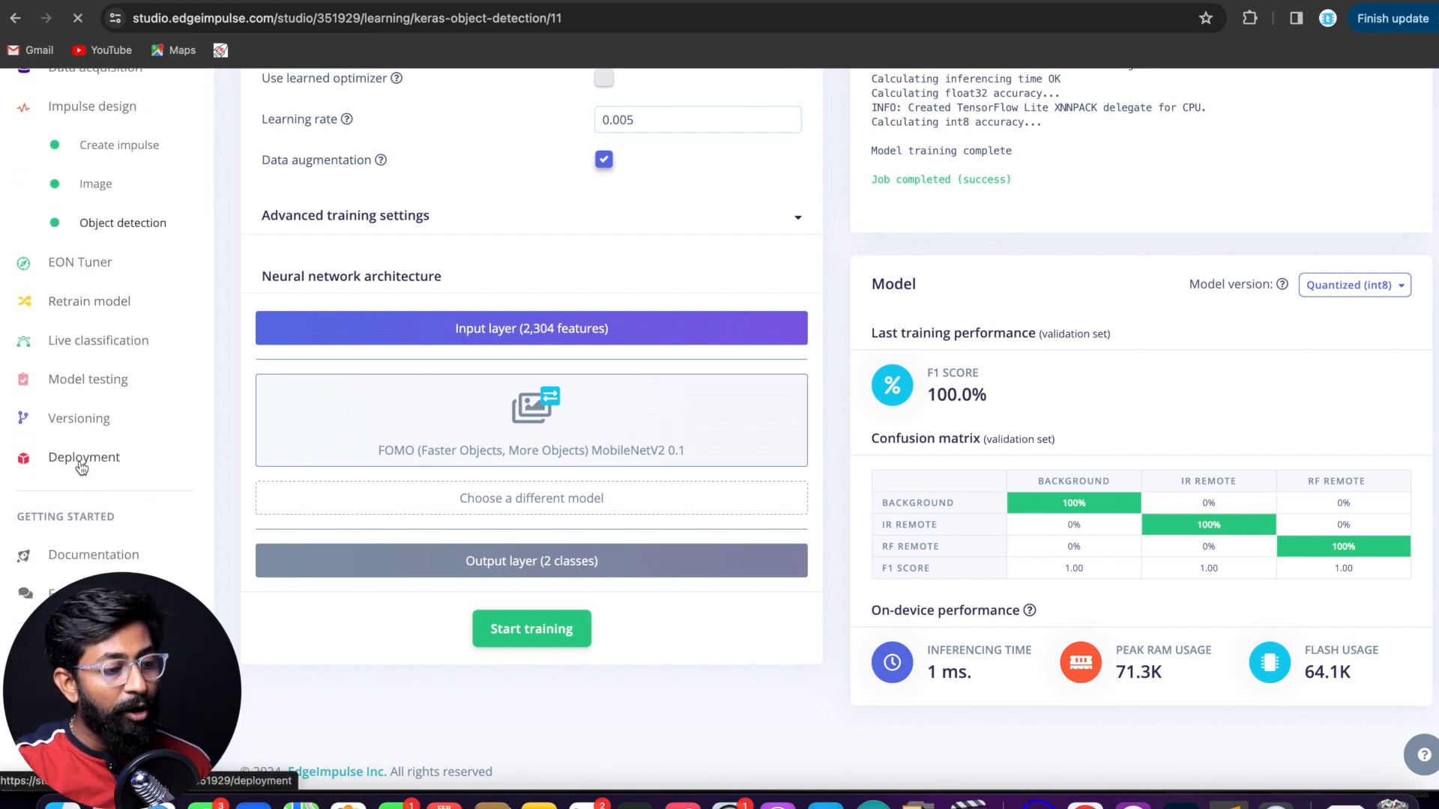
- Go to Deployment and search for Arduino to build the Arduino library zip
{"action": "left_click", "coordinate": [84, 457]}
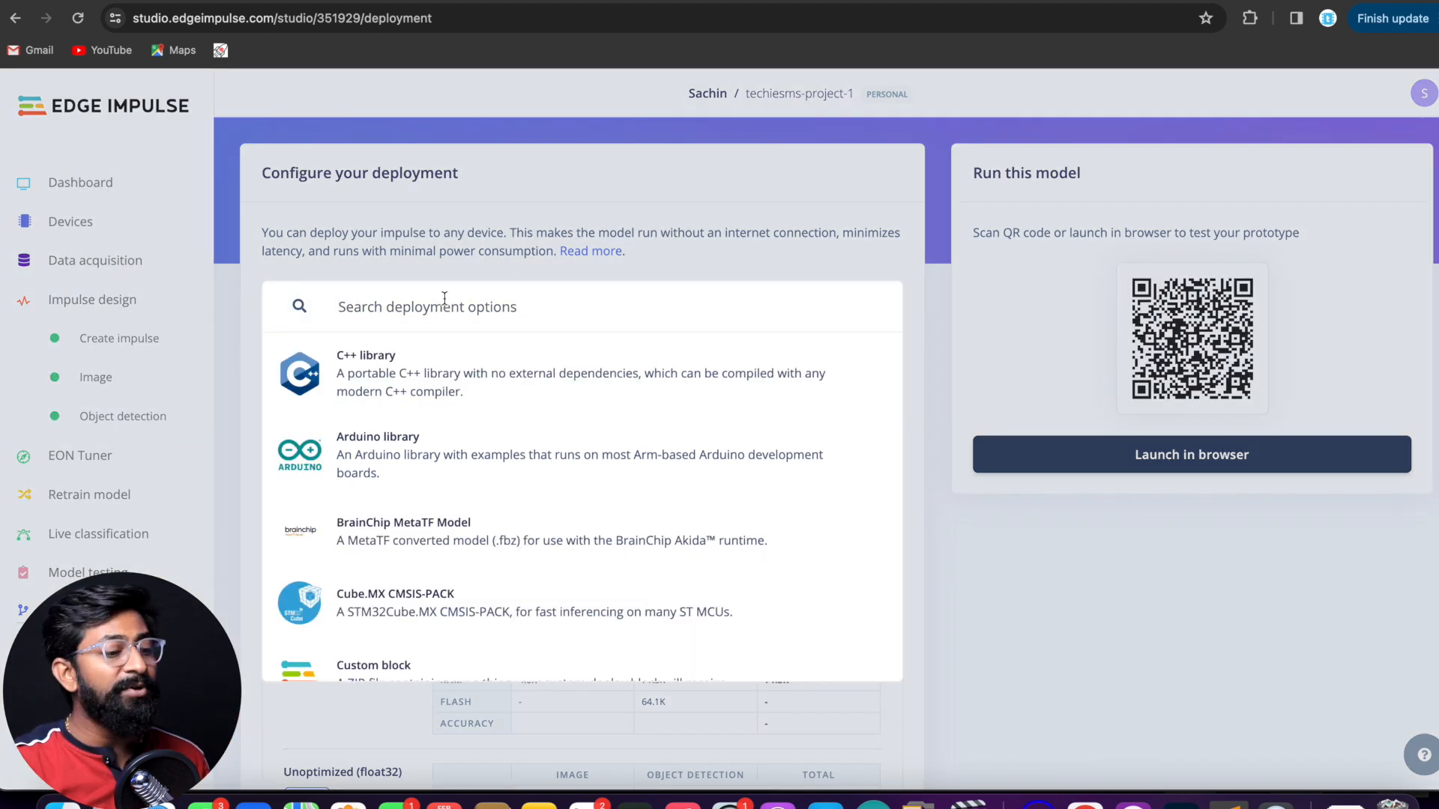
{"action": "left_click", "coordinate": [377, 454]}
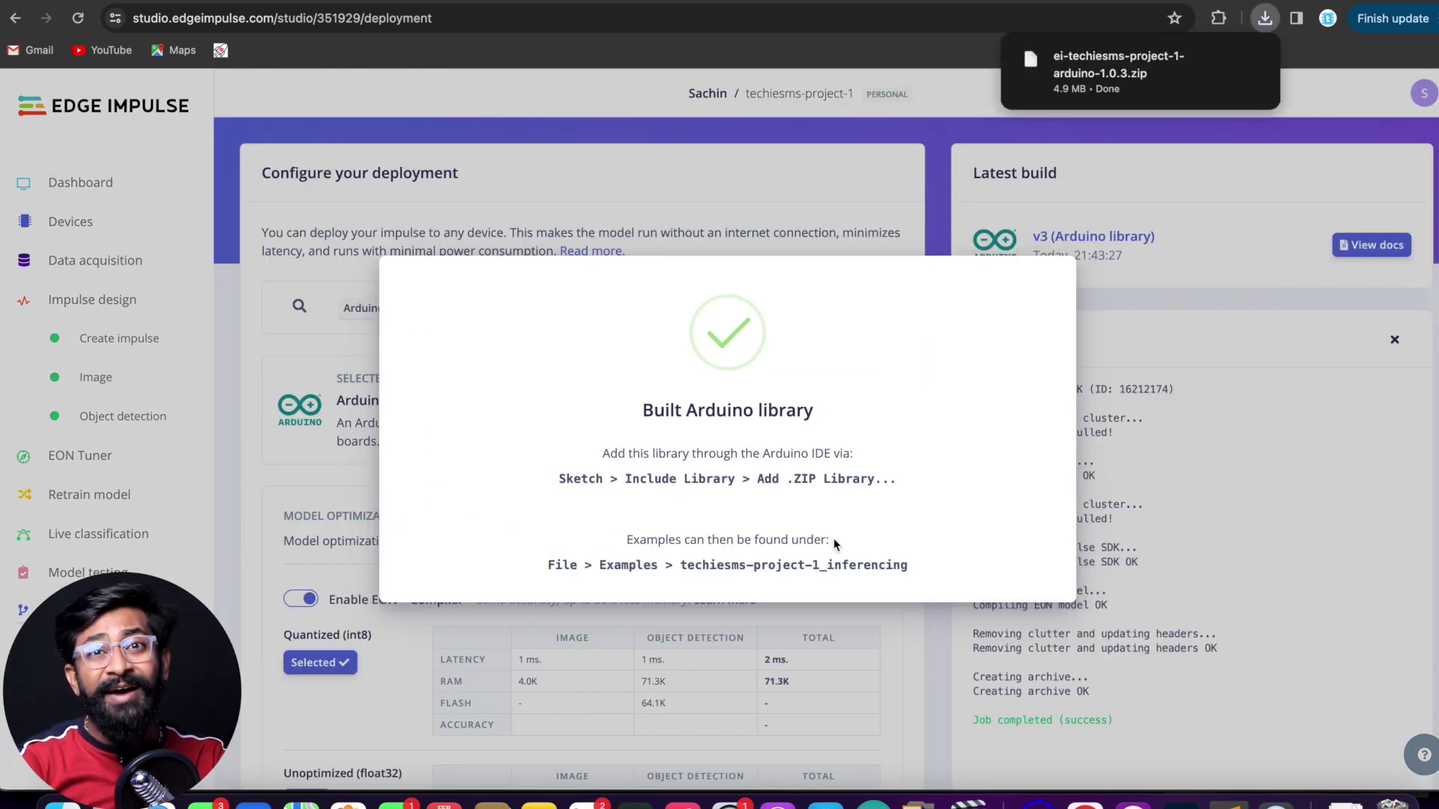
{"action": "mouse_move", "coordinate": [1019, 420]}
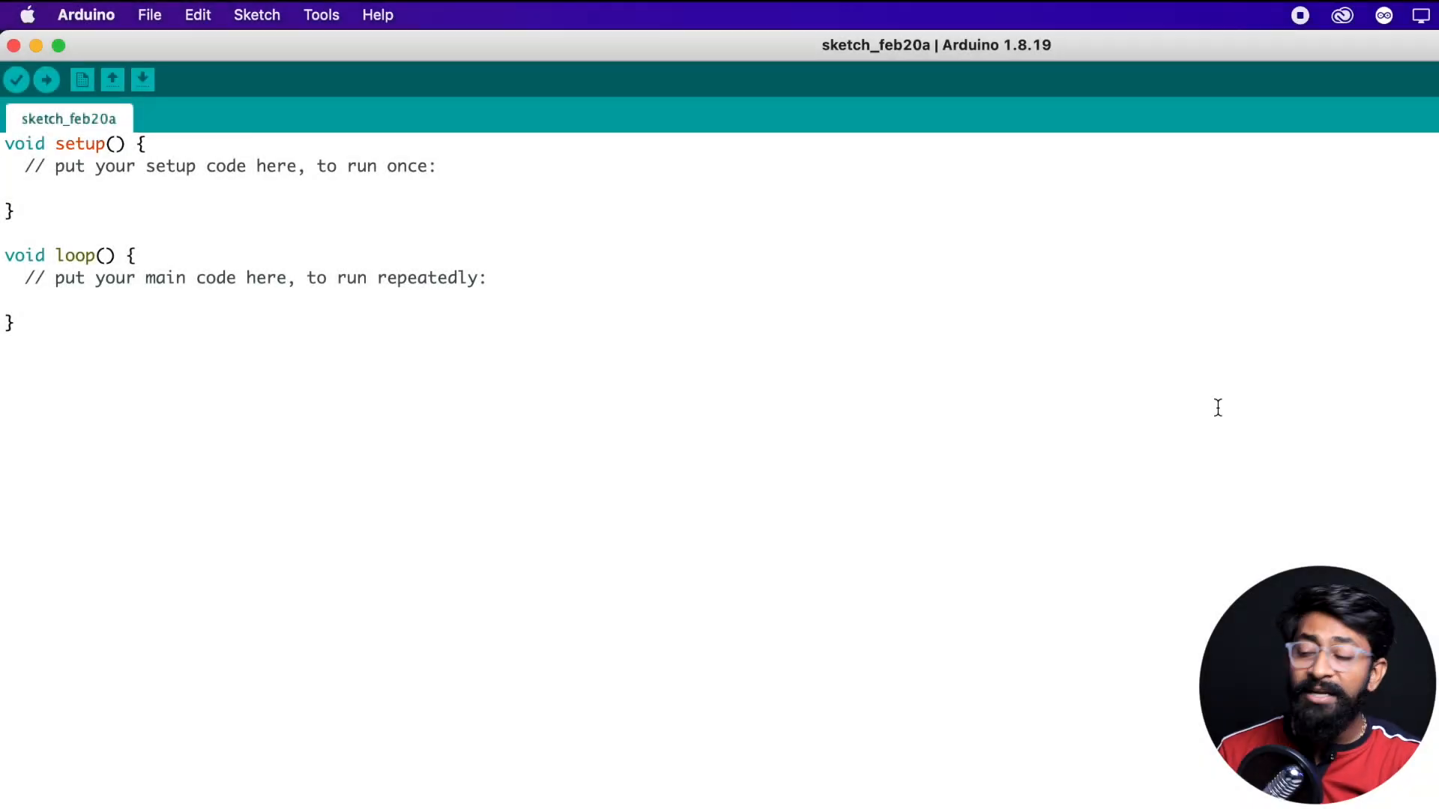
- Add the techiesms-project-1_inferencing zip library and open its esp32_camera example sketch
{"action": "left_click", "coordinate": [256, 15]}
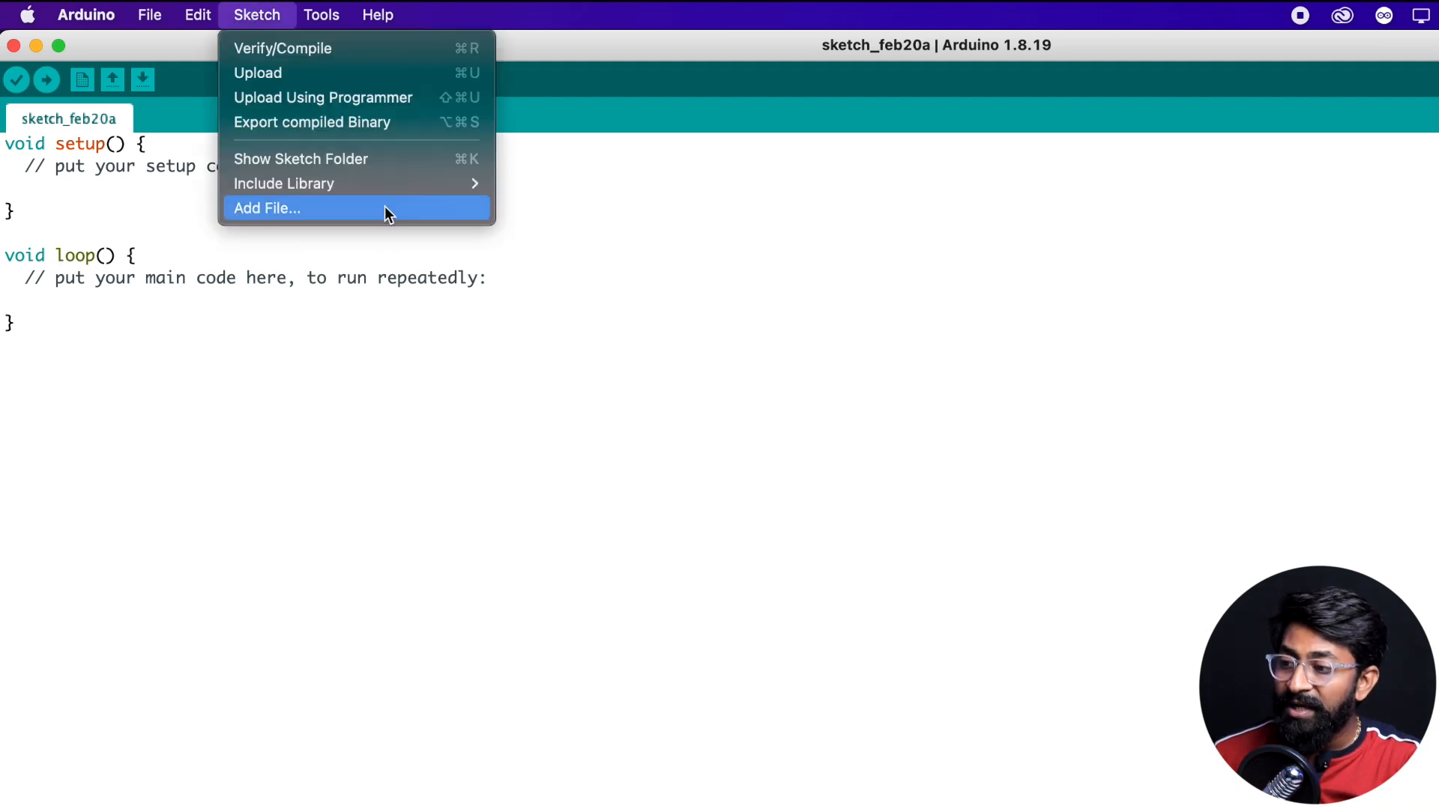
{"action": "left_click", "coordinate": [267, 208]}
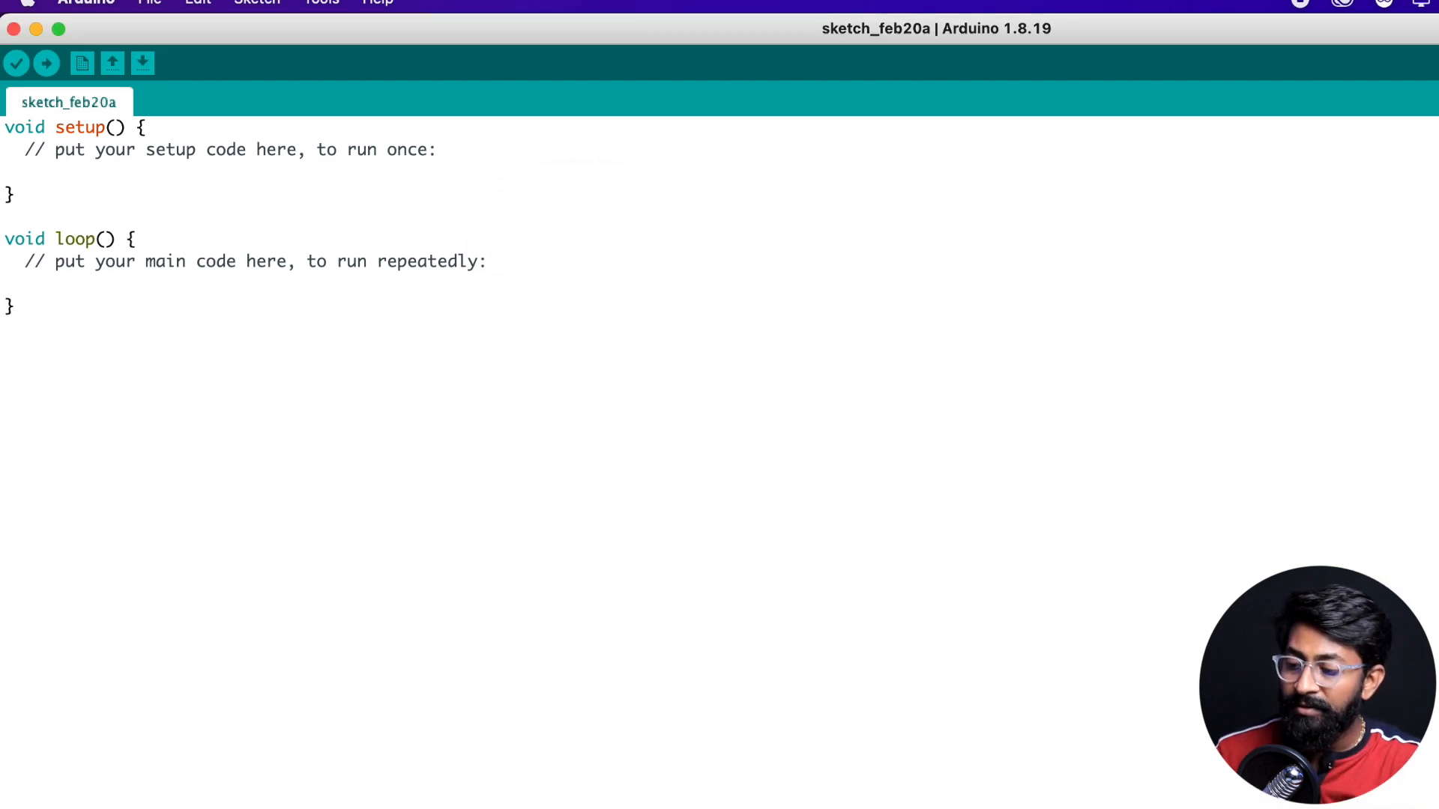
{"action": "left_click", "coordinate": [148, 7]}
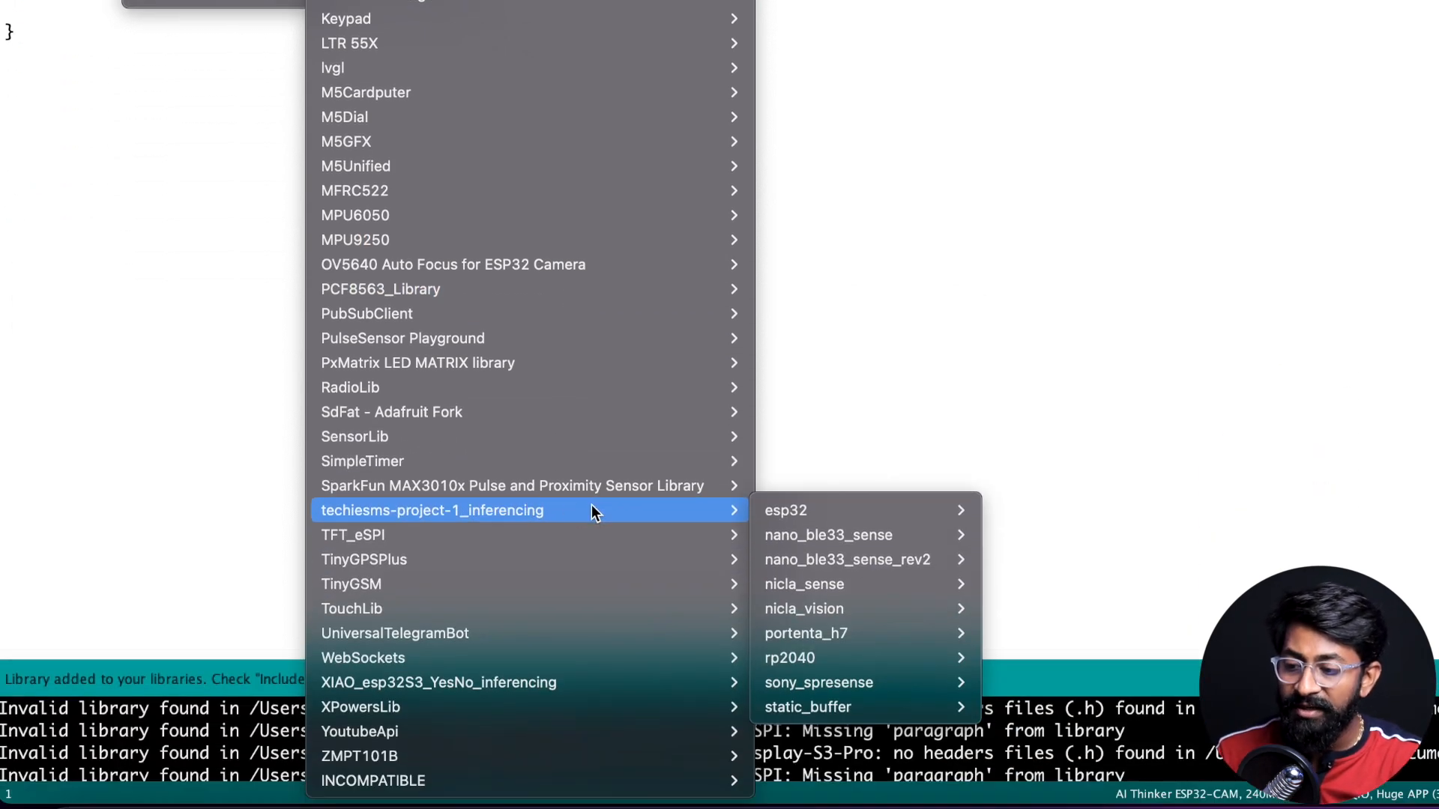
{"action": "mouse_move", "coordinate": [785, 510]}
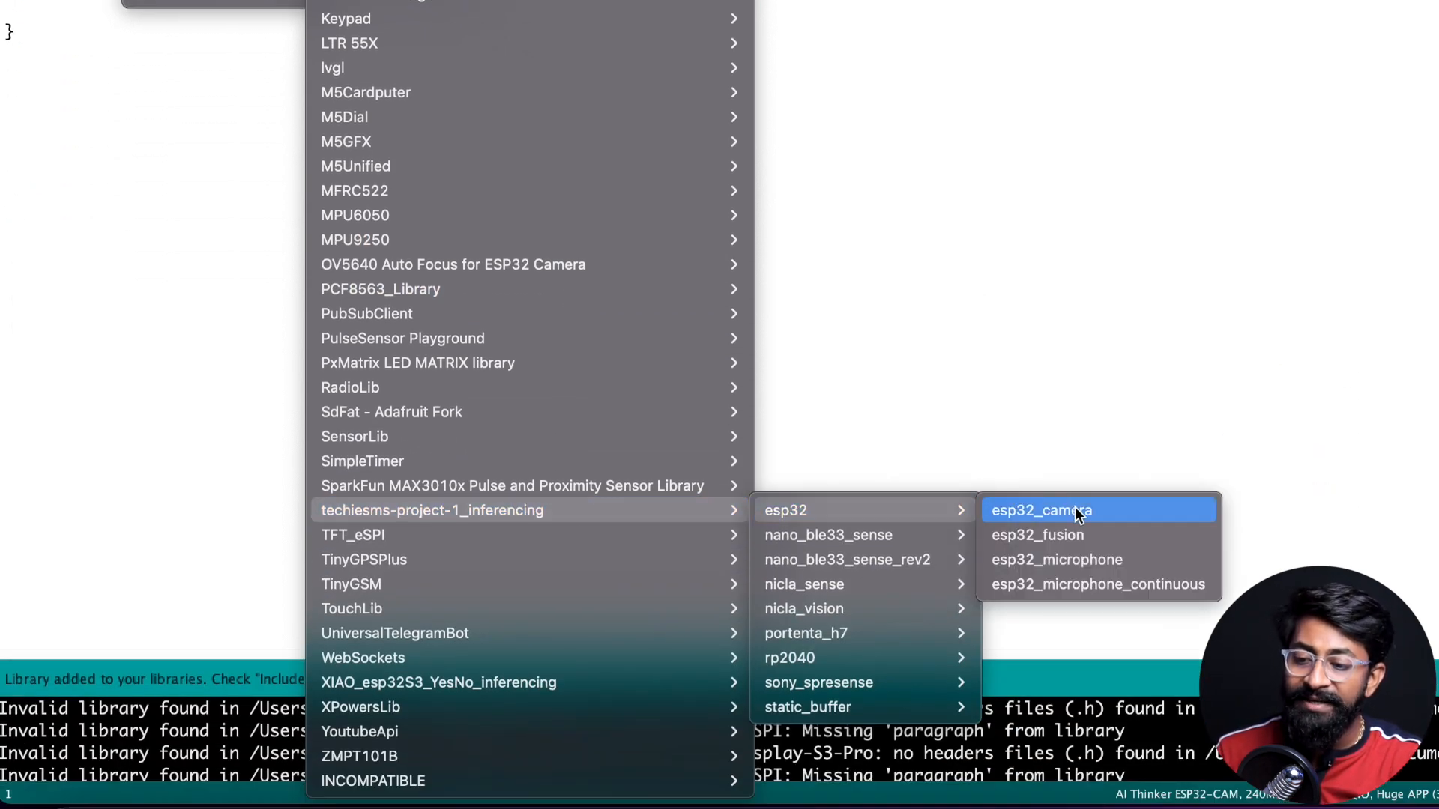
{"action": "left_click", "coordinate": [1062, 510]}
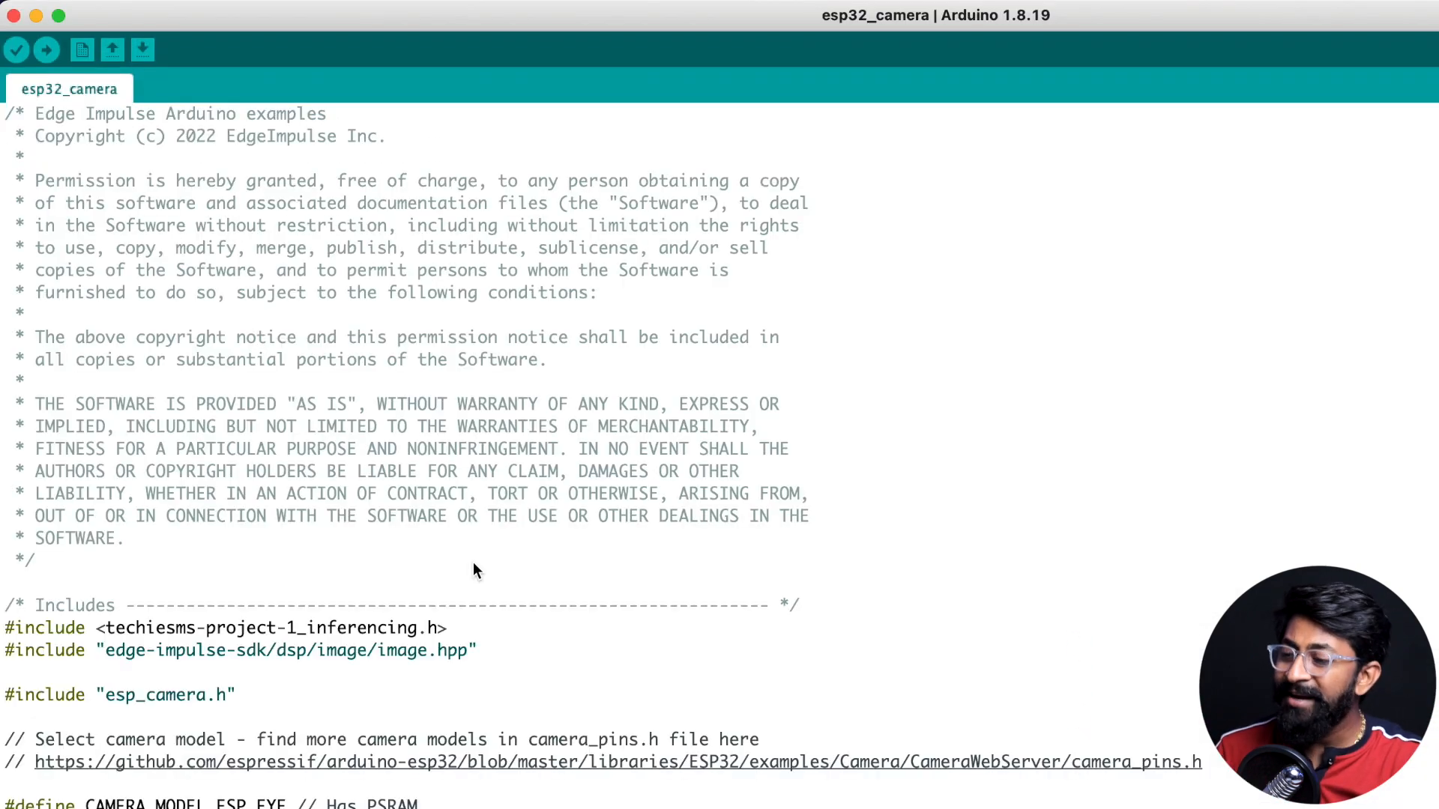
- Use CAMERA_MODEL_AI_THINKER instead of ESP_EYE and check the board and port settings
{"action": "scroll", "scroll_direction": "down", "scroll_amount": 3}
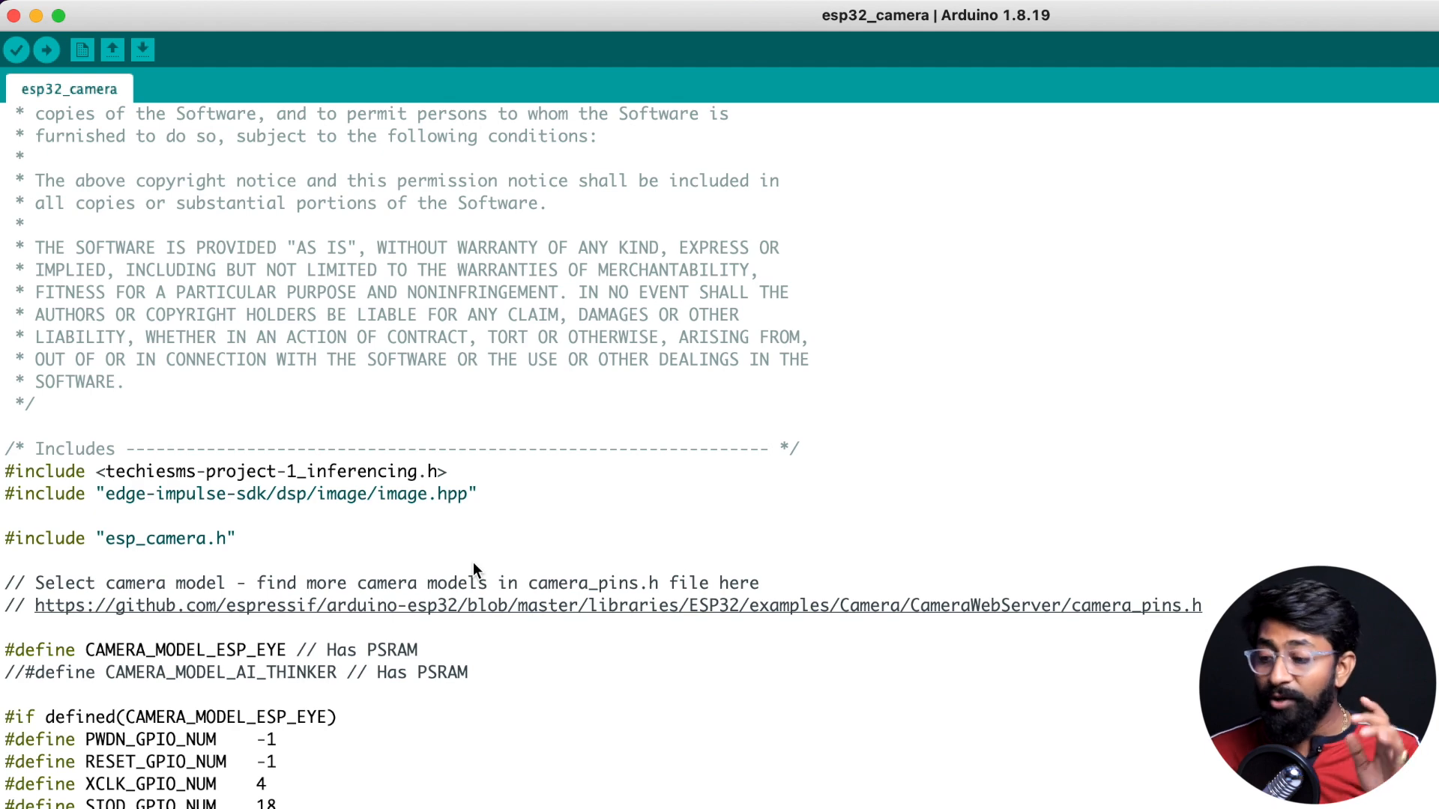
{"action": "scroll", "scroll_direction": "down", "scroll_amount": 3}
{"action": "type", "text": "//"}
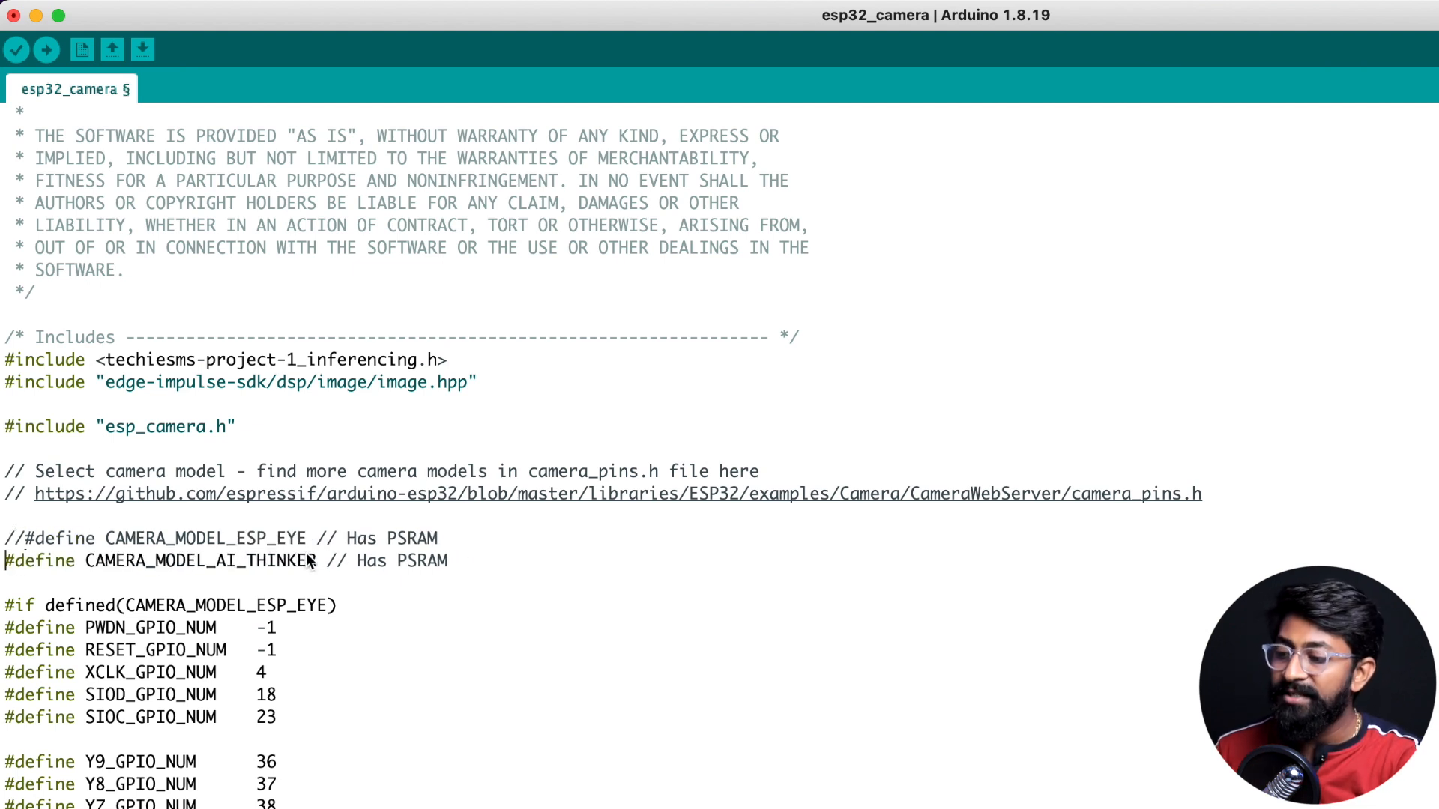
{"action": "mouse_move", "coordinate": [362, 566]}
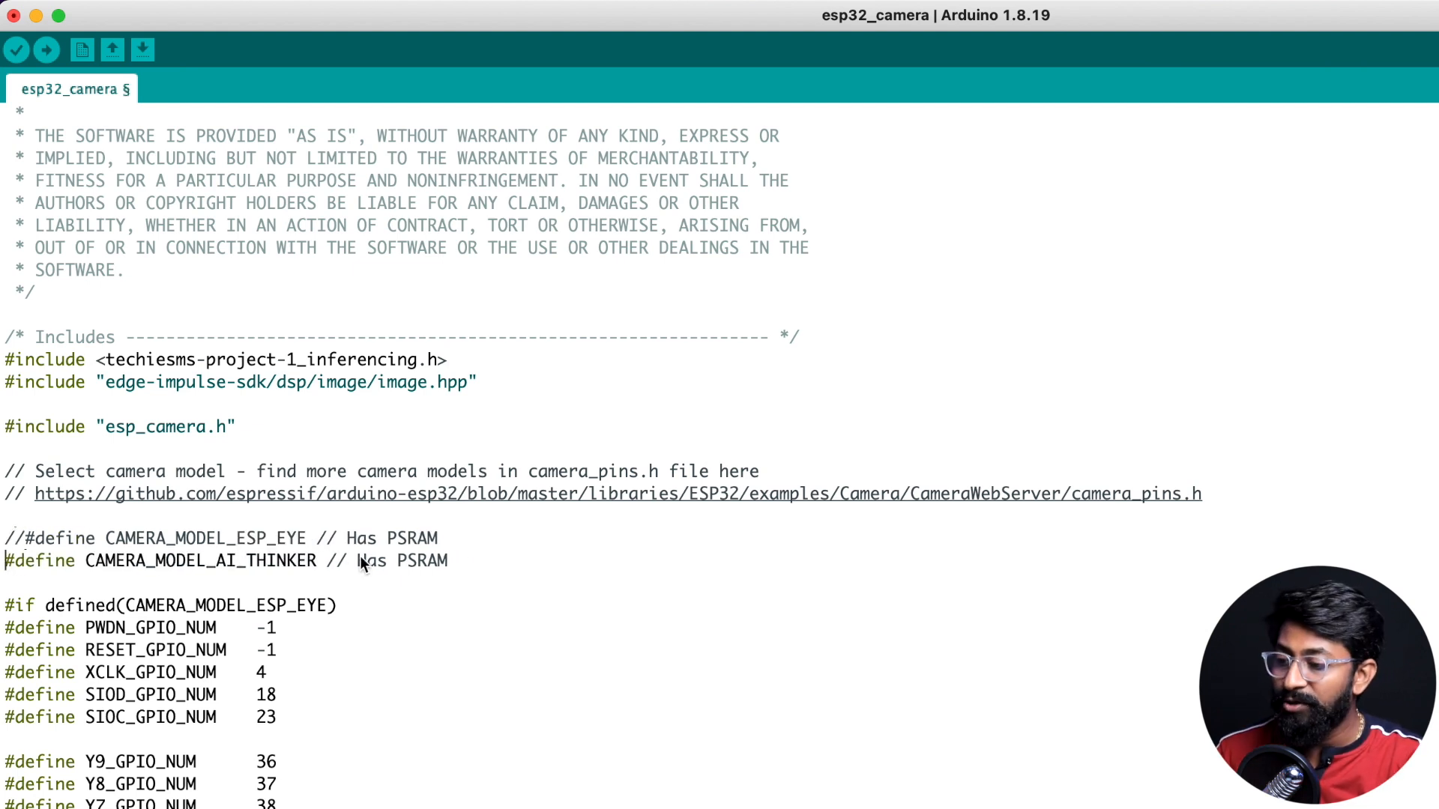
{"action": "left_click", "coordinate": [322, 10]}
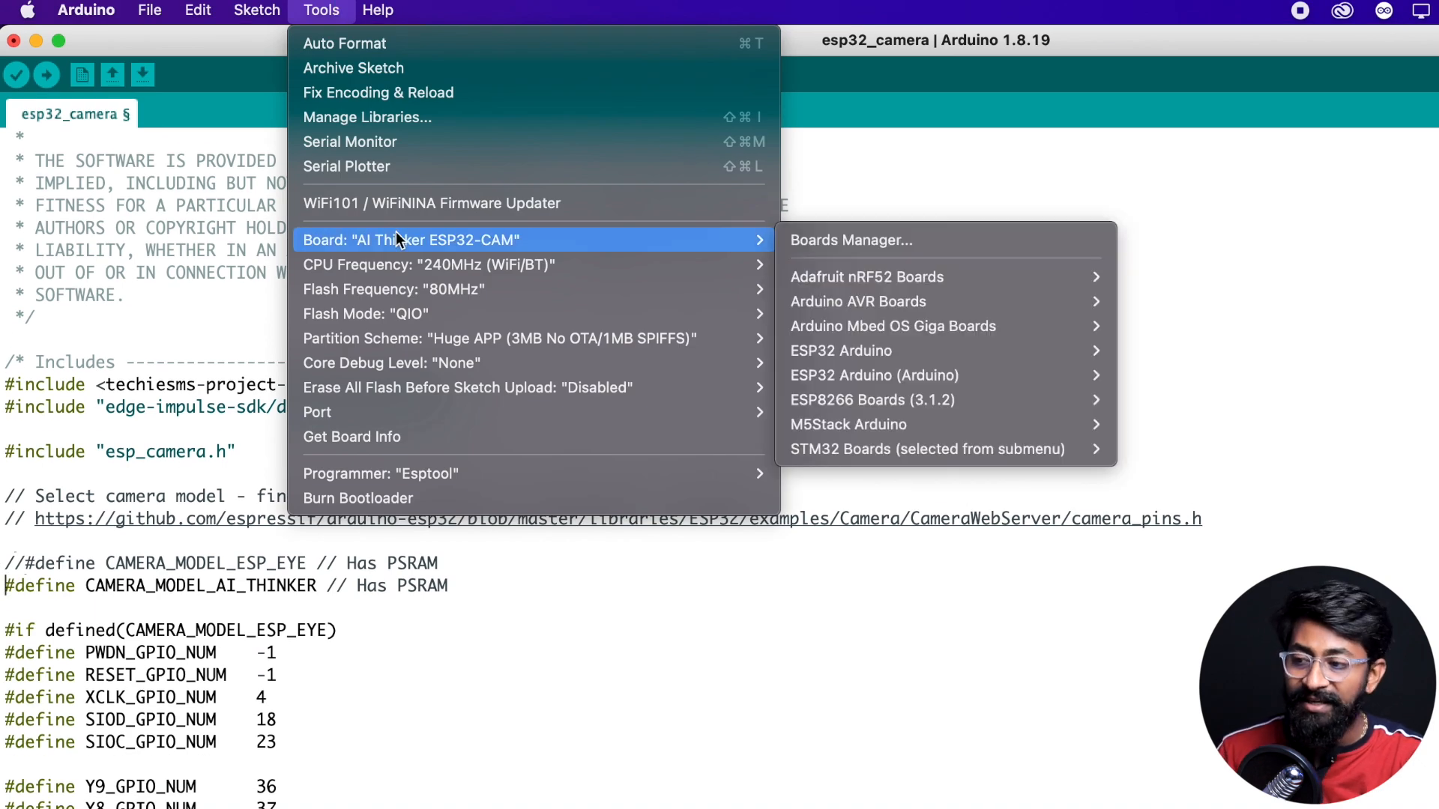
{"action": "mouse_move", "coordinate": [317, 412]}
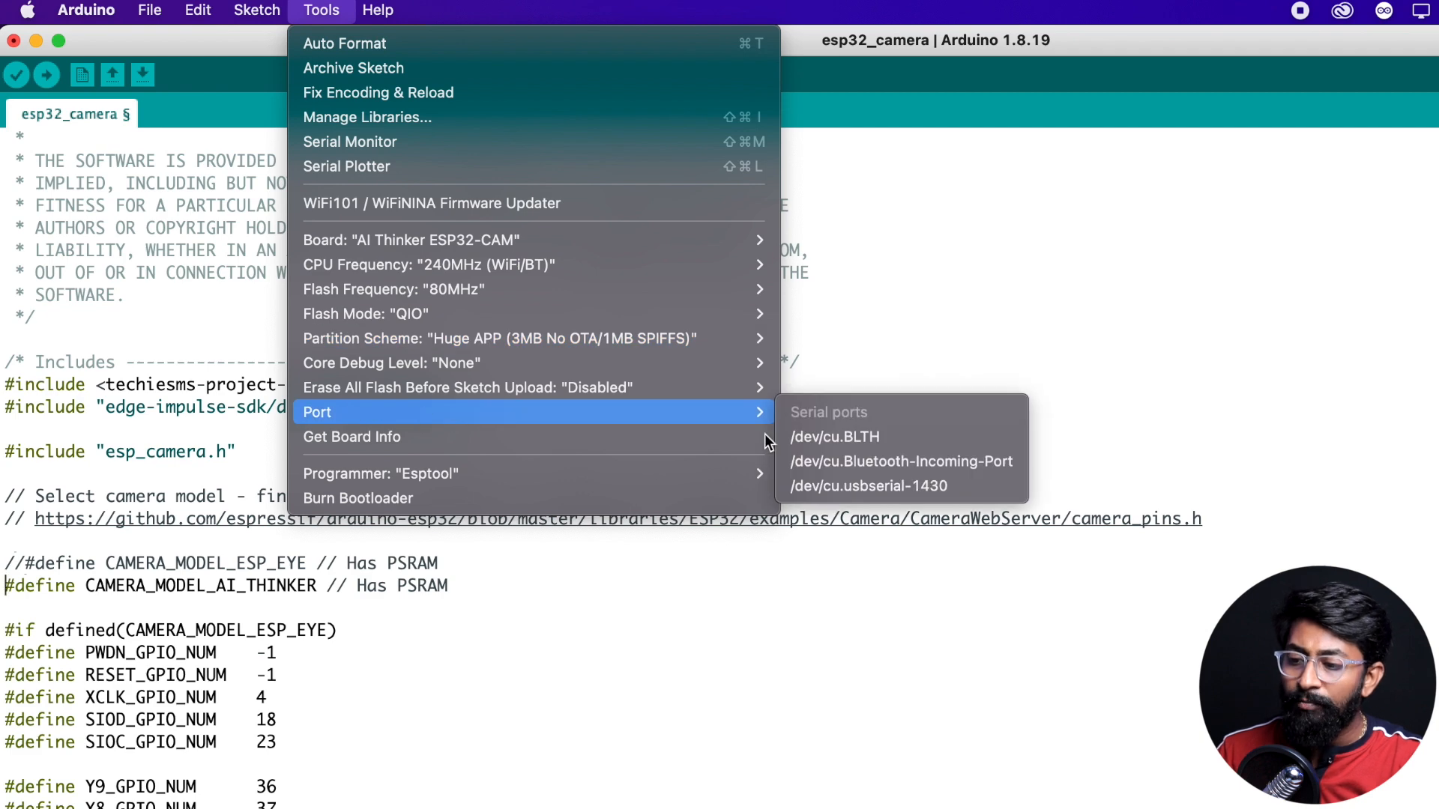